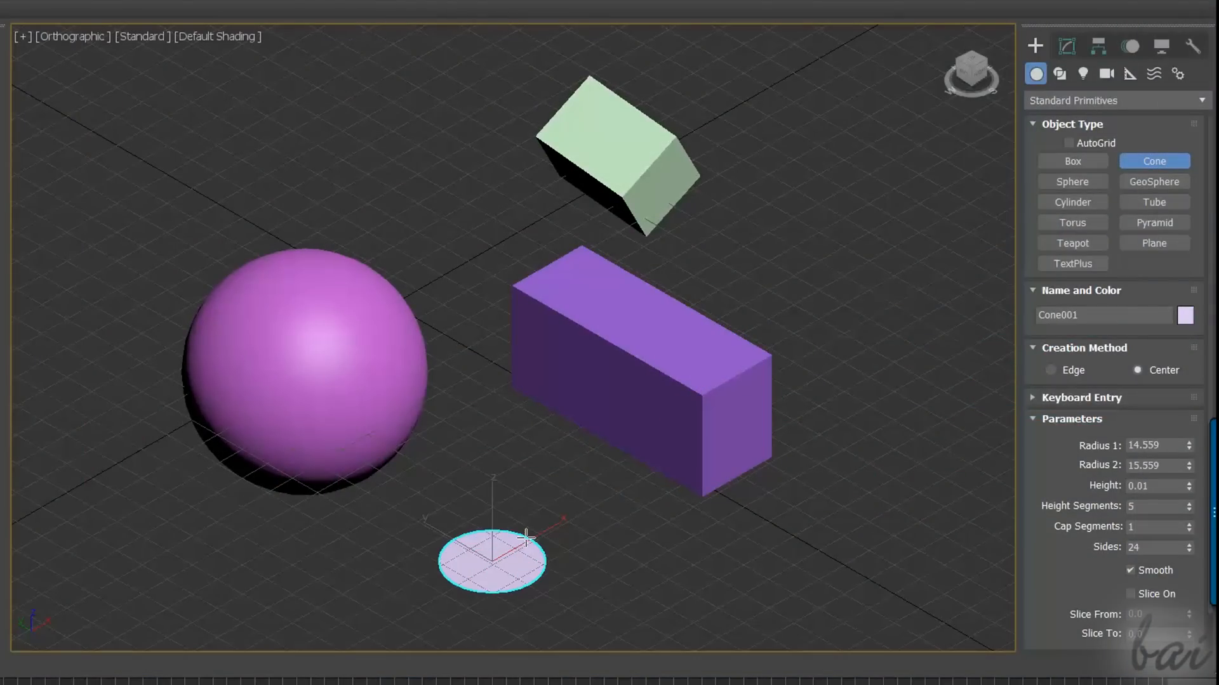
Raise and taper the cone, then adjust the Bend direction on the box
drag(524, 536, 518, 460)
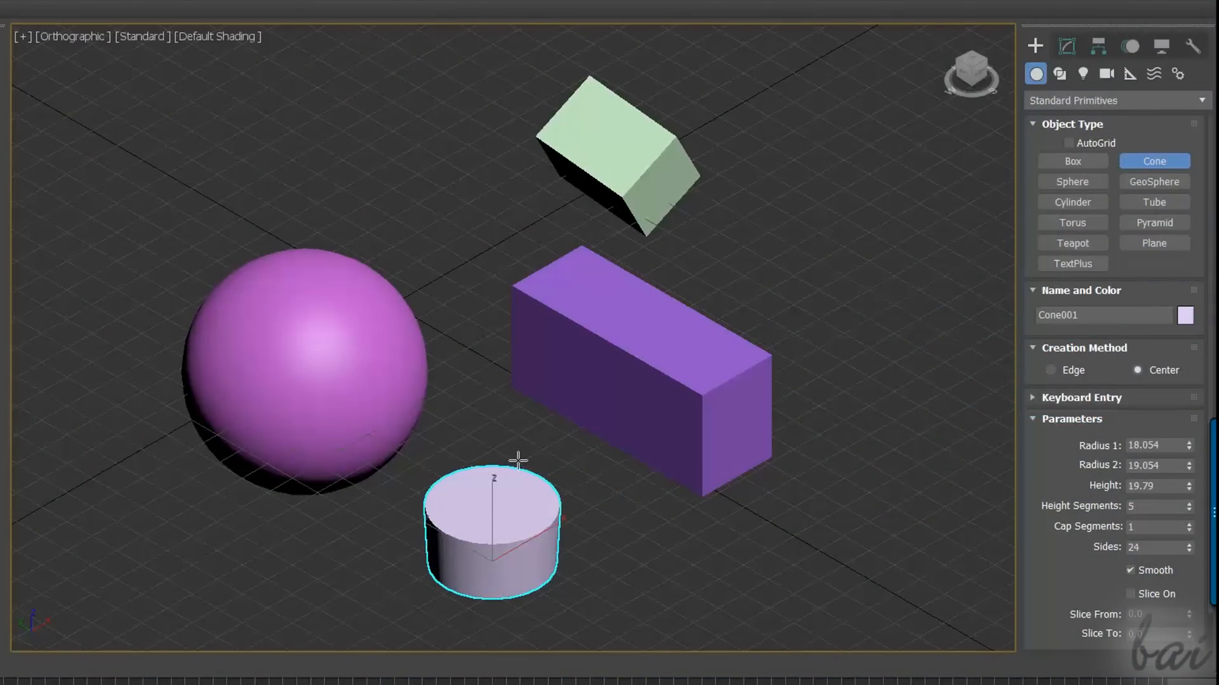
drag(518, 459, 508, 420)
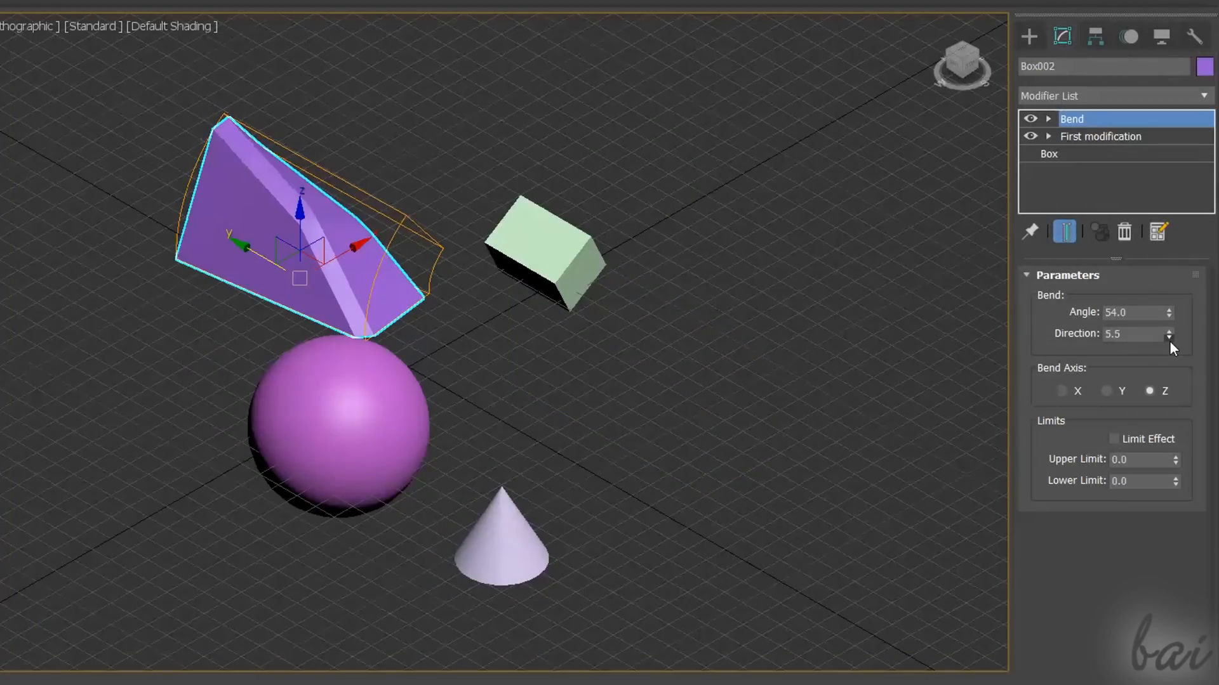
drag(1168, 334, 1168, 358)
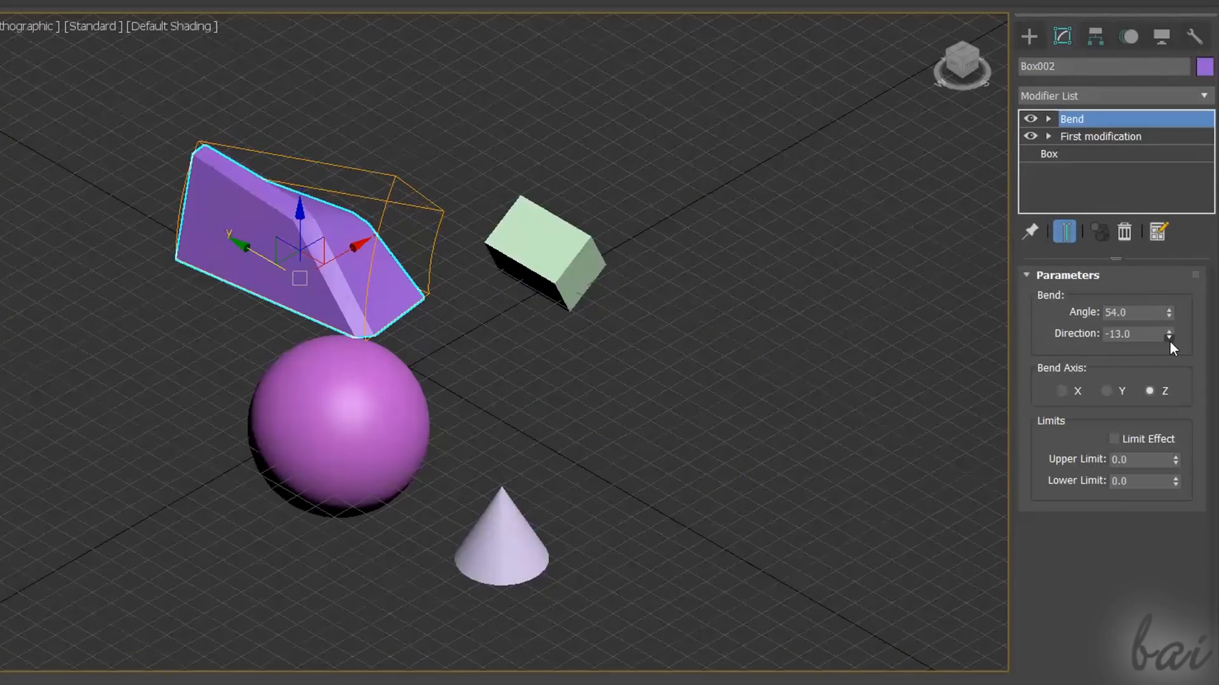
drag(1168, 330, 1168, 341)
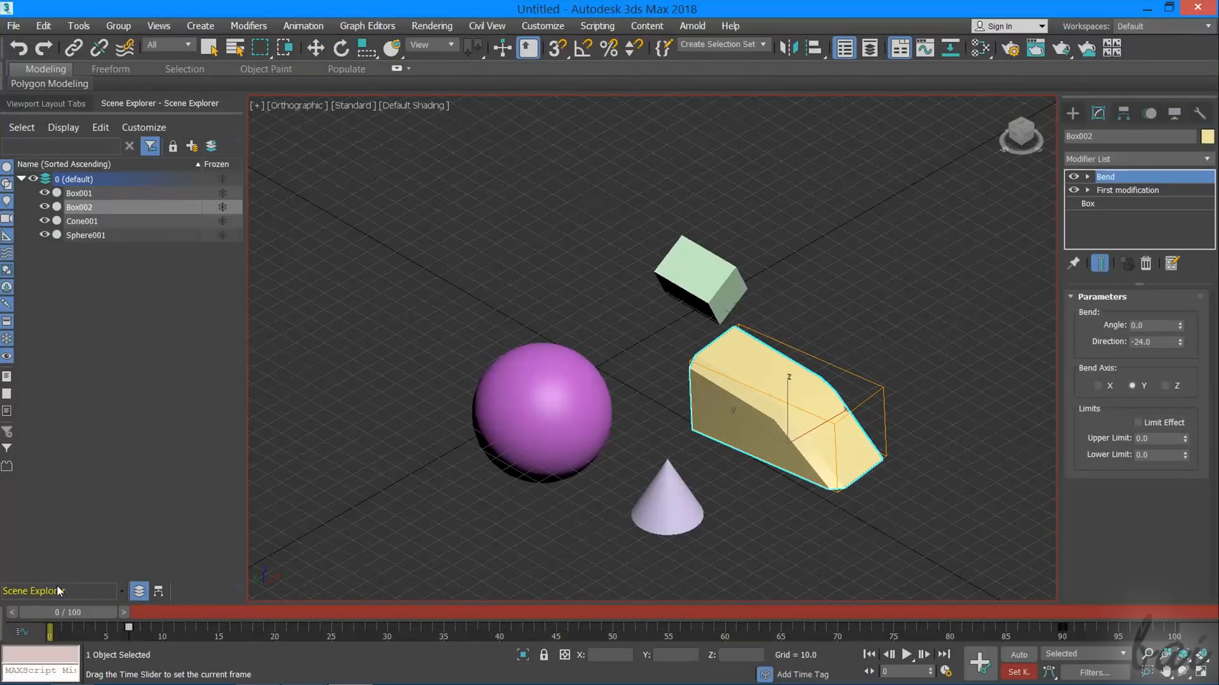
Scrub the time slider through frames ~43 and ~82 to preview the bend animation
drag(128, 628, 534, 629)
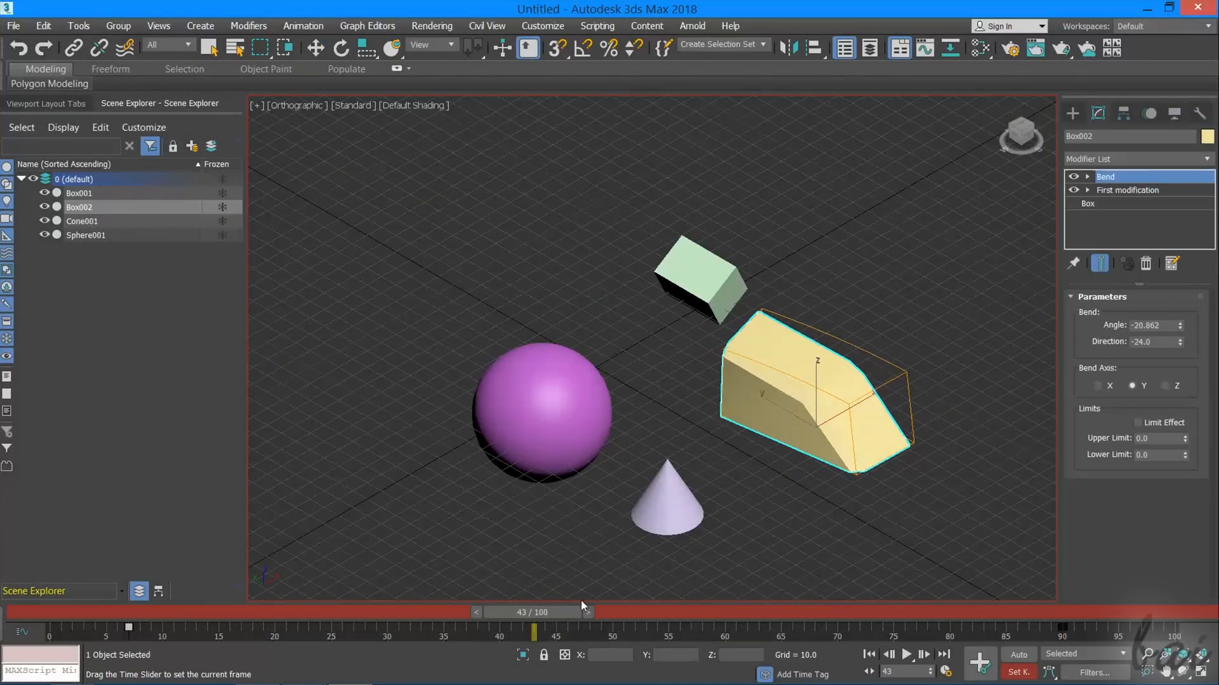
drag(534, 629, 972, 628)
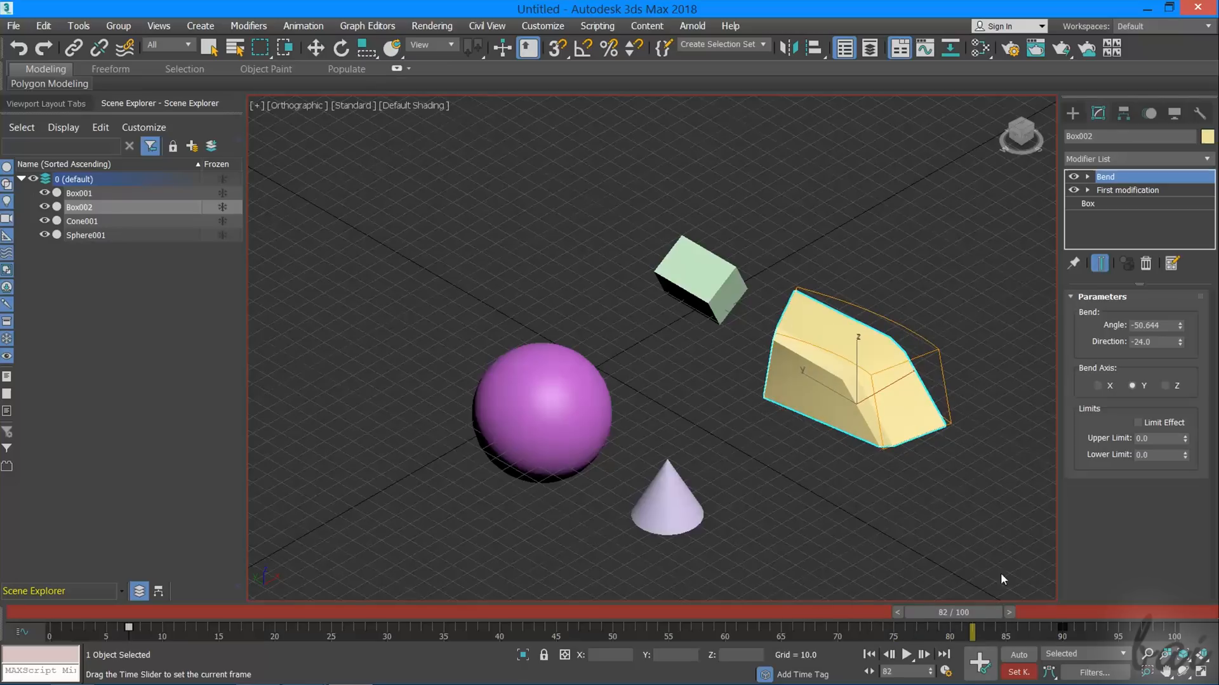
drag(971, 612, 630, 612)
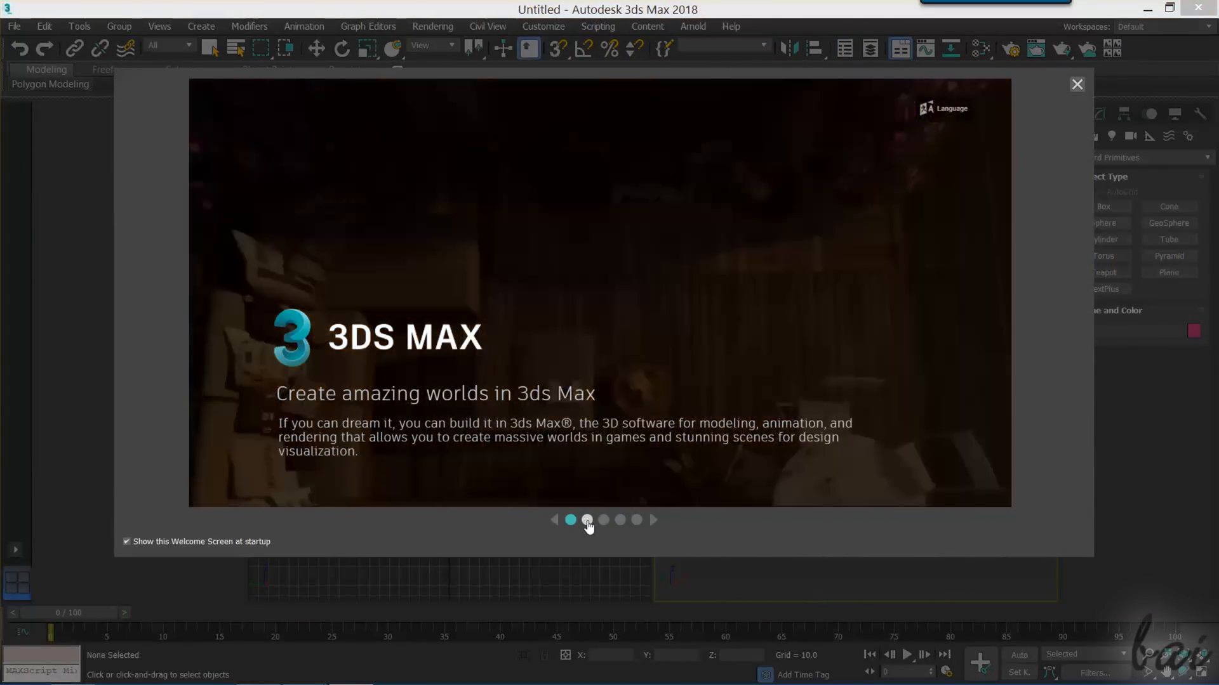
Page through the Welcome Screen slides and return to the Default workspace
click(587, 520)
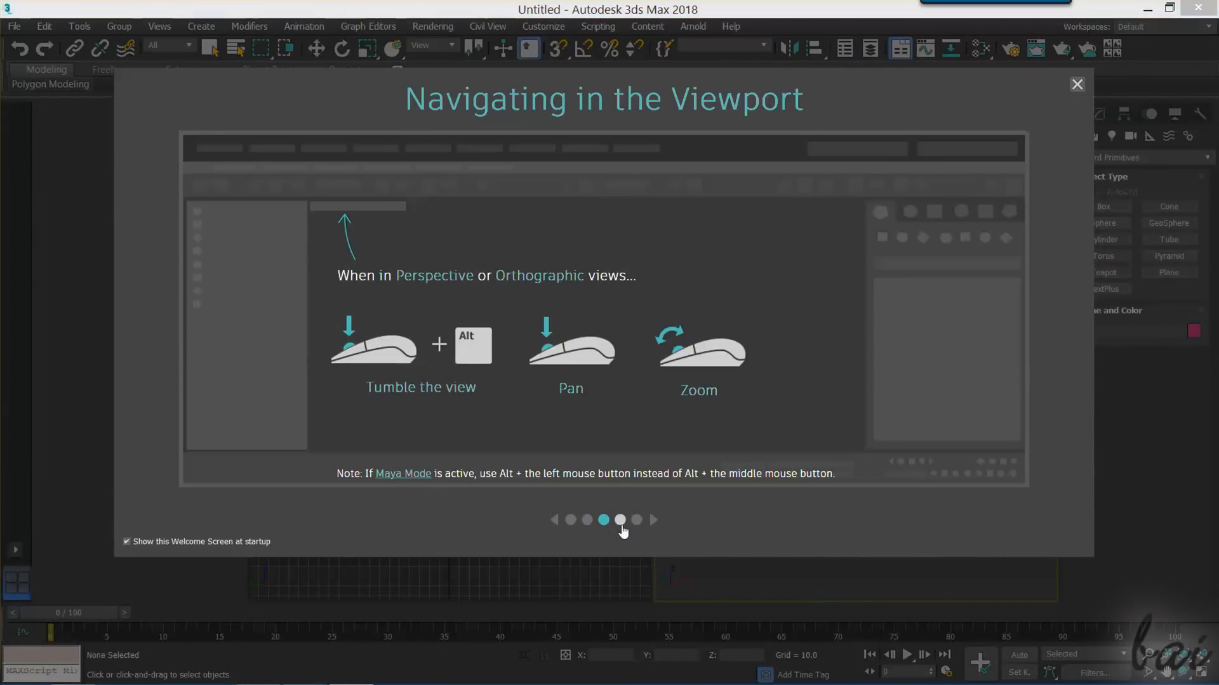
click(1077, 84)
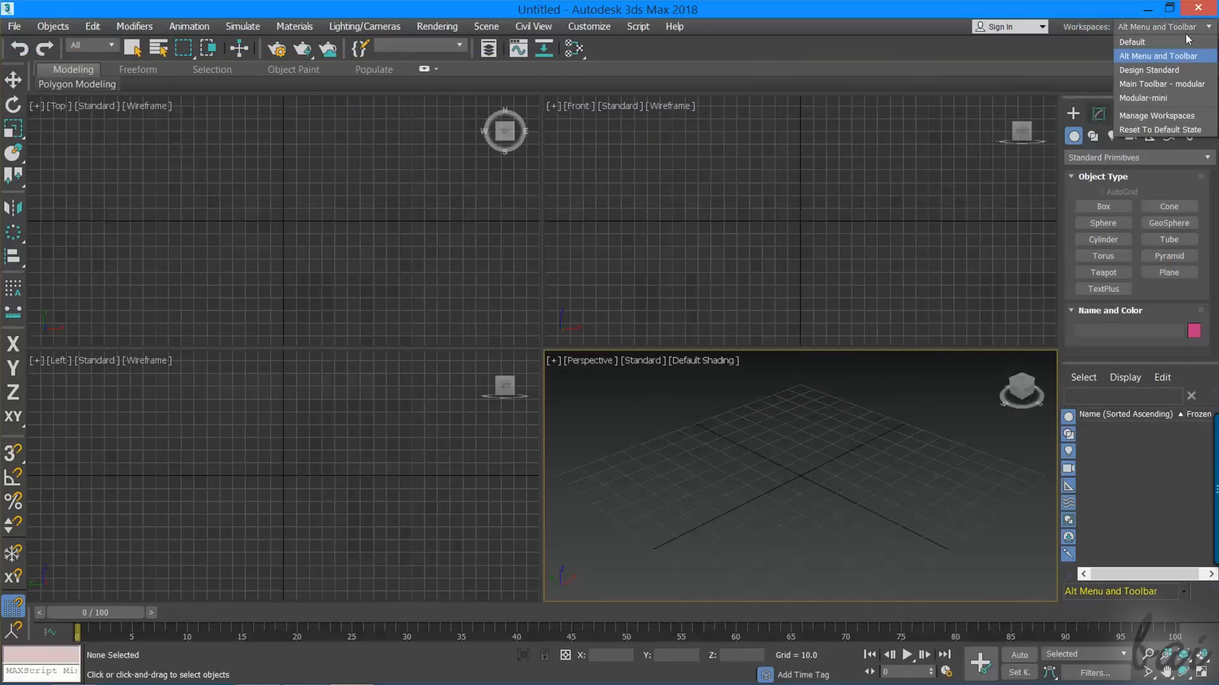
click(1135, 42)
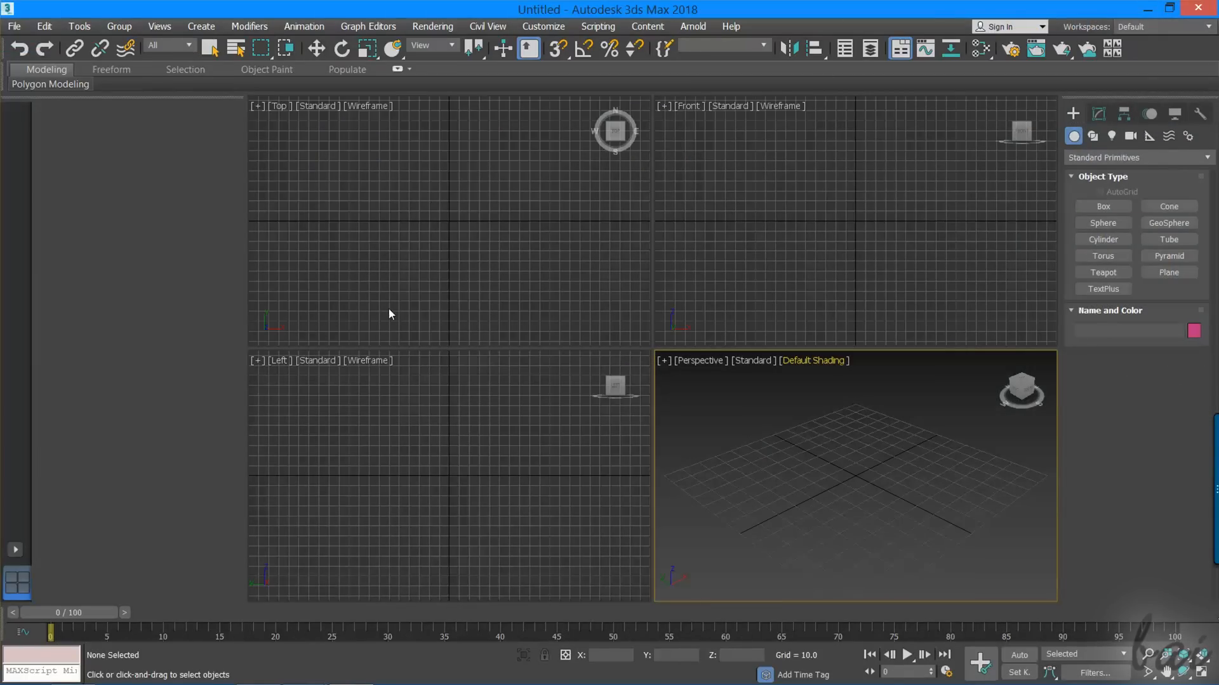
Browse the ribbon tool sets, ending on the Selection tools
click(185, 68)
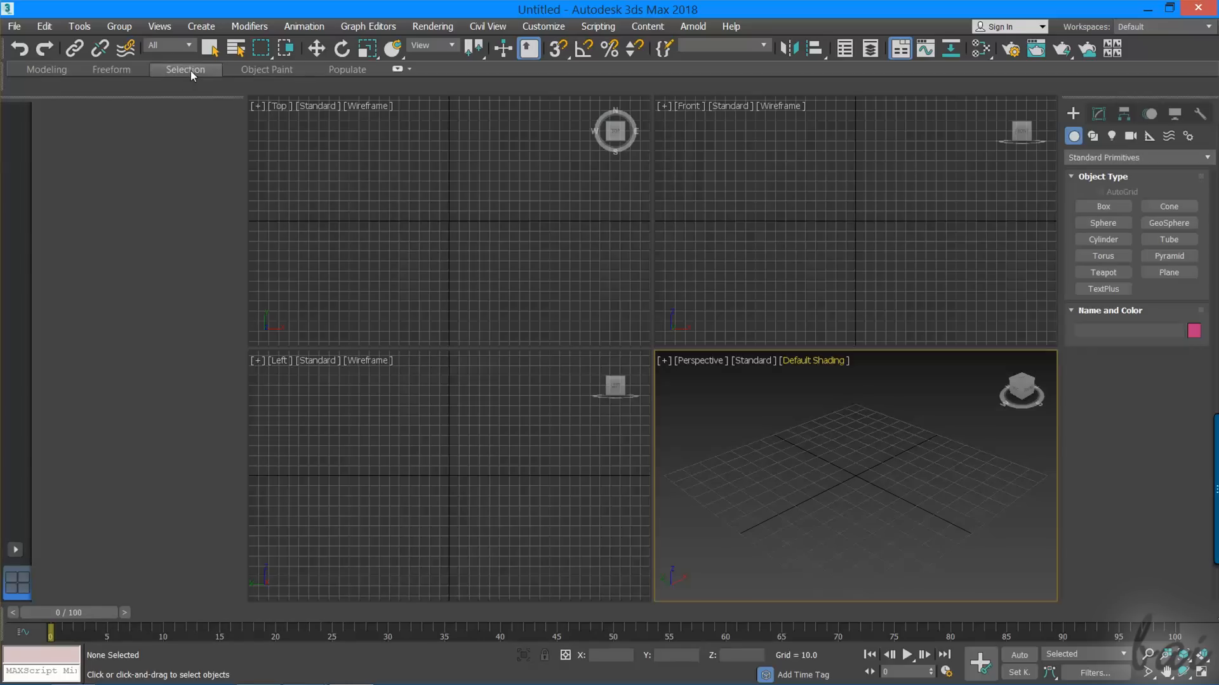
click(45, 69)
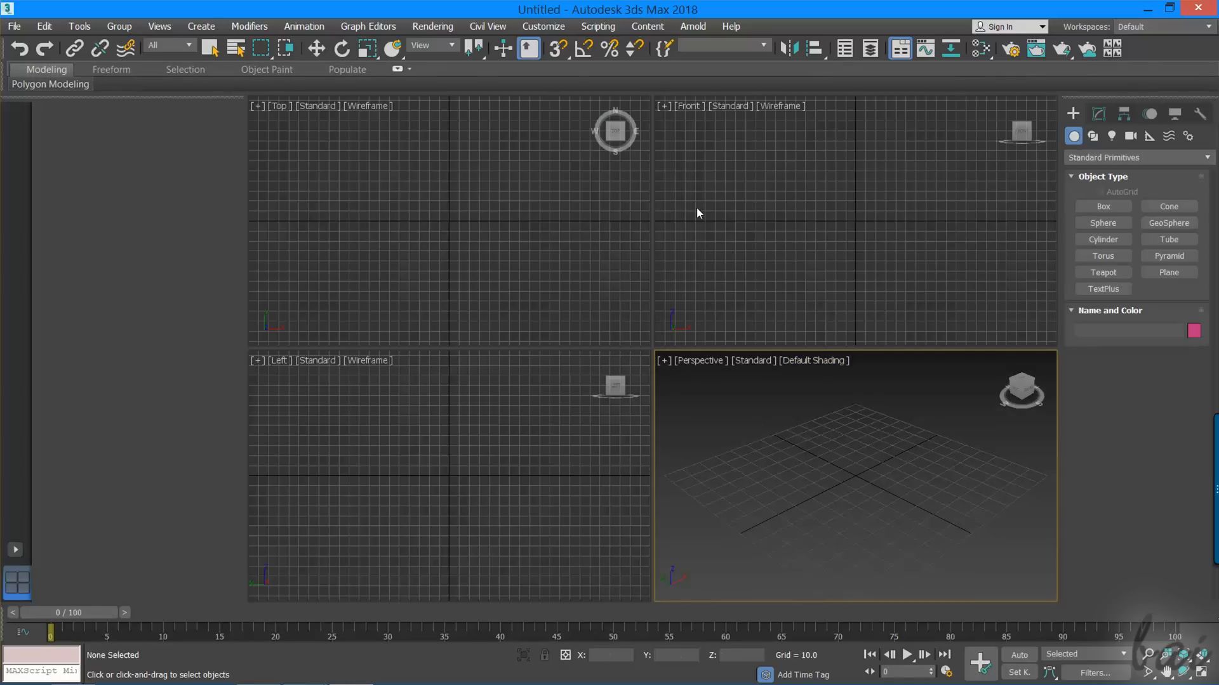
click(1102, 223)
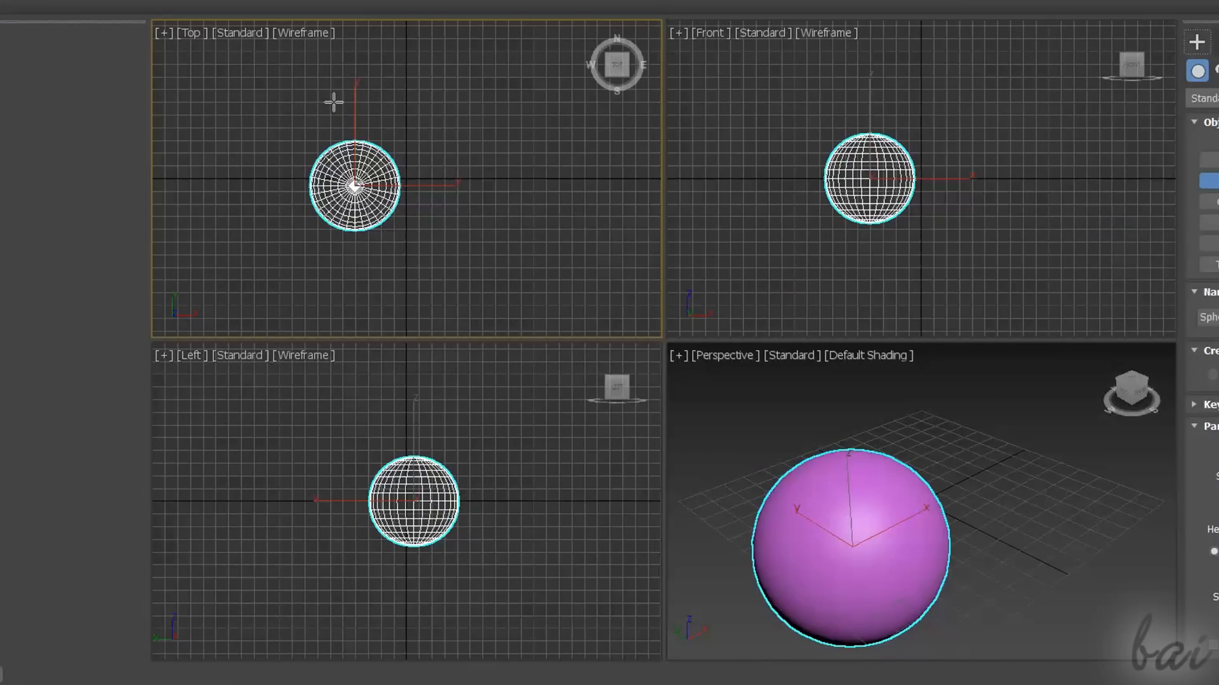
mouse_move(543, 193)
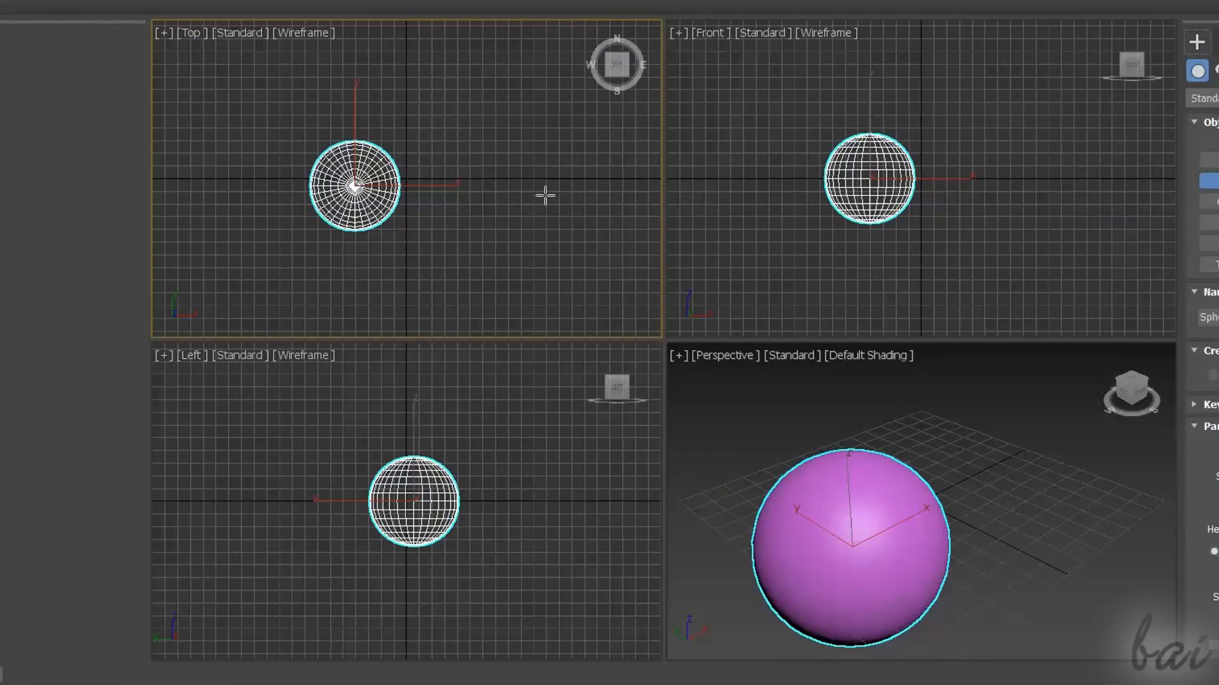
mouse_move(588, 241)
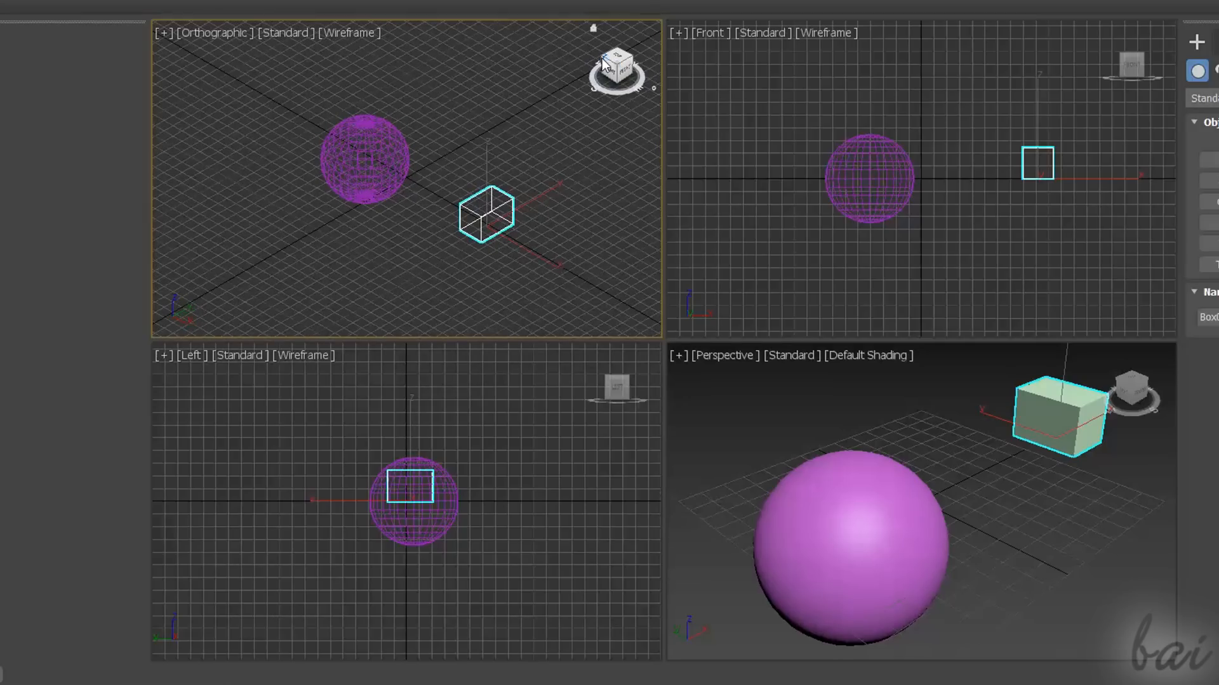
Switch to the Orbit tool to rotate the Top viewport
click(617, 63)
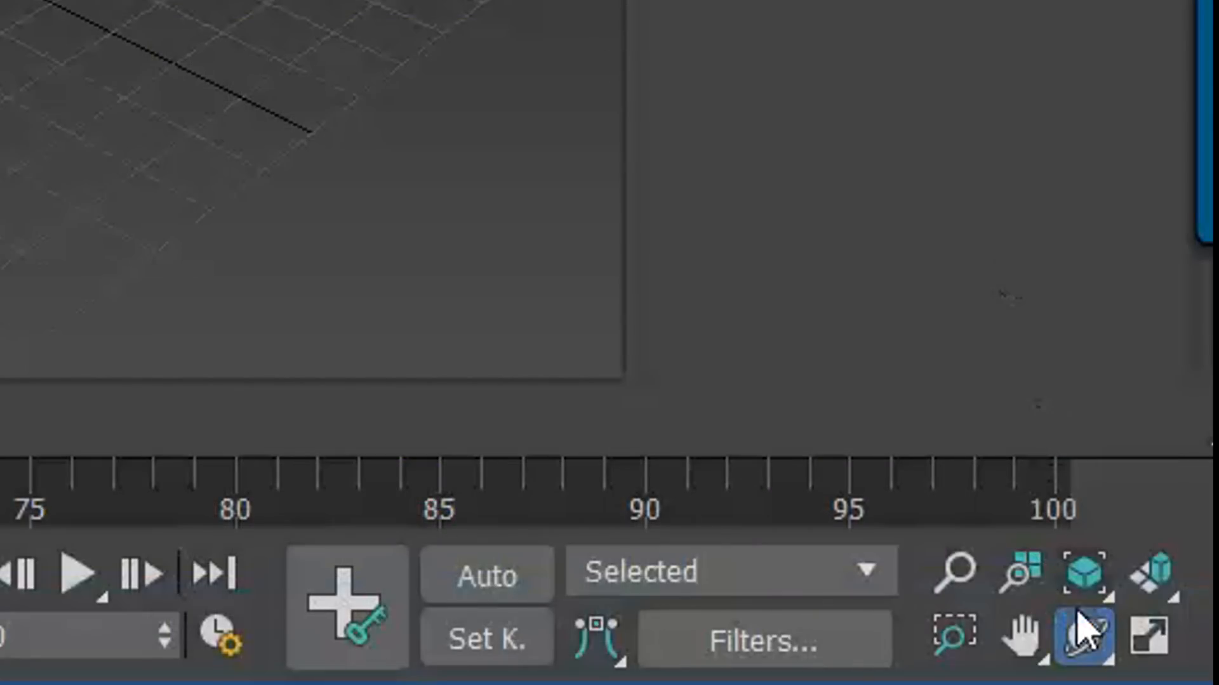
mouse_move(1084, 644)
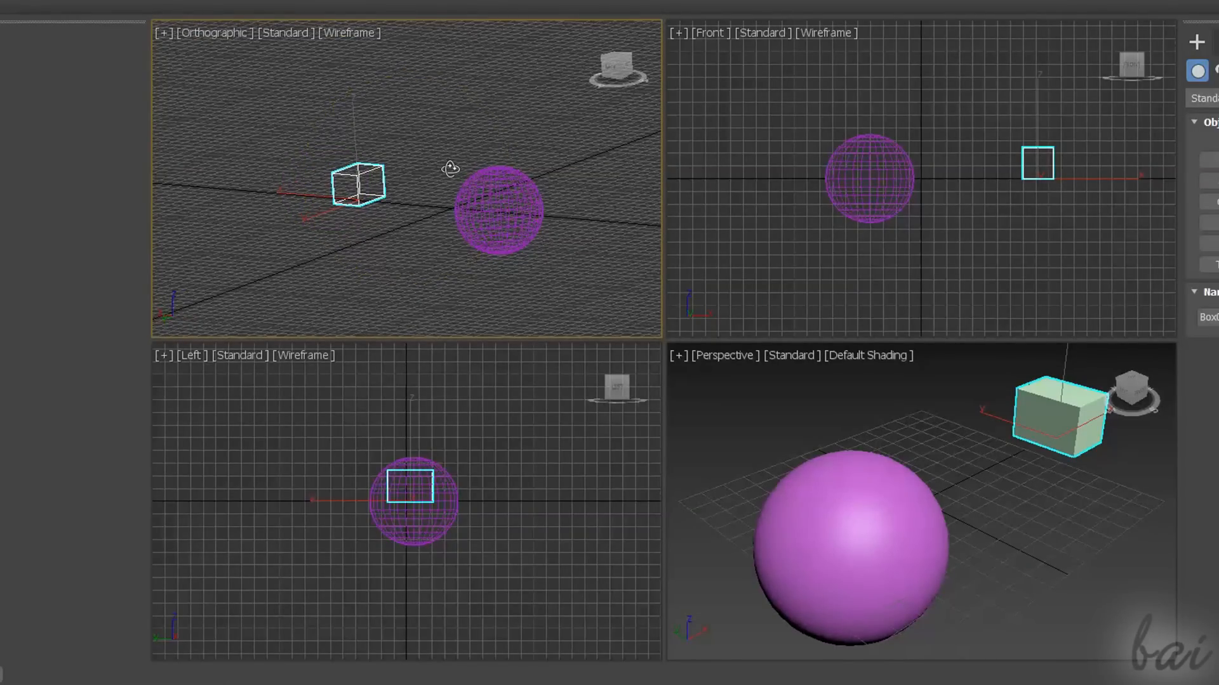
mouse_move(453, 141)
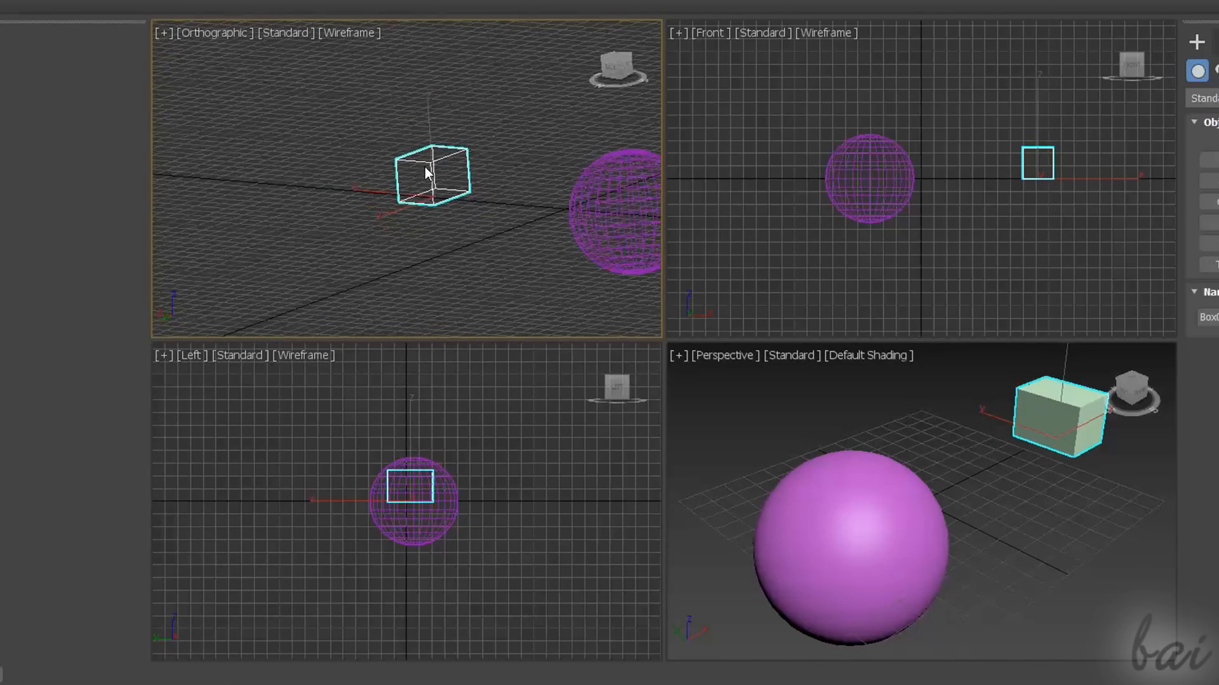
click(366, 33)
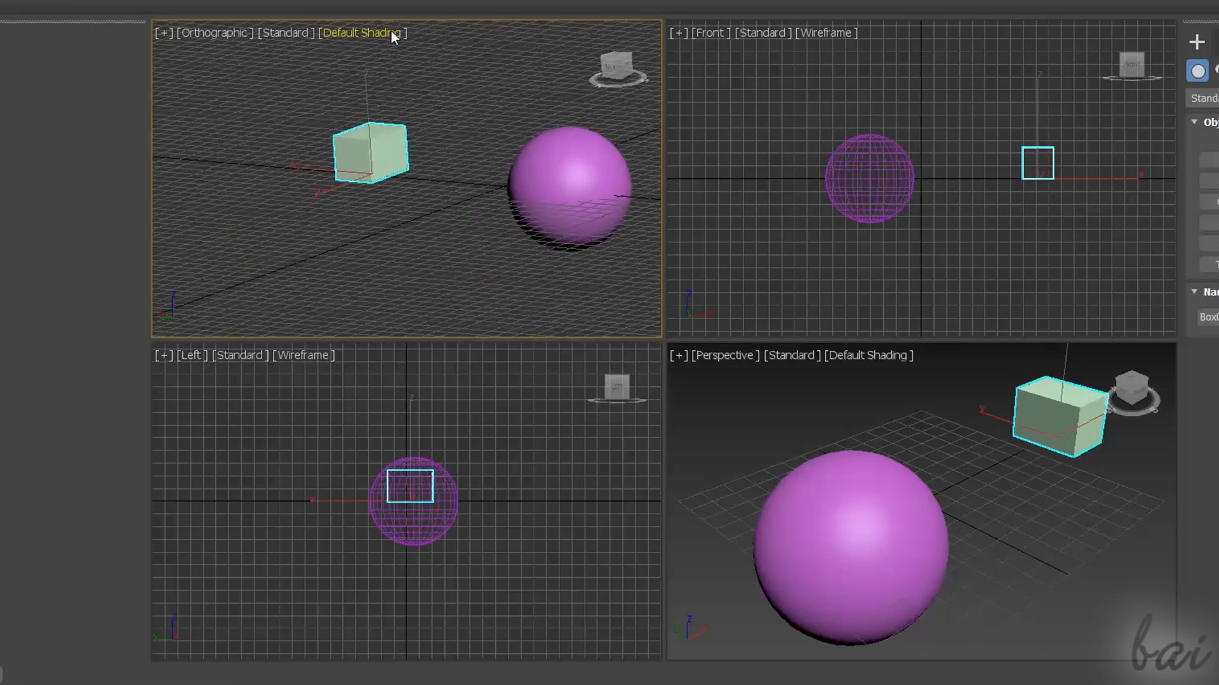
click(364, 33)
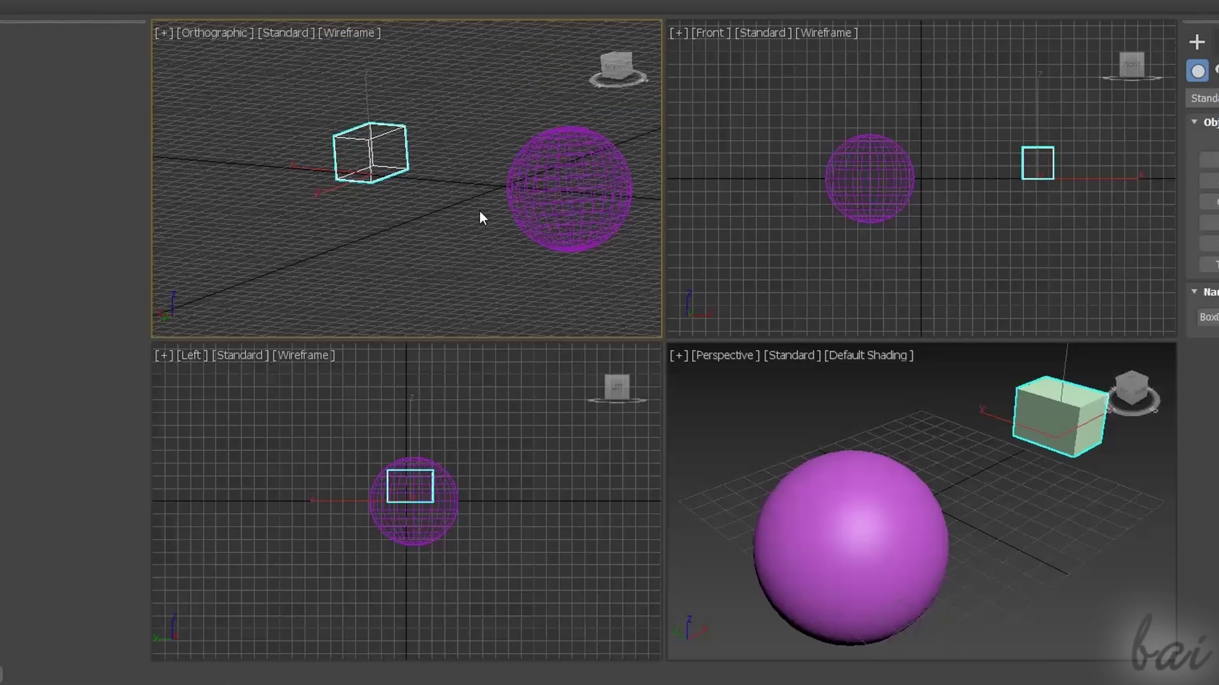
mouse_move(363, 114)
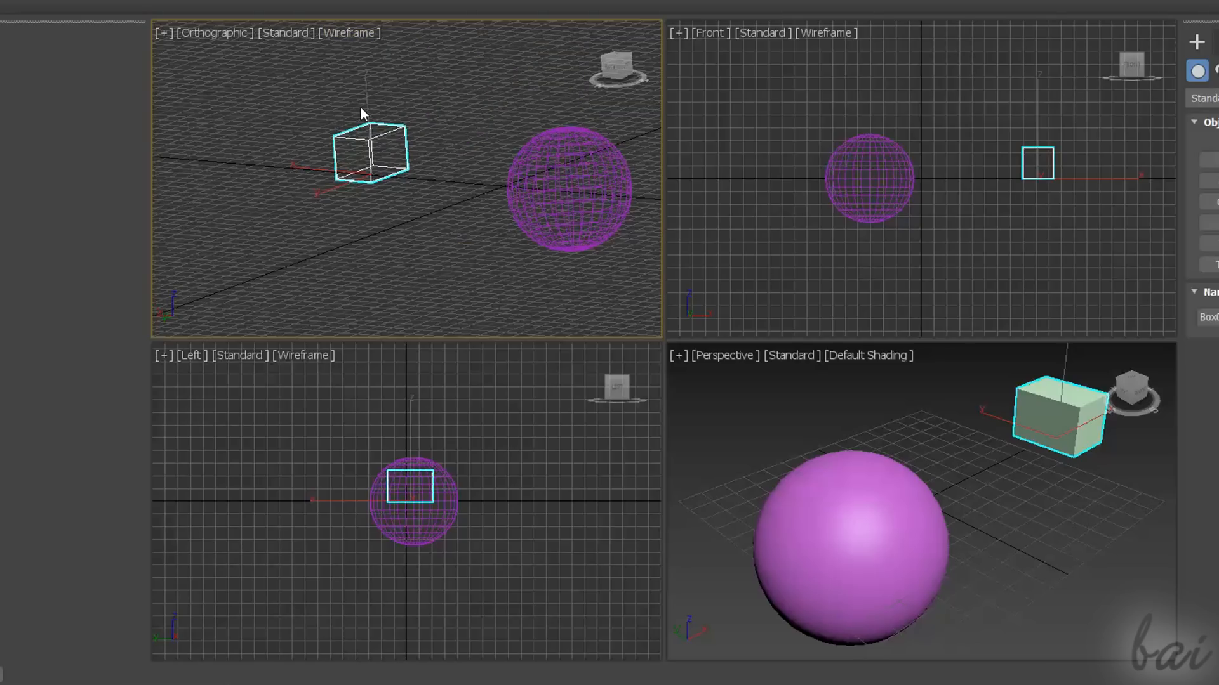
click(350, 33)
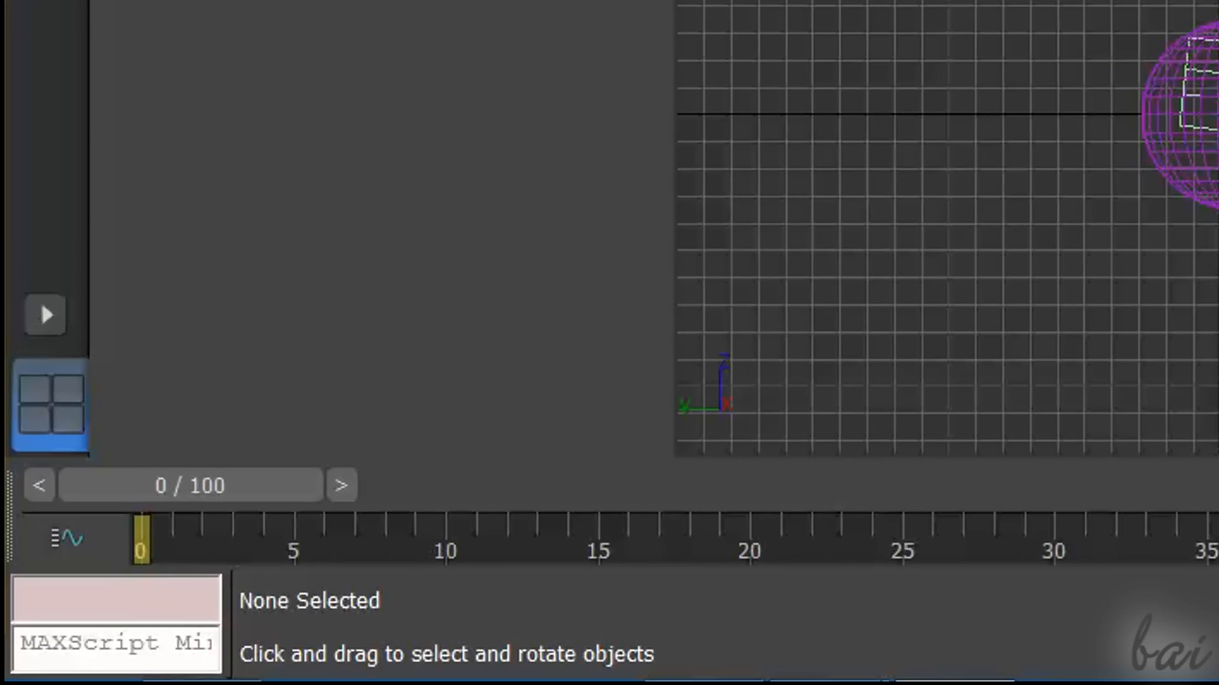
mouse_move(127, 259)
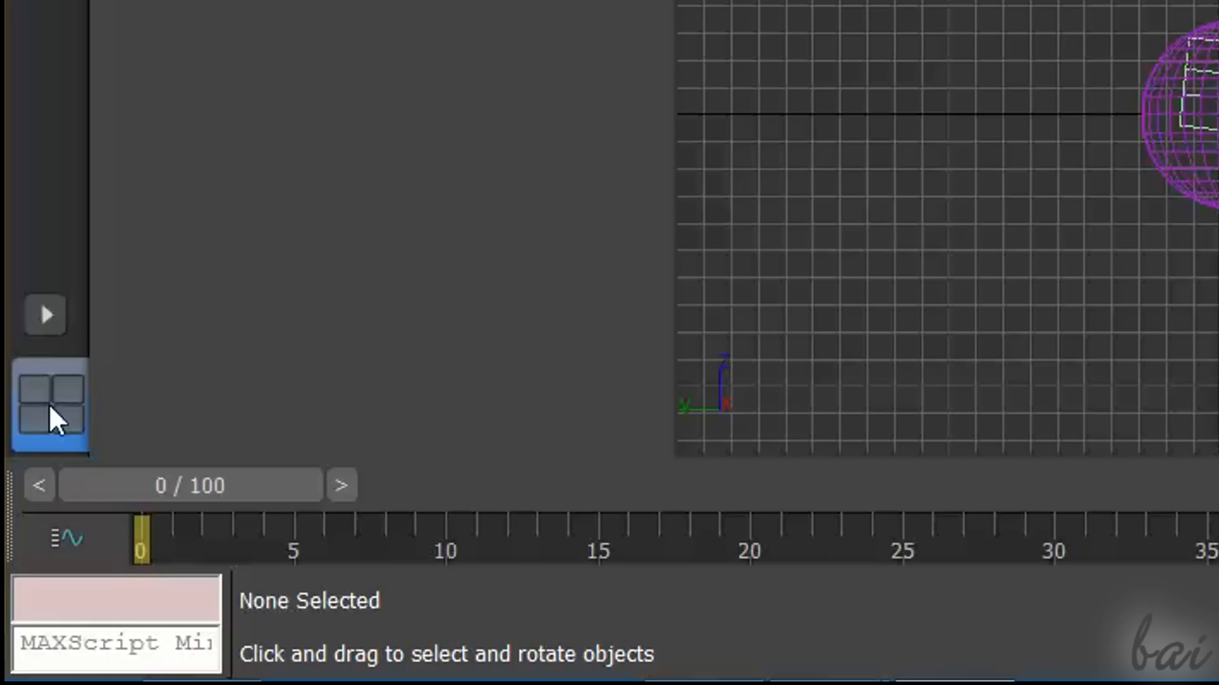
mouse_move(50, 417)
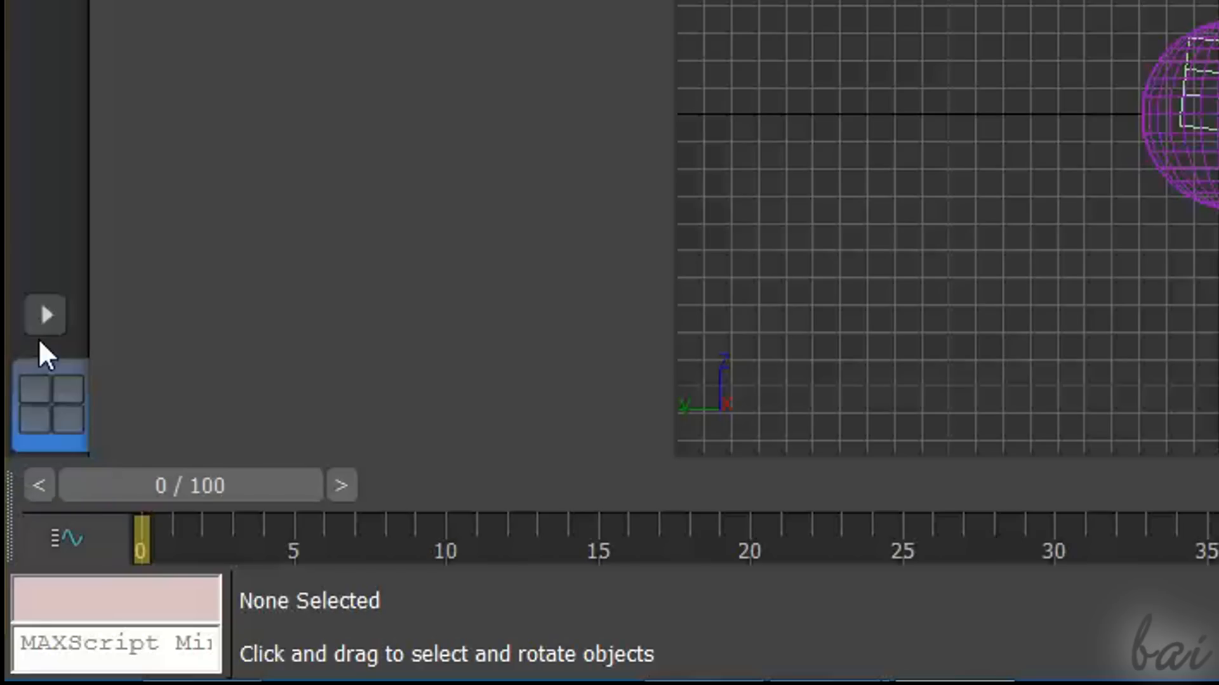
mouse_move(49, 332)
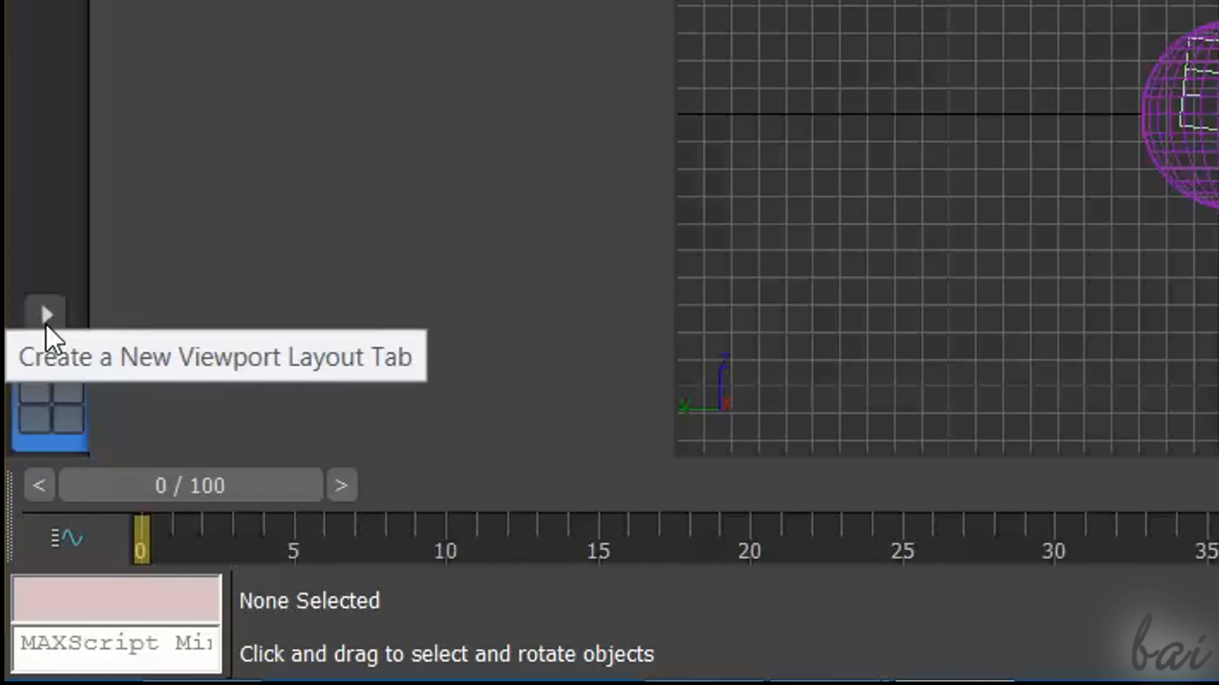
Add a new viewport layout tab and switch to the single full-screen view
click(43, 315)
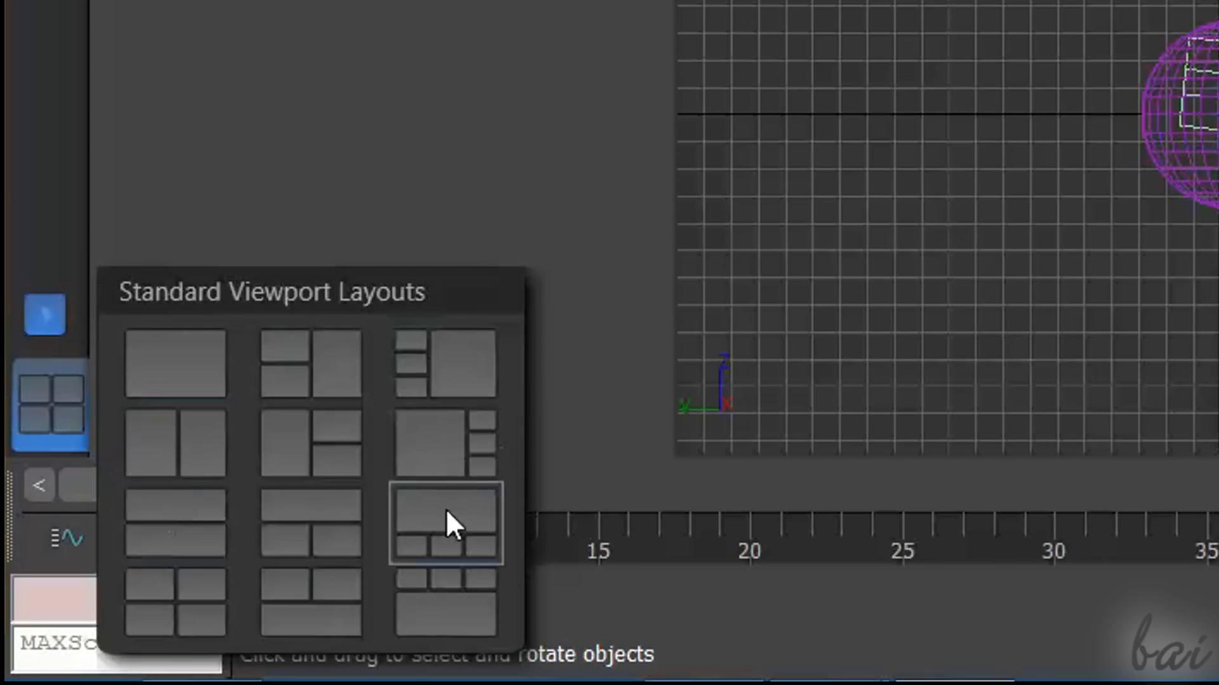
click(445, 525)
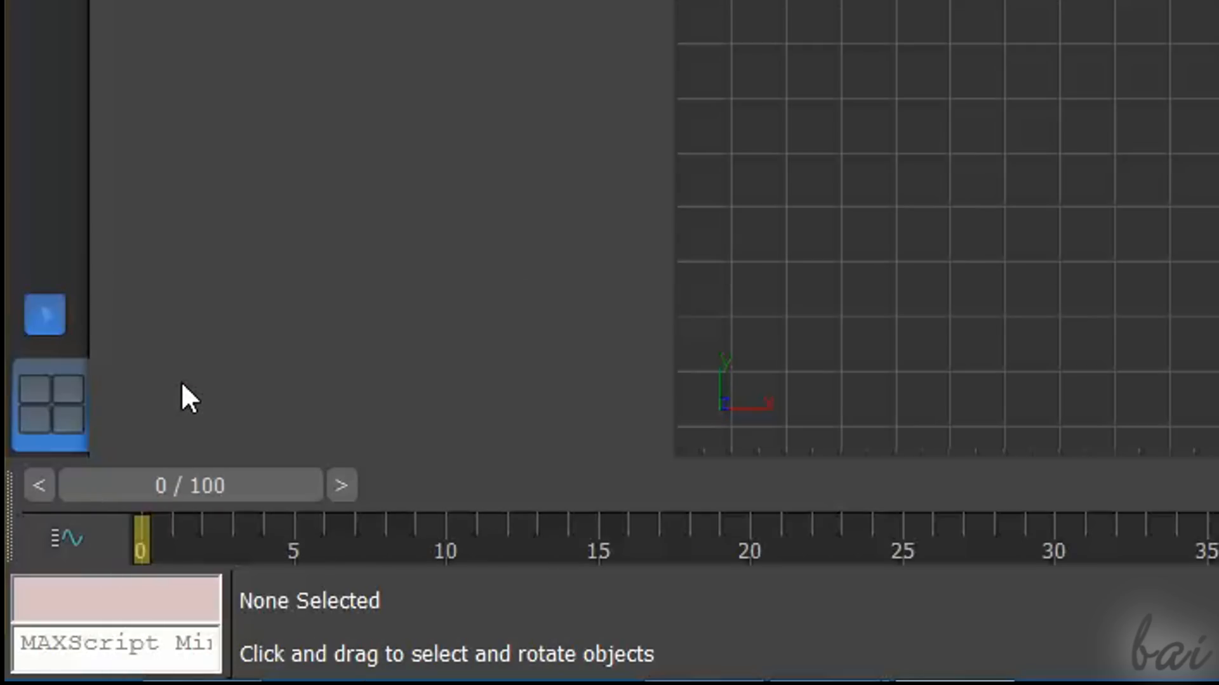
mouse_move(43, 315)
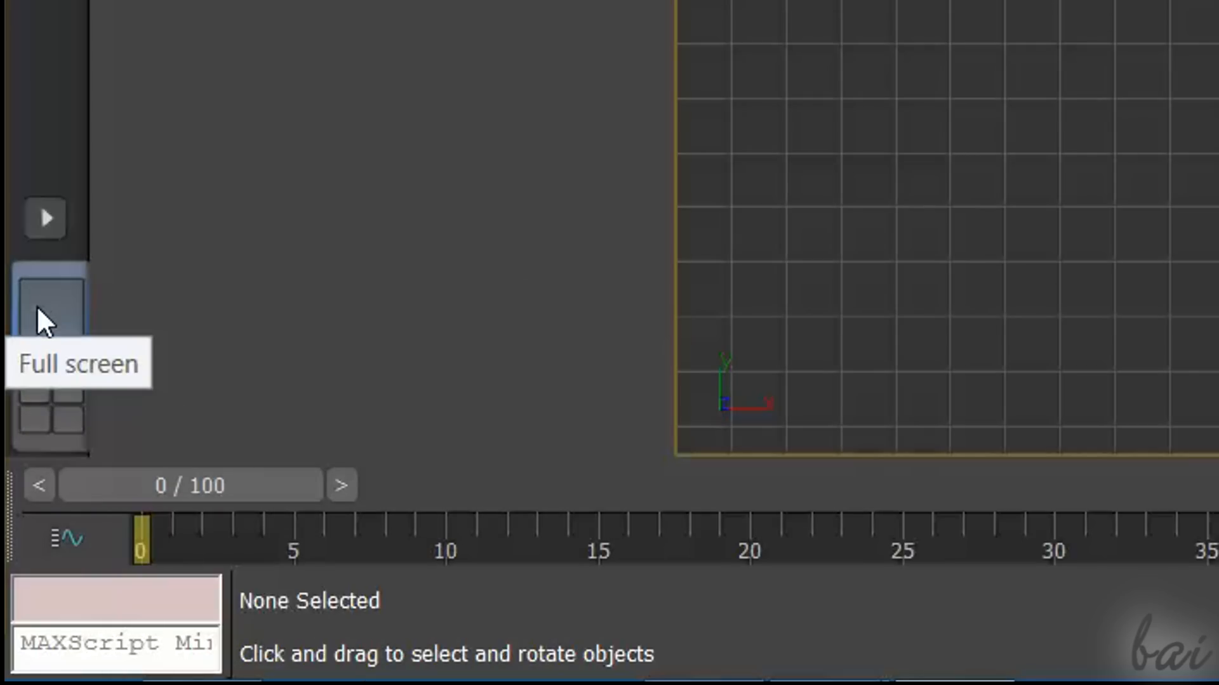
click(50, 307)
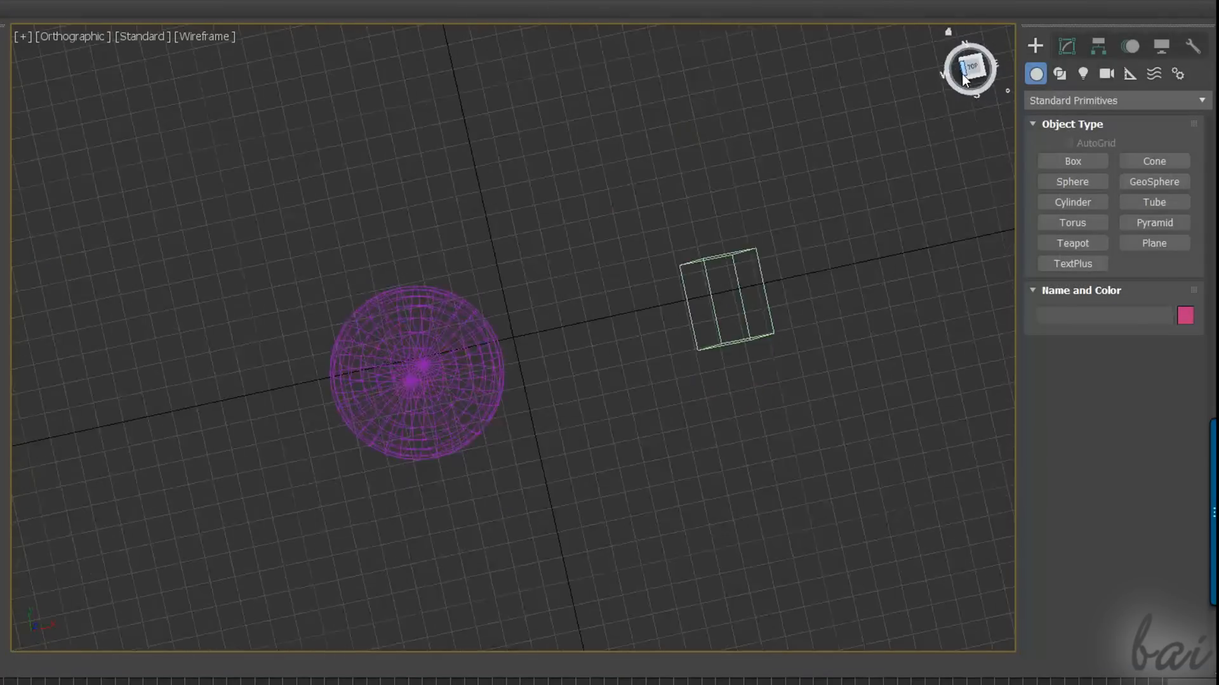
drag(970, 69, 969, 93)
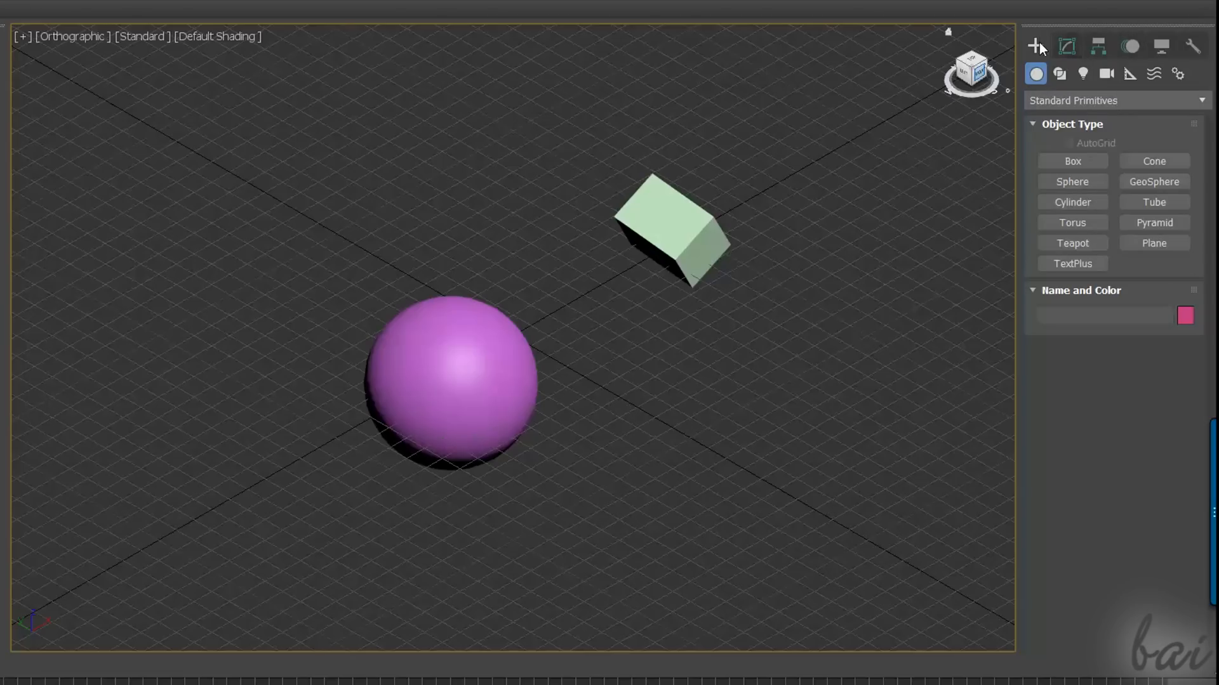
mouse_move(1033, 46)
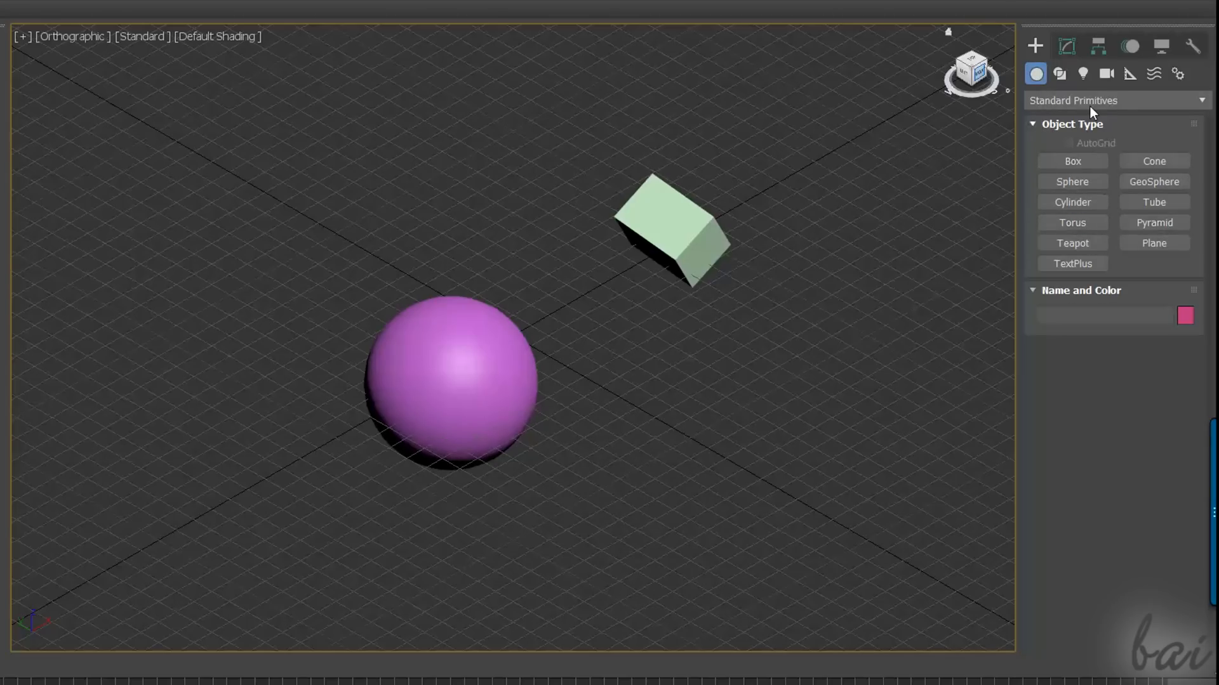
click(1059, 74)
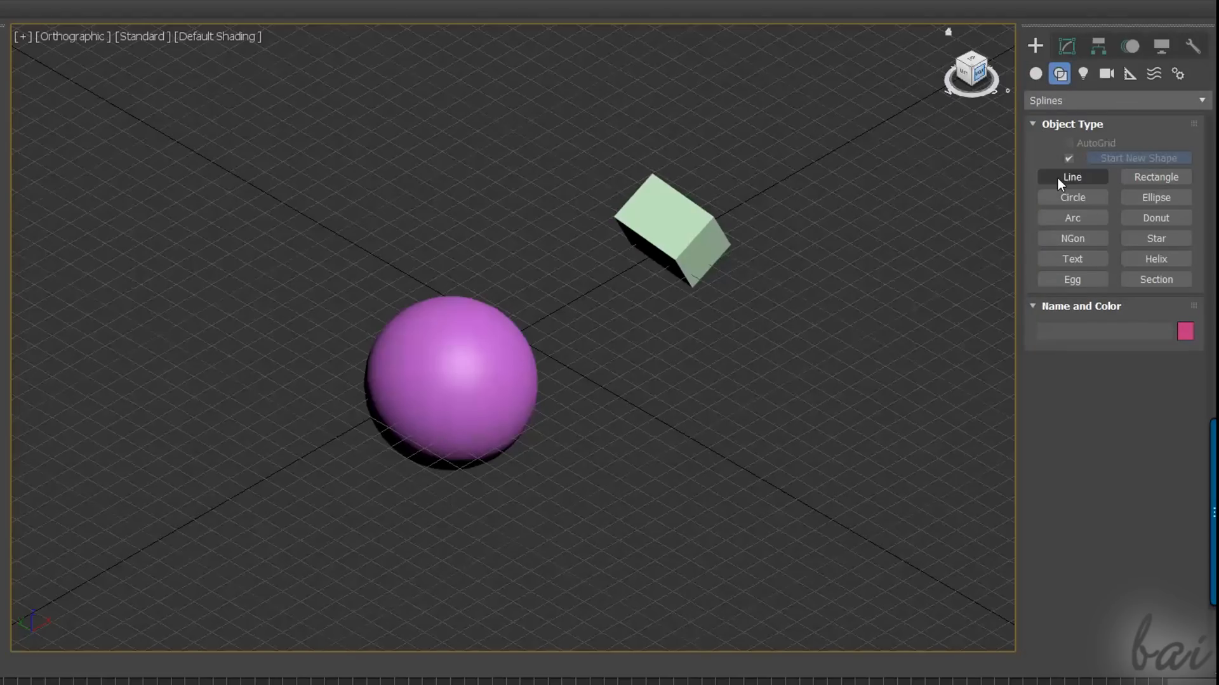
mouse_move(1081, 76)
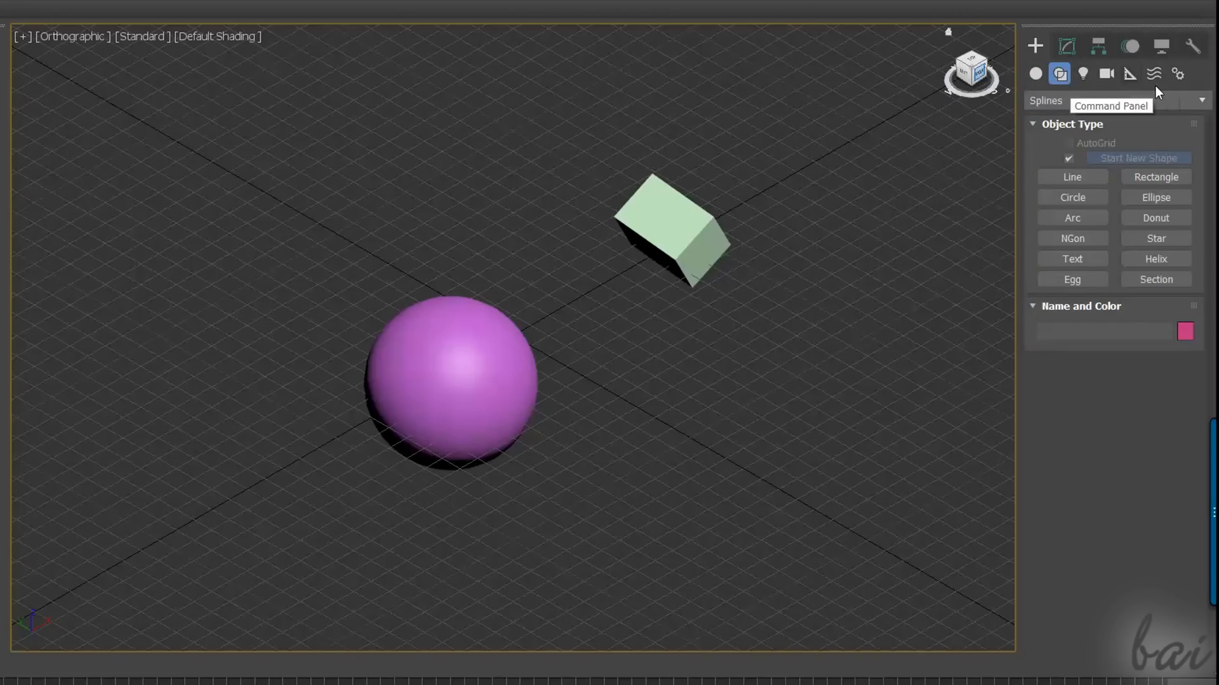
click(1180, 73)
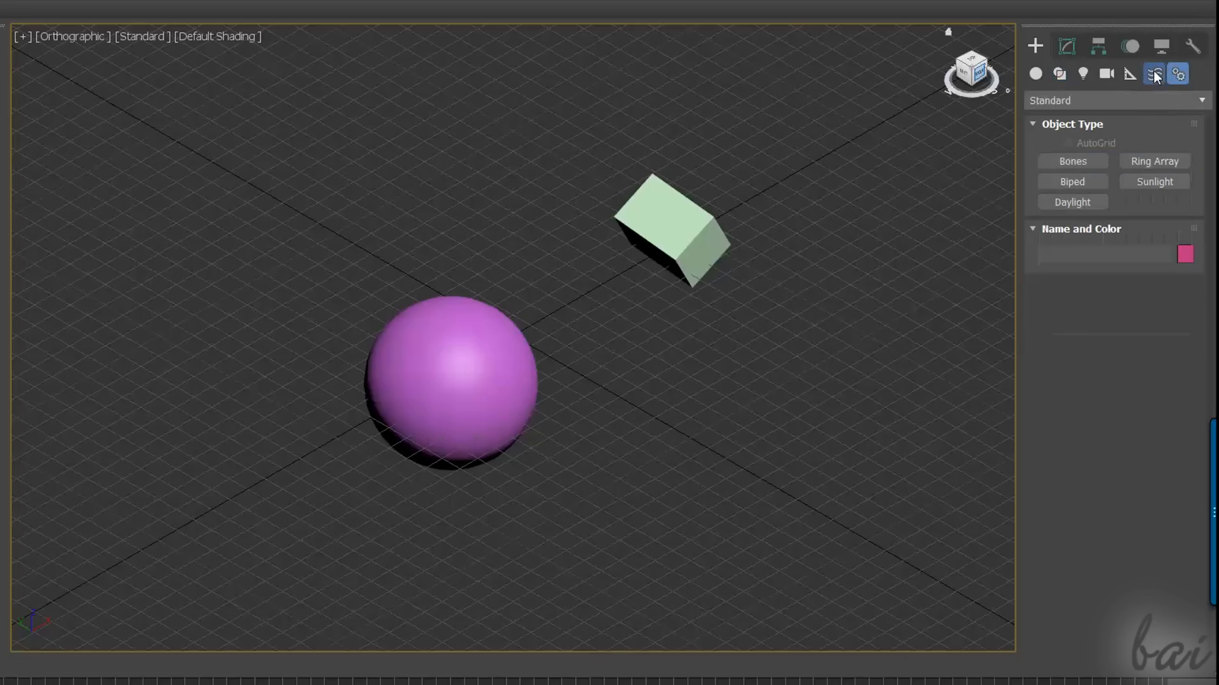
click(1036, 74)
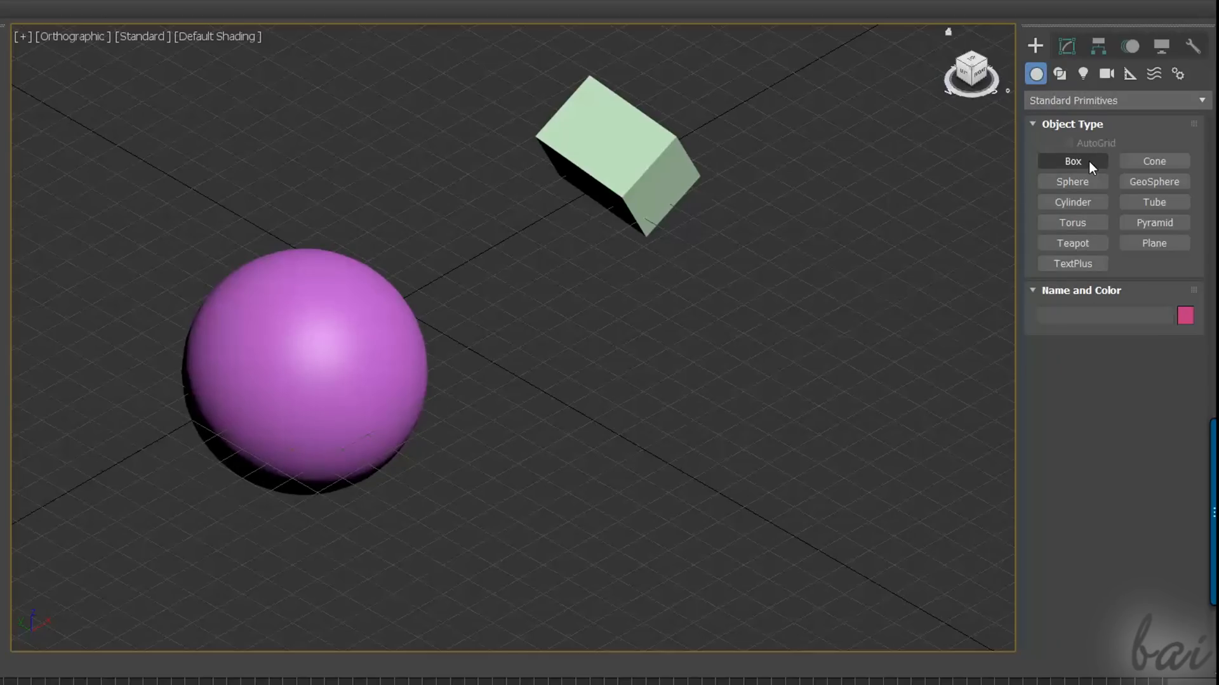
Draw a large purple box footprint on the ground and raise it to height
click(1071, 161)
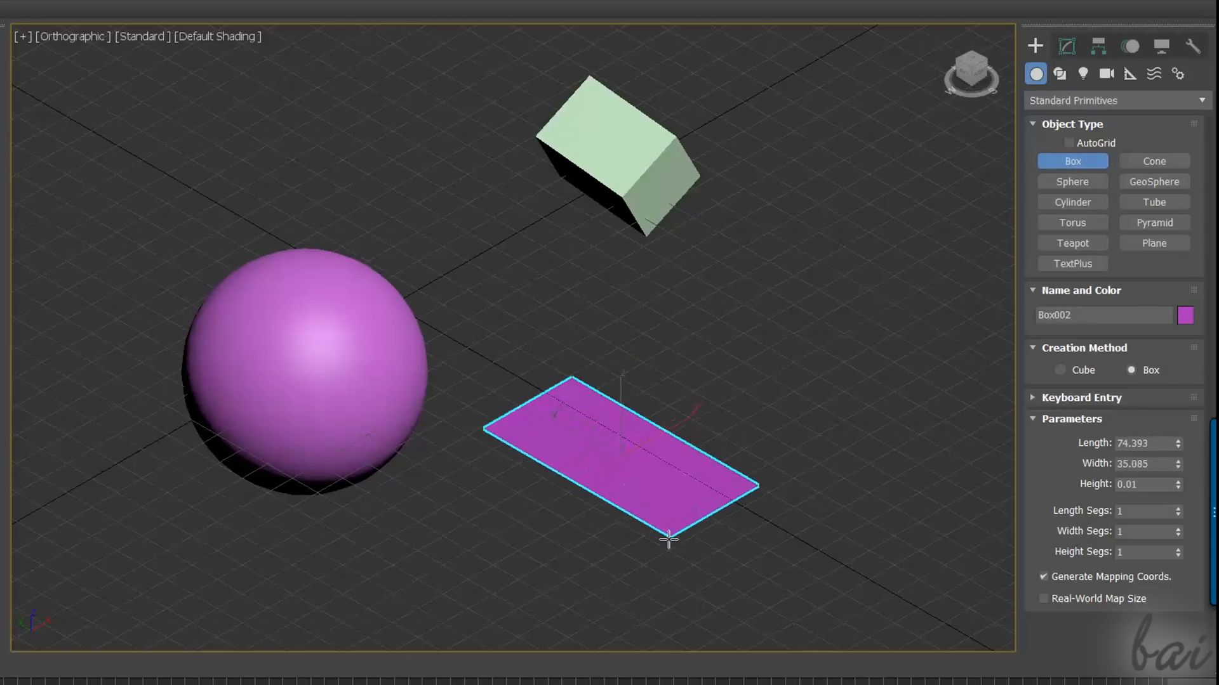
drag(669, 538, 659, 567)
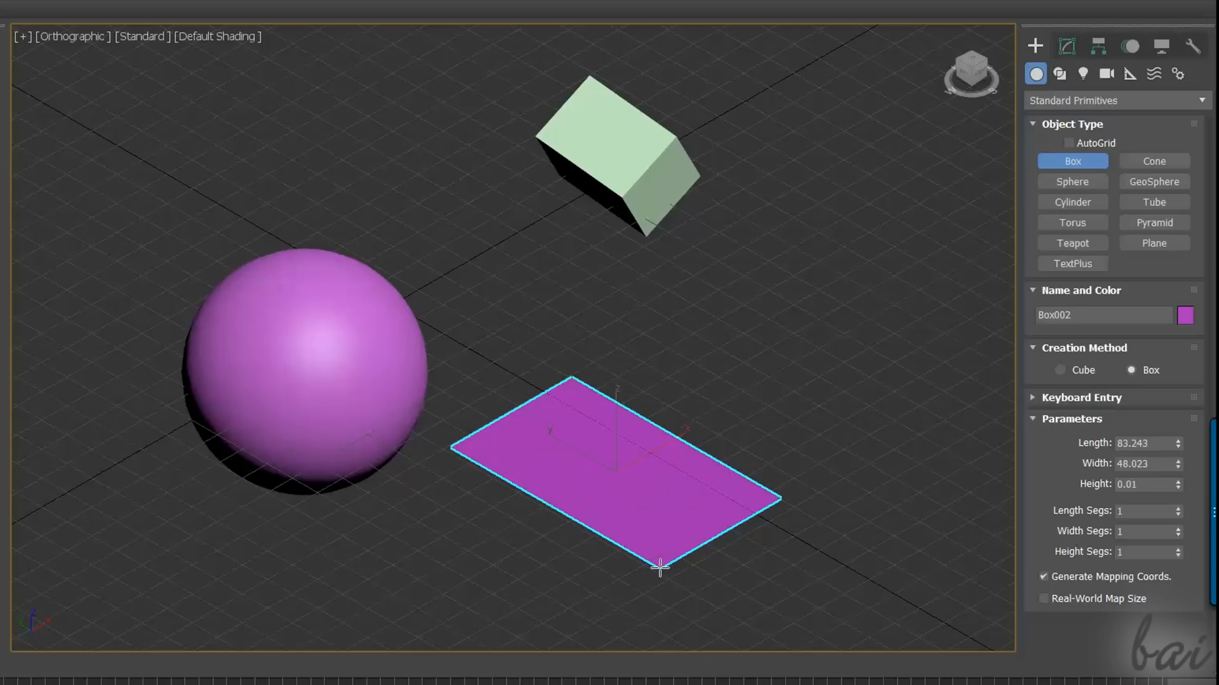
drag(658, 567, 670, 393)
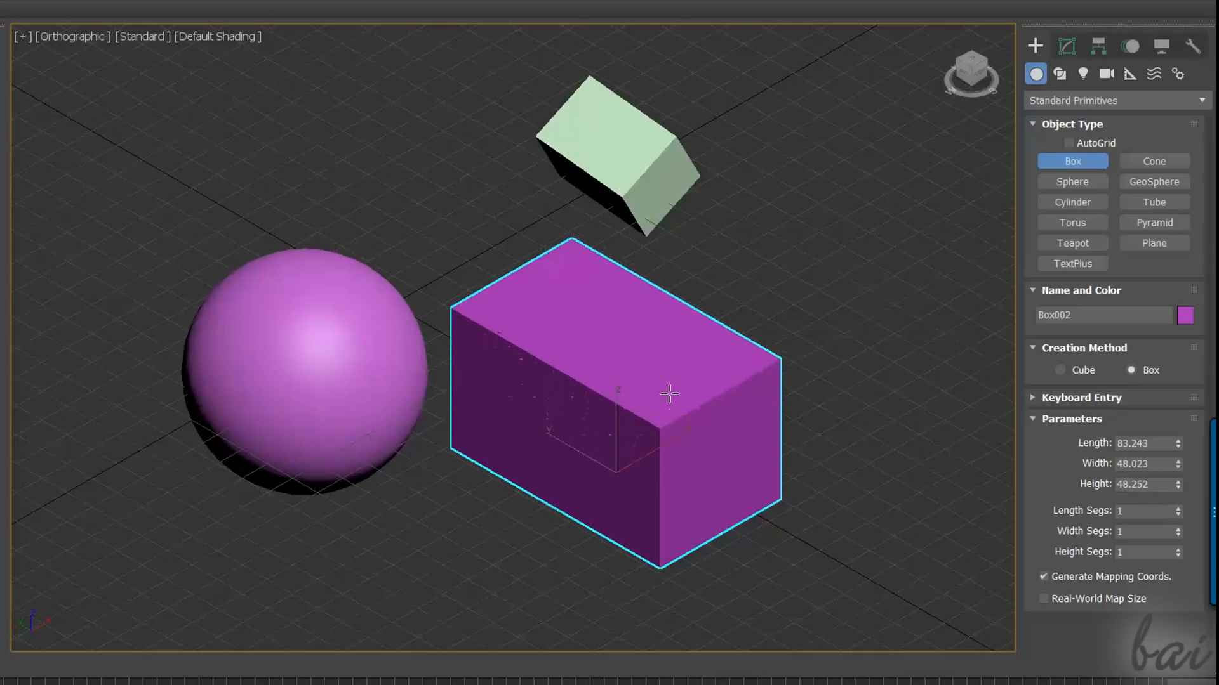
drag(669, 392, 669, 360)
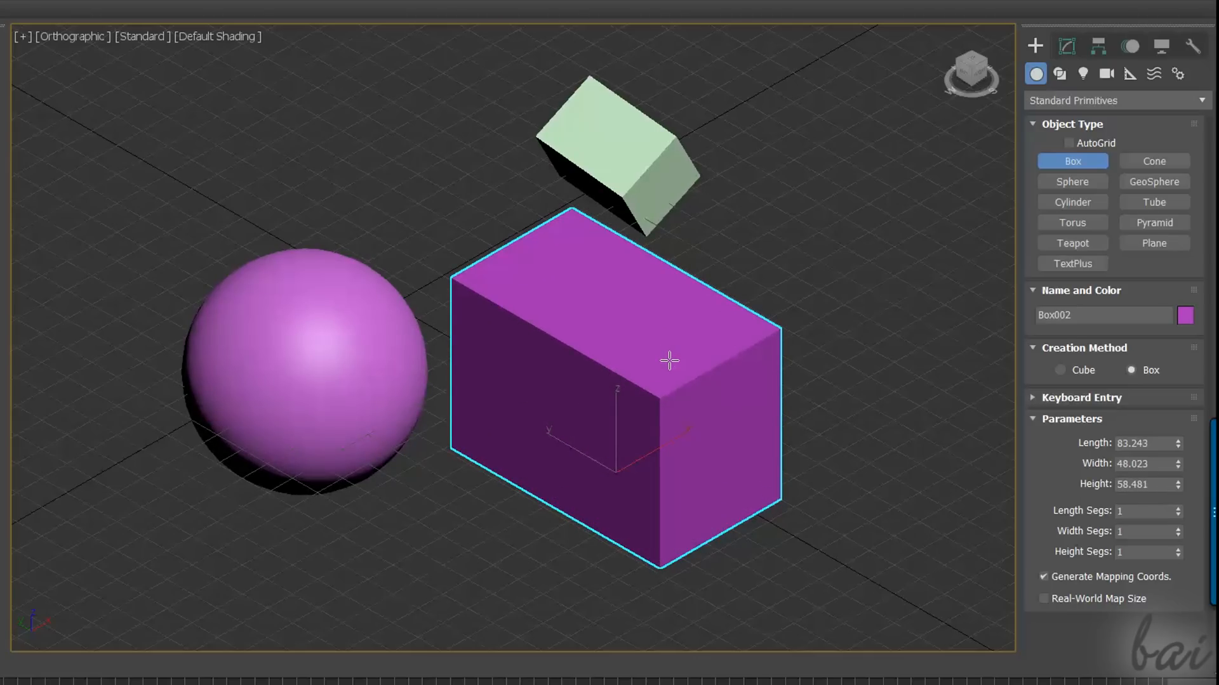
mouse_move(889, 279)
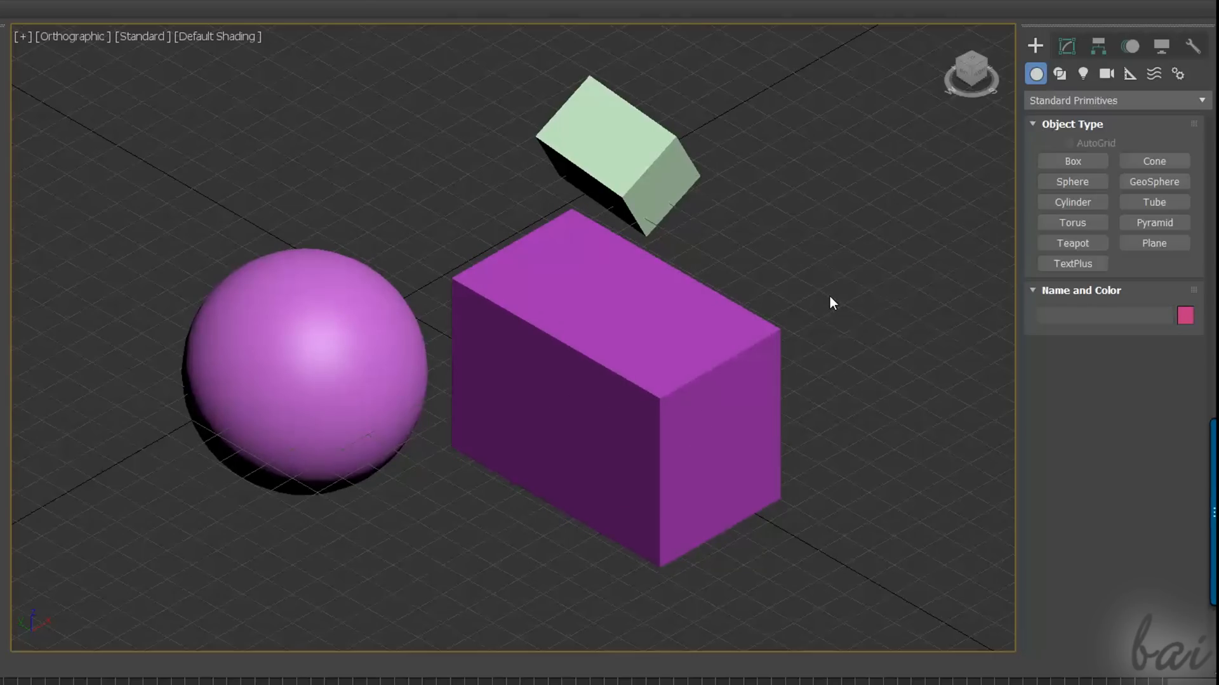
click(1071, 161)
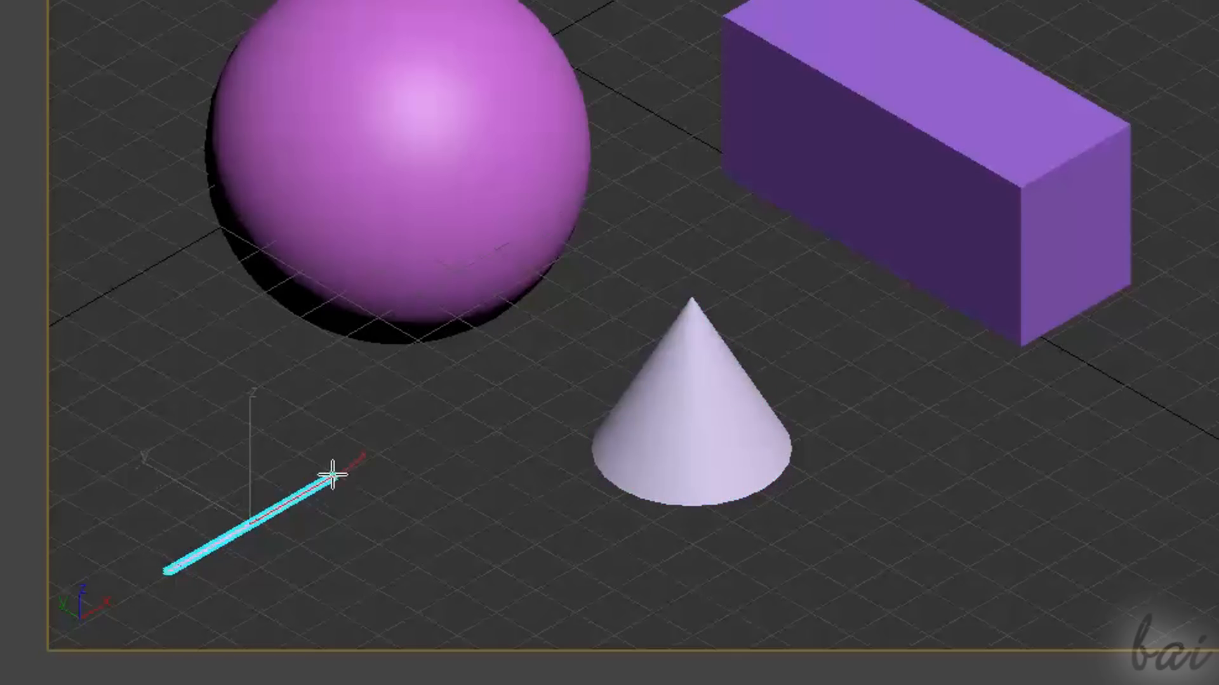
Start a thin box base near the lower left and cancel it
drag(333, 472, 207, 479)
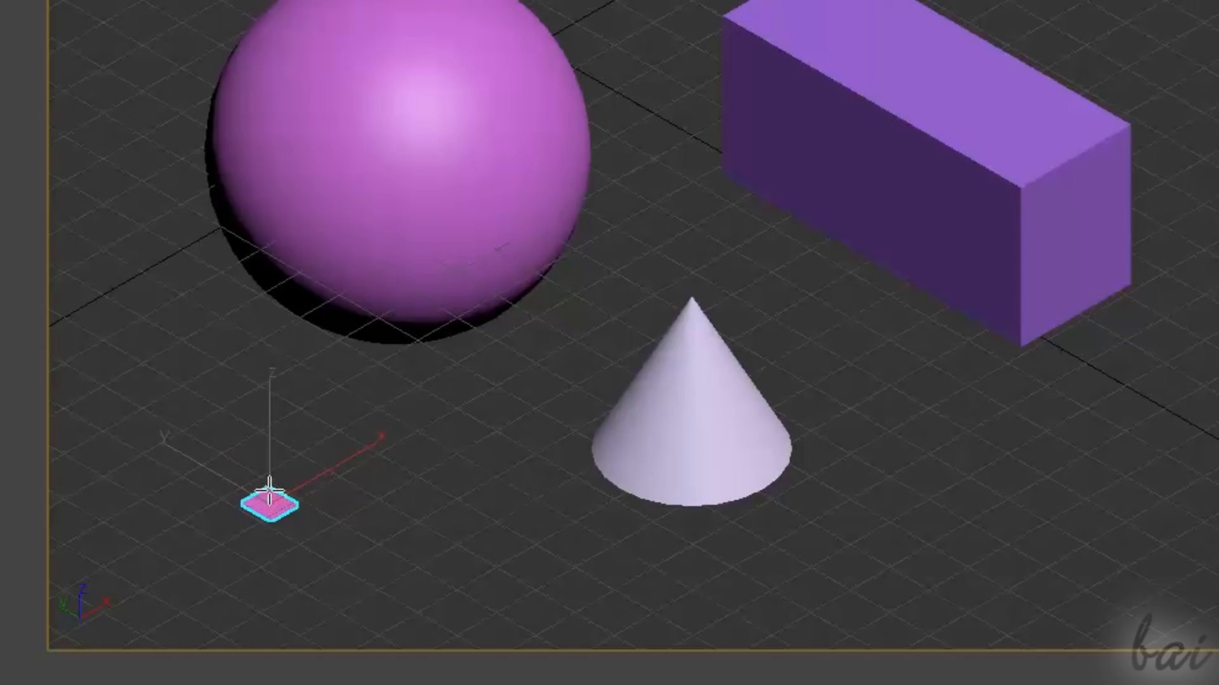
drag(268, 498, 268, 366)
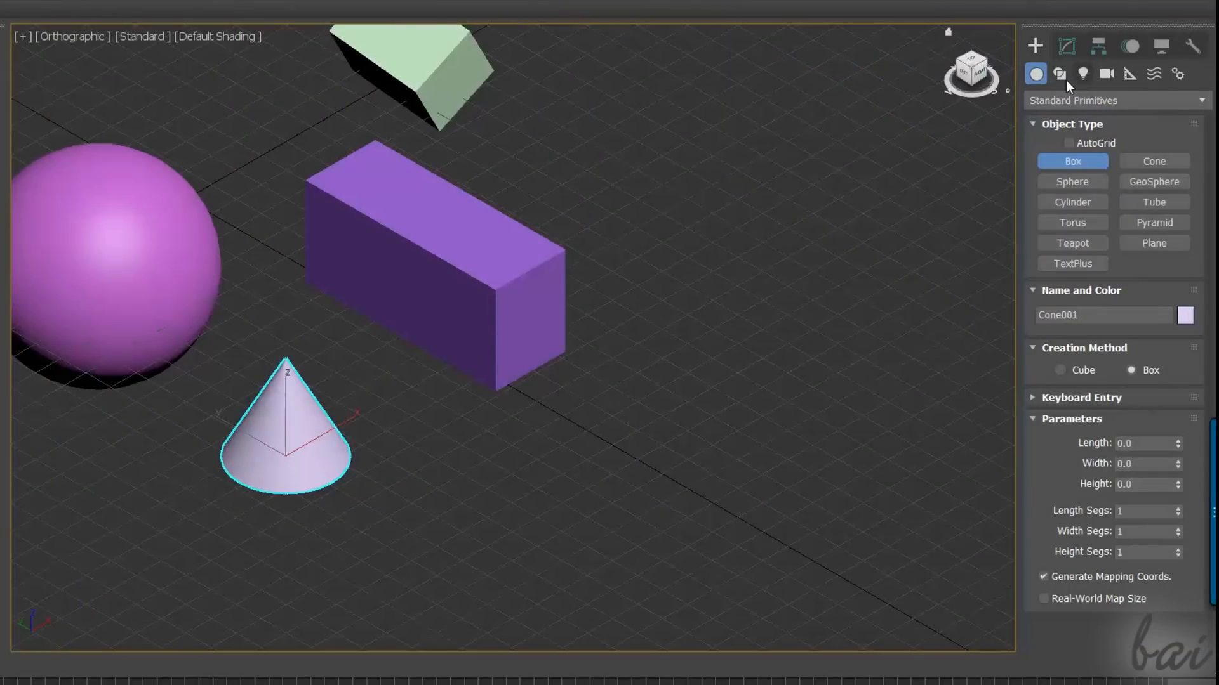
mouse_move(1059, 74)
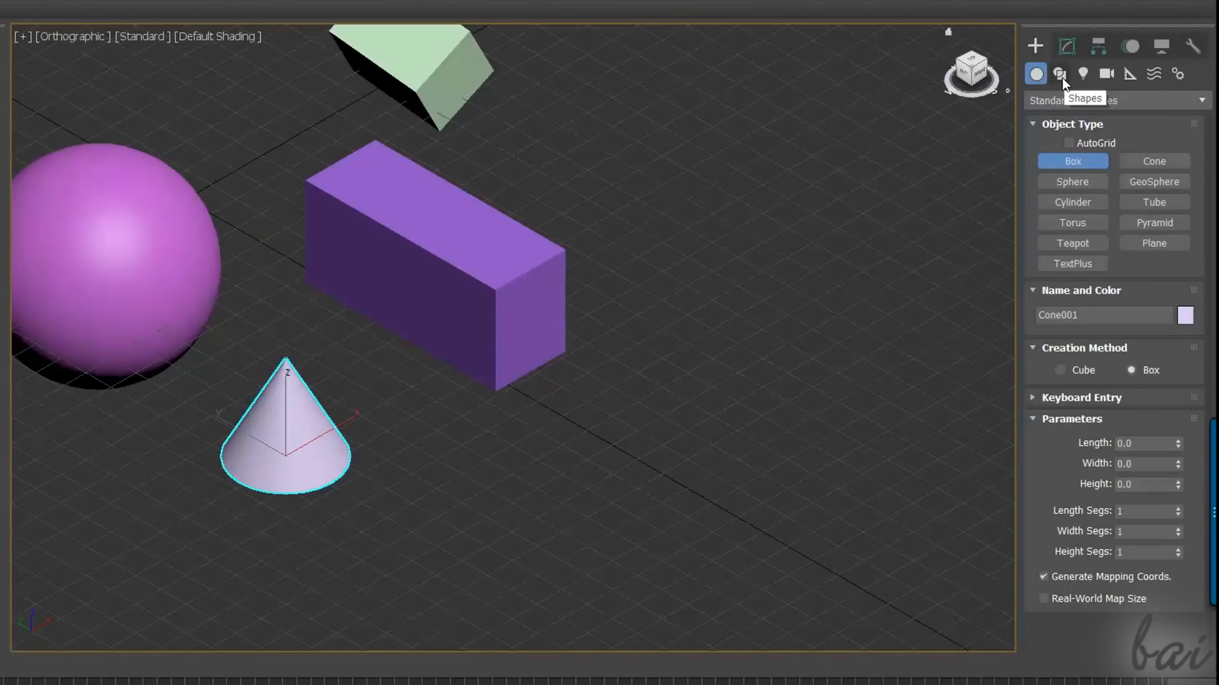
Draw an ellipse, a donut inside it, and a multi-vertex line from the Shapes category
click(1059, 73)
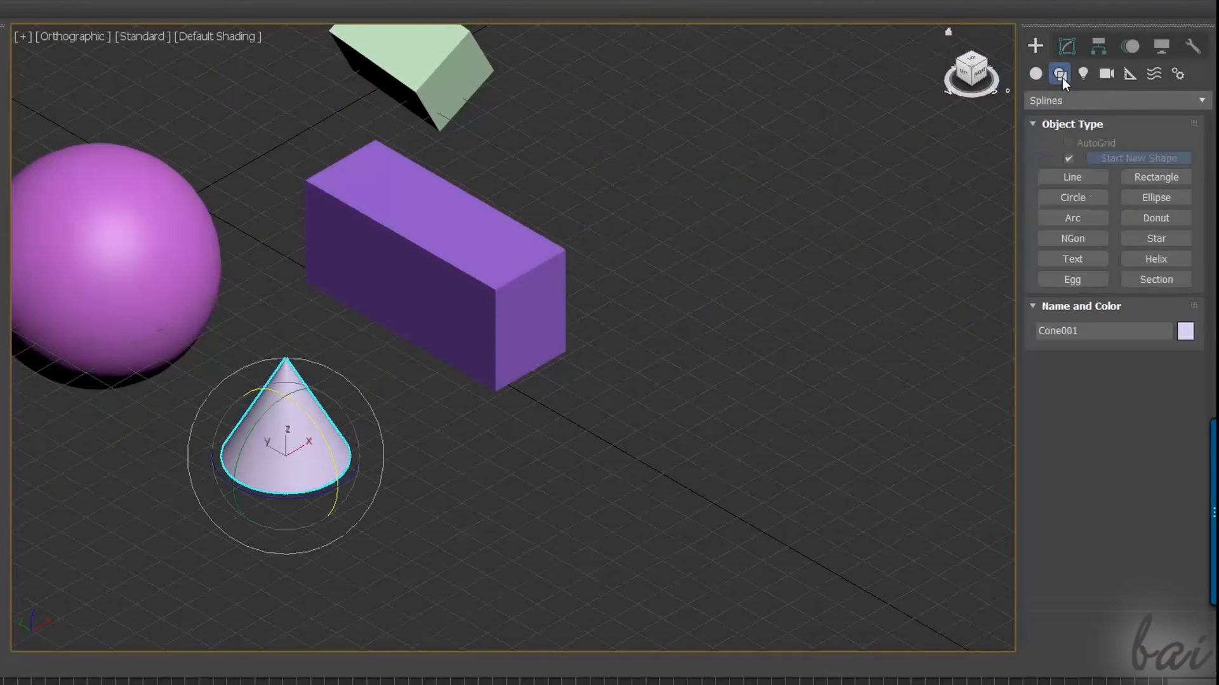
click(1155, 196)
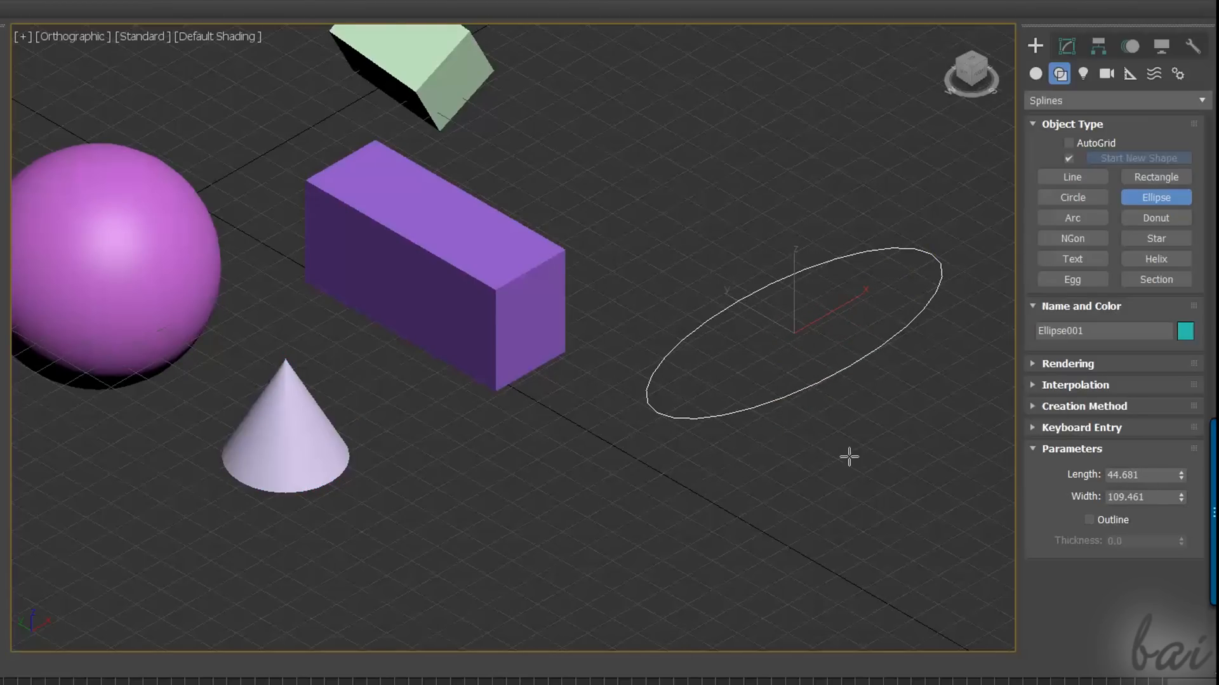
click(1156, 218)
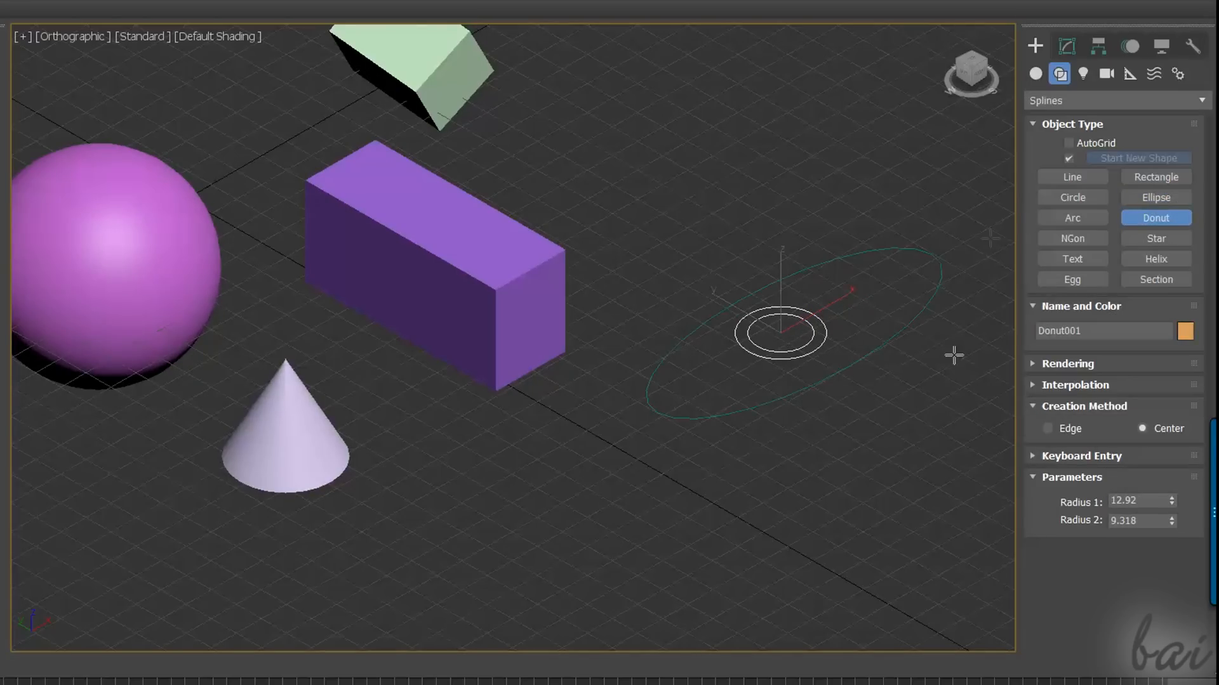
click(1071, 177)
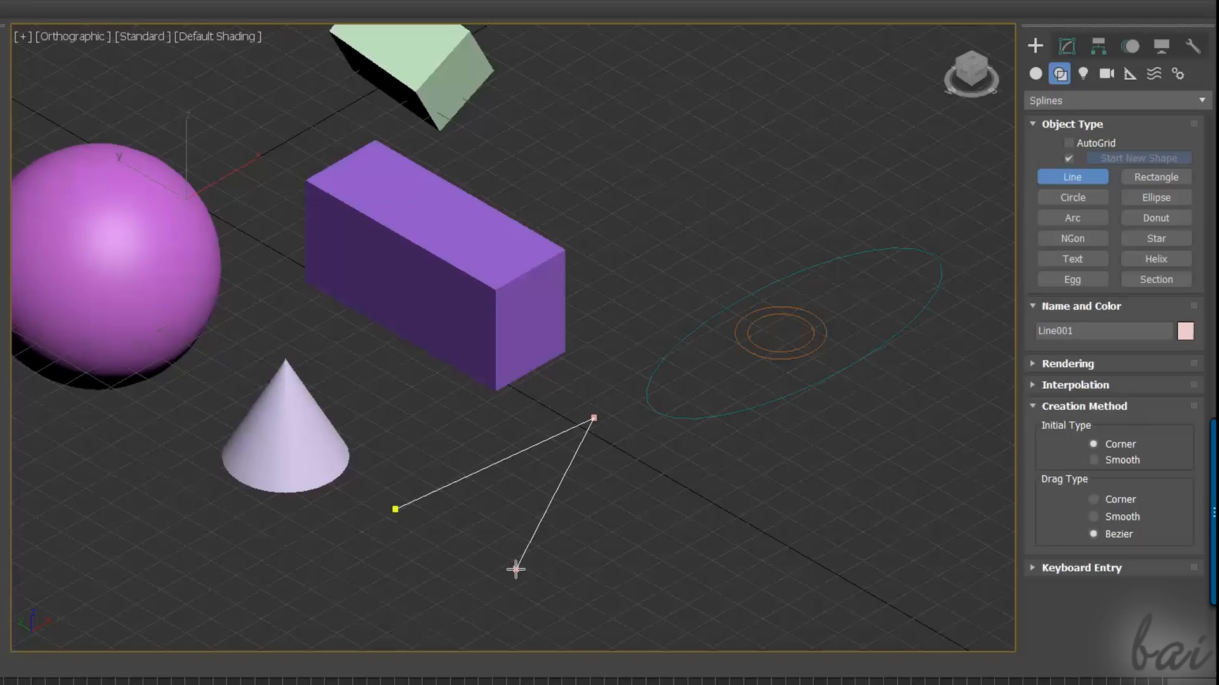
click(515, 569)
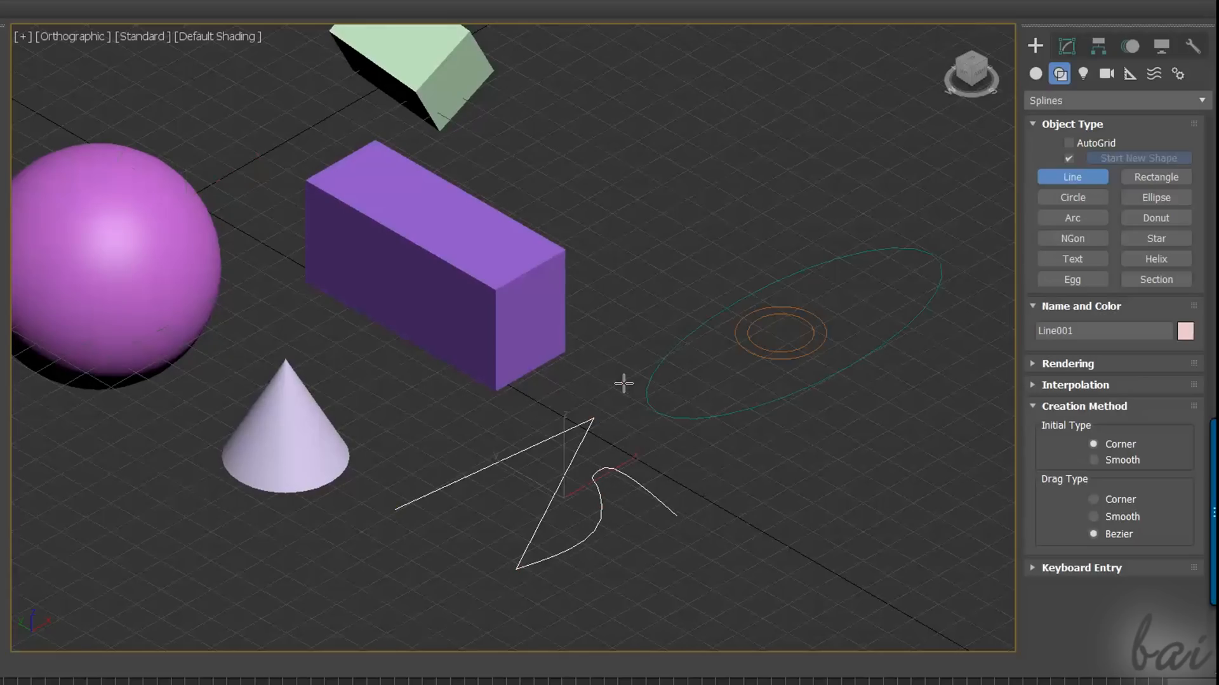
mouse_move(764, 499)
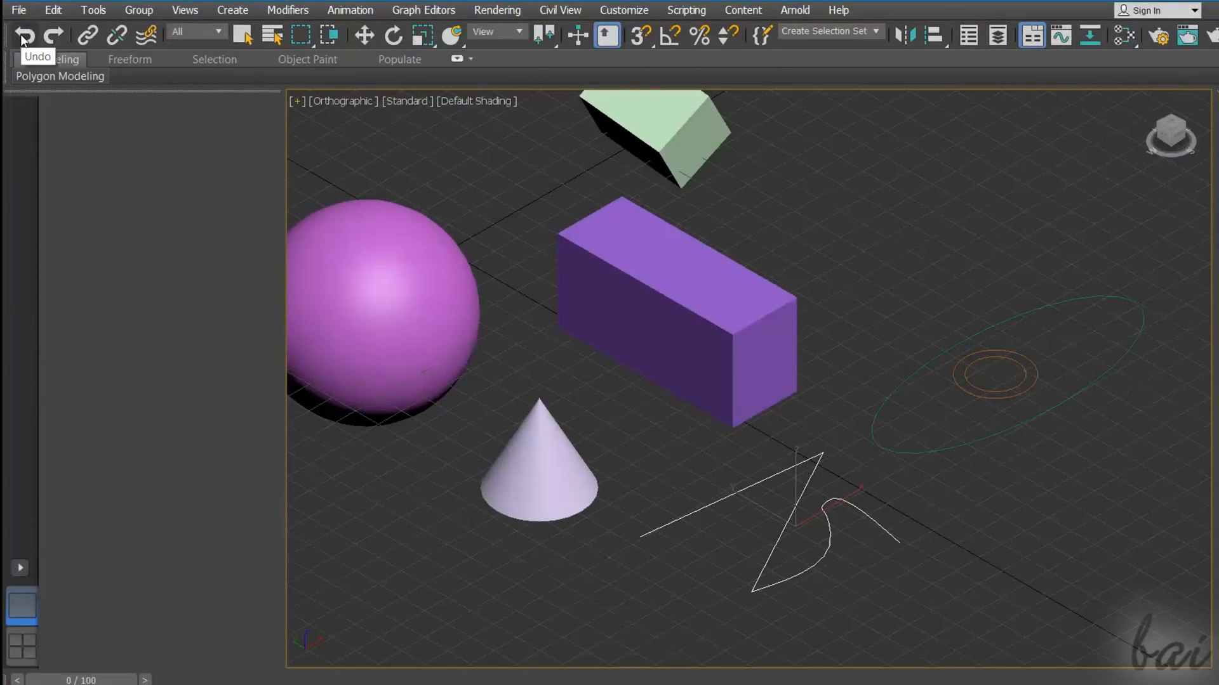
Undo the drawn ellipse, donut and line splines
click(21, 33)
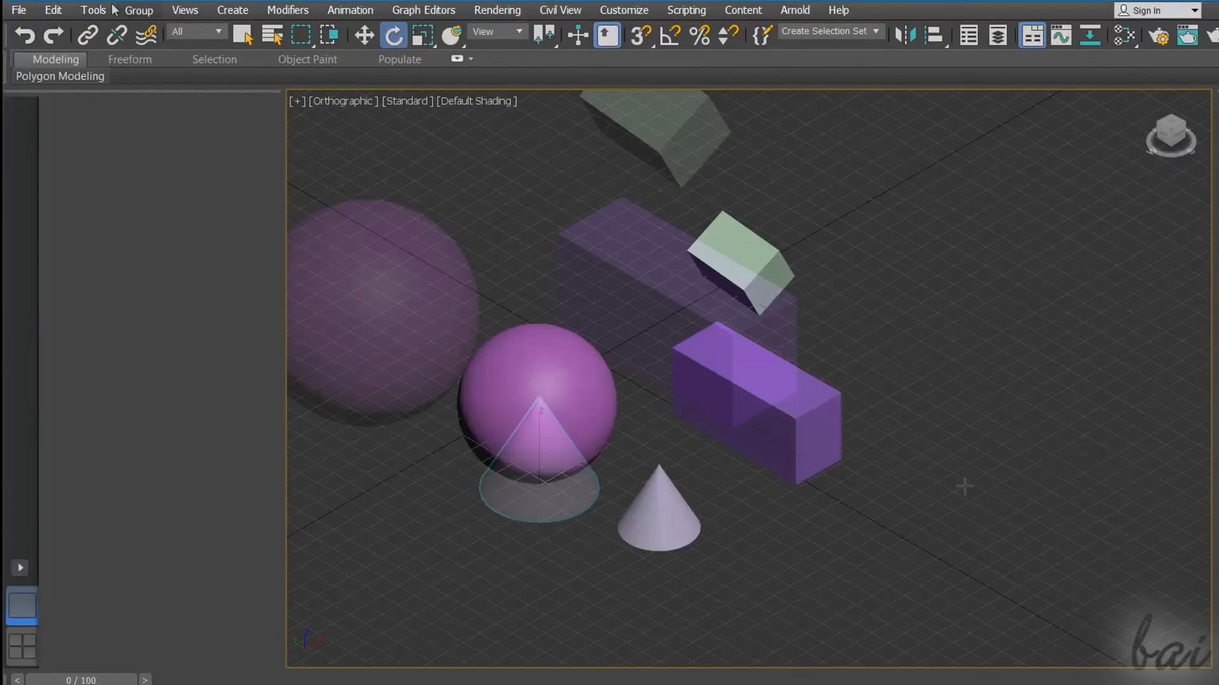
click(93, 10)
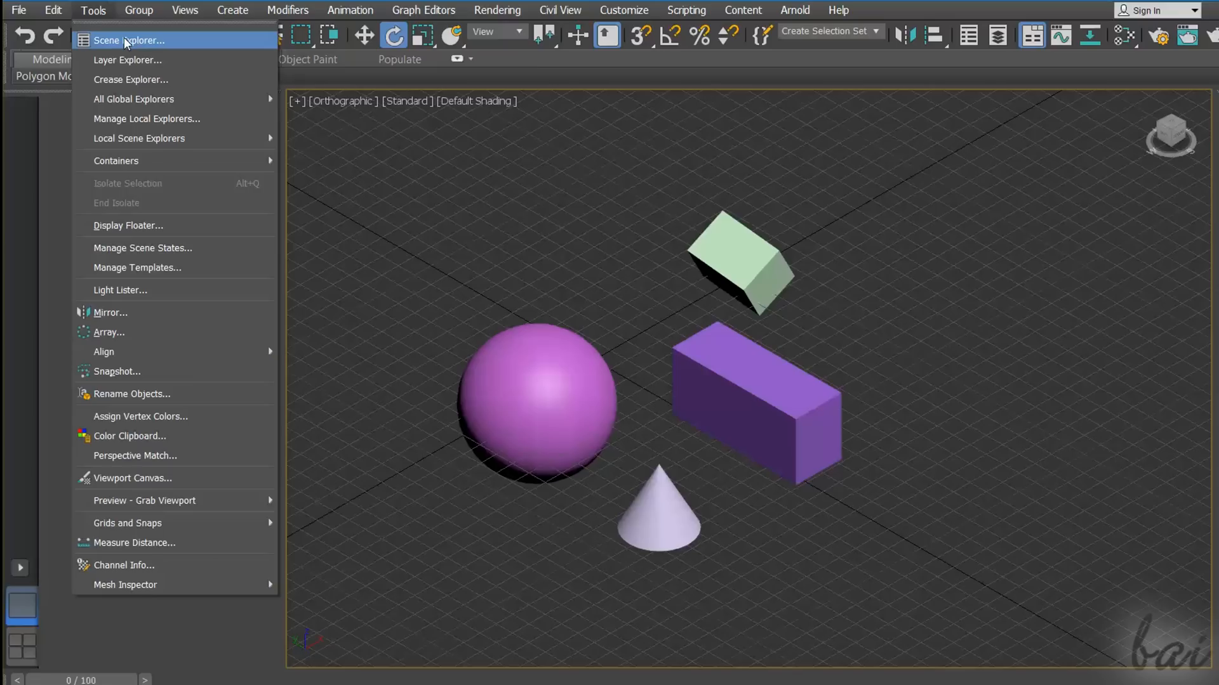
mouse_move(146, 48)
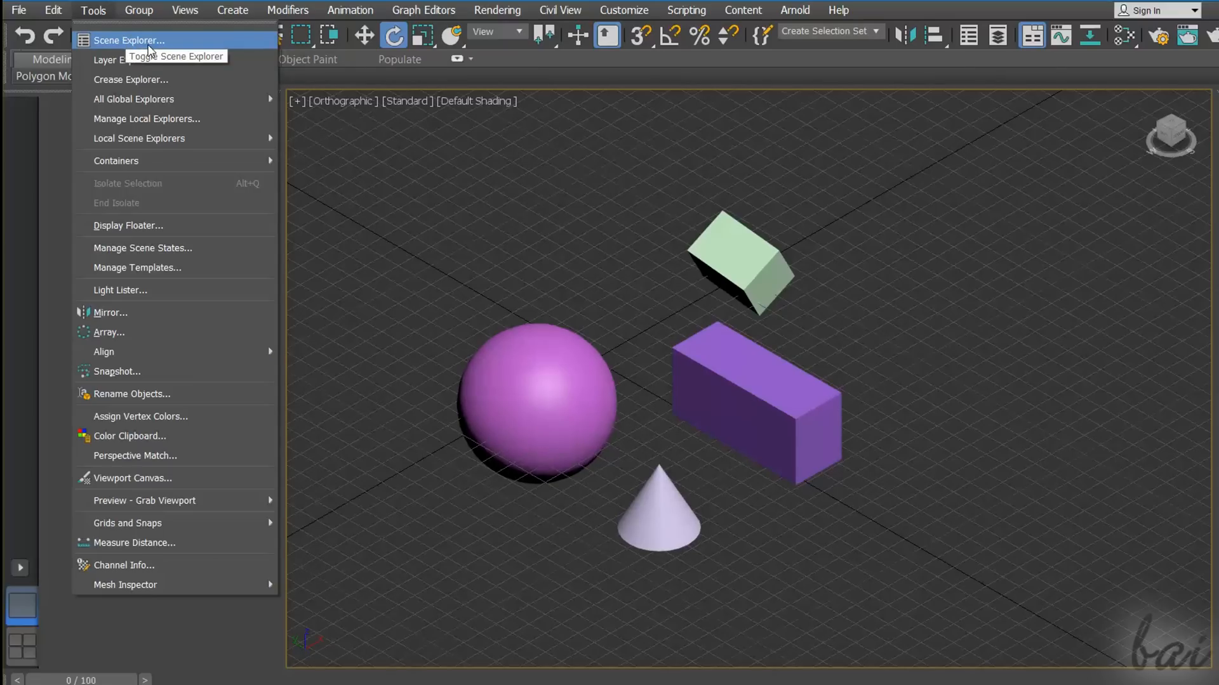
click(132, 40)
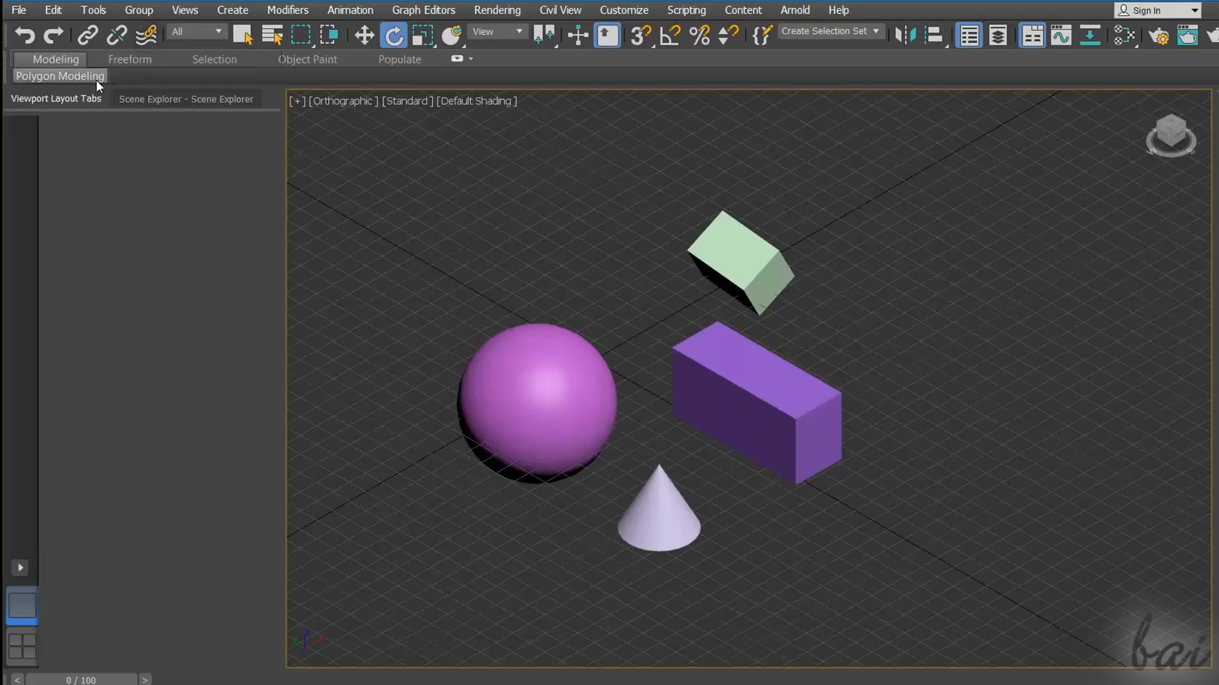
click(186, 99)
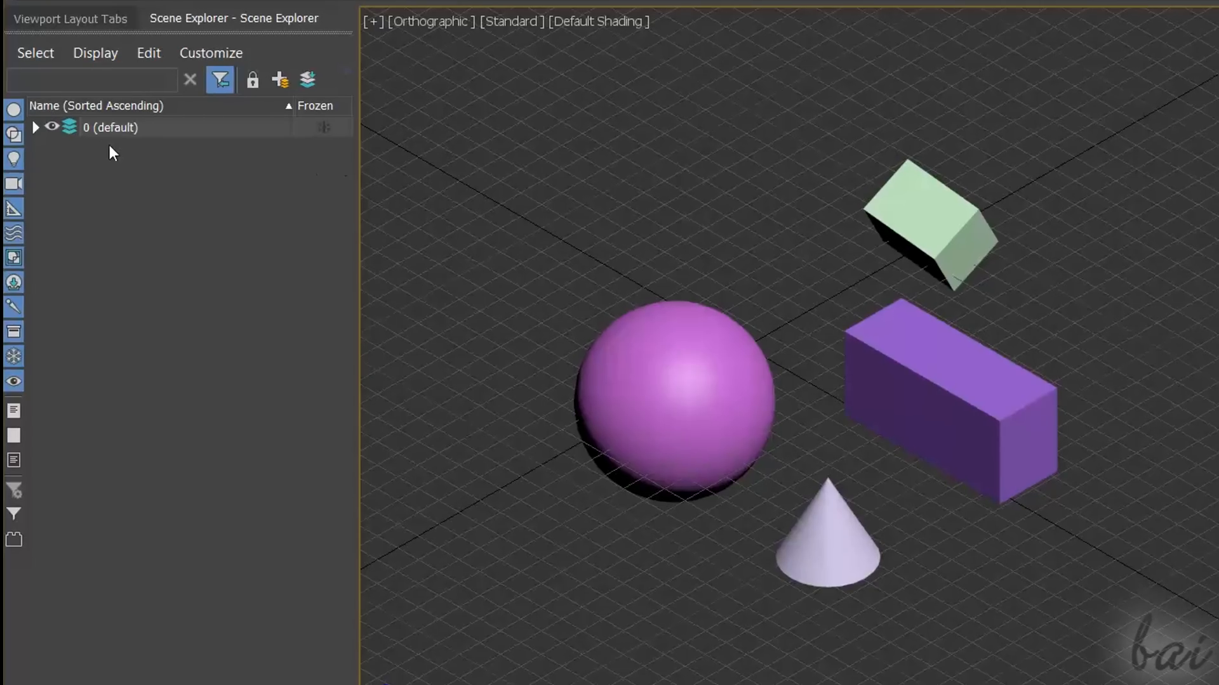
mouse_move(75, 141)
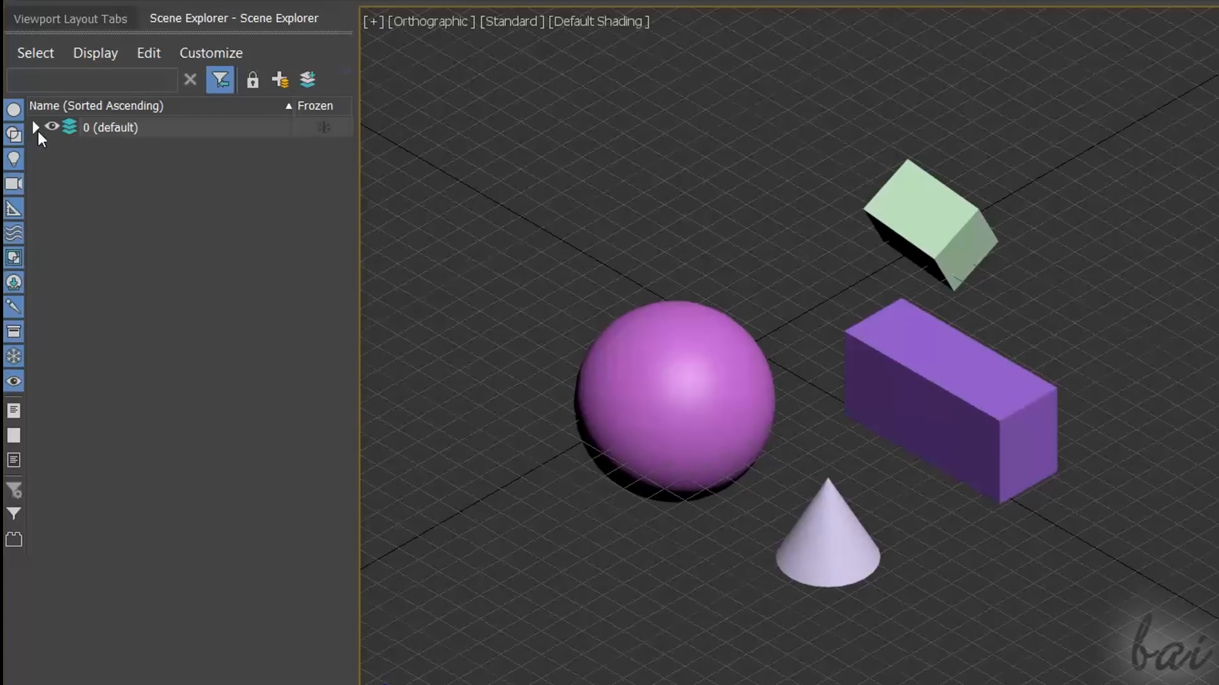
click(36, 127)
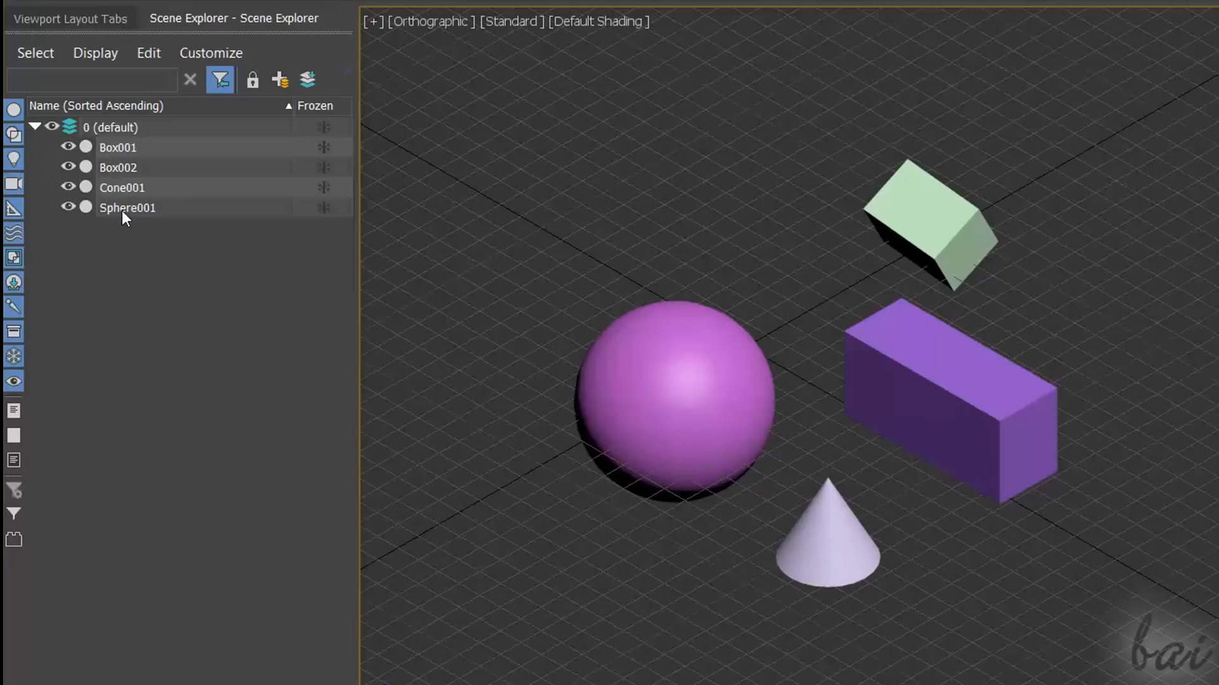
mouse_move(116, 145)
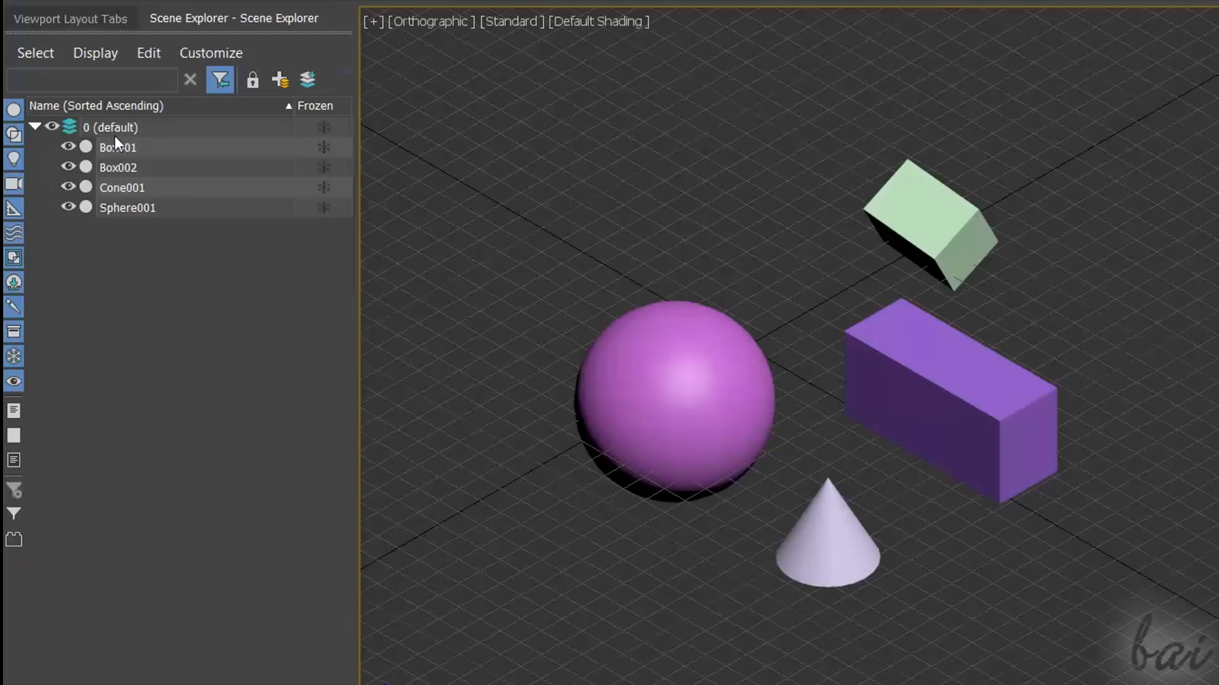
click(116, 147)
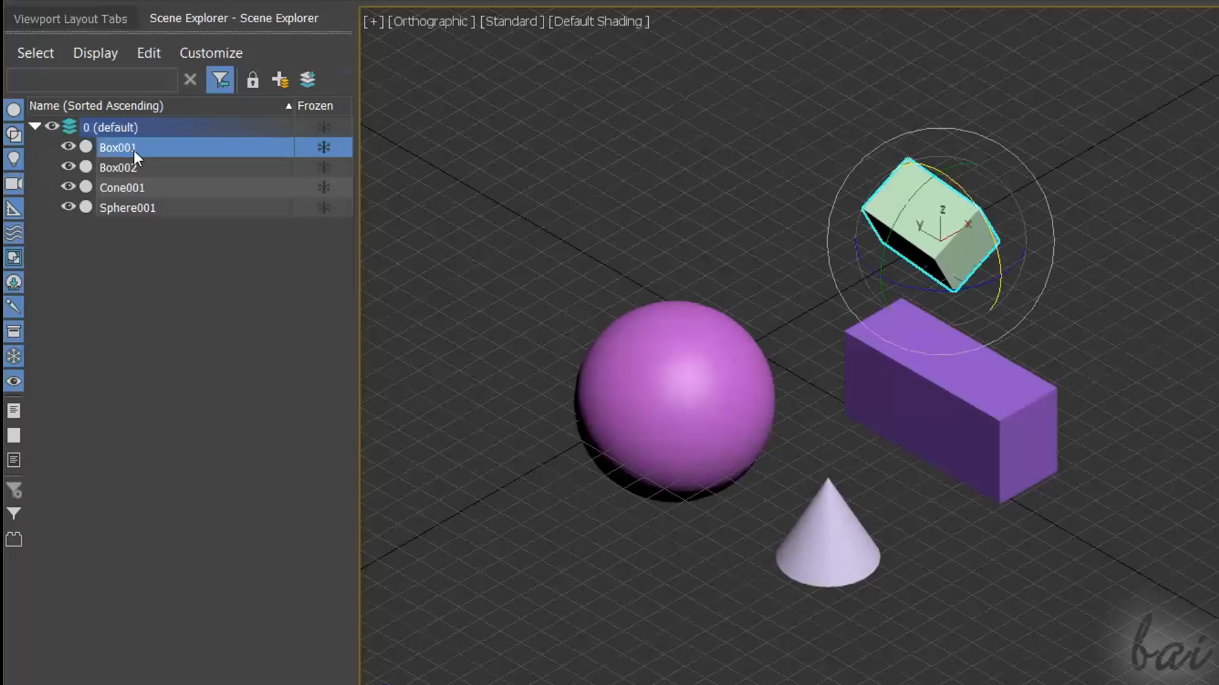
click(124, 188)
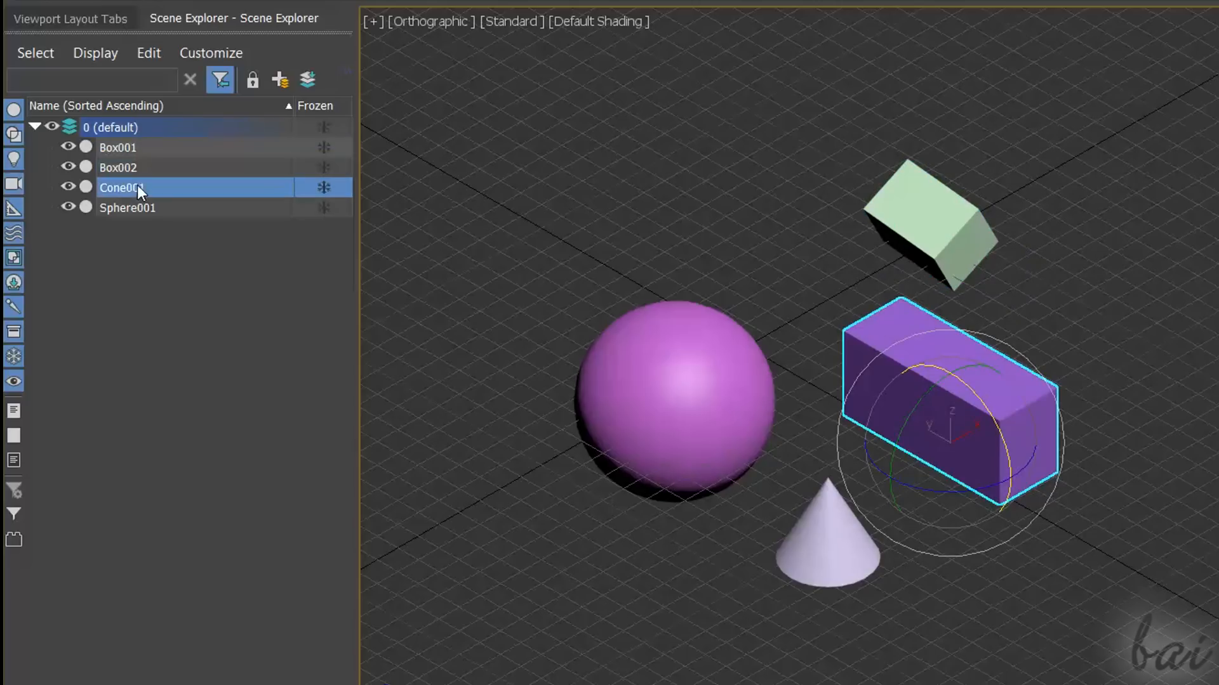
click(127, 209)
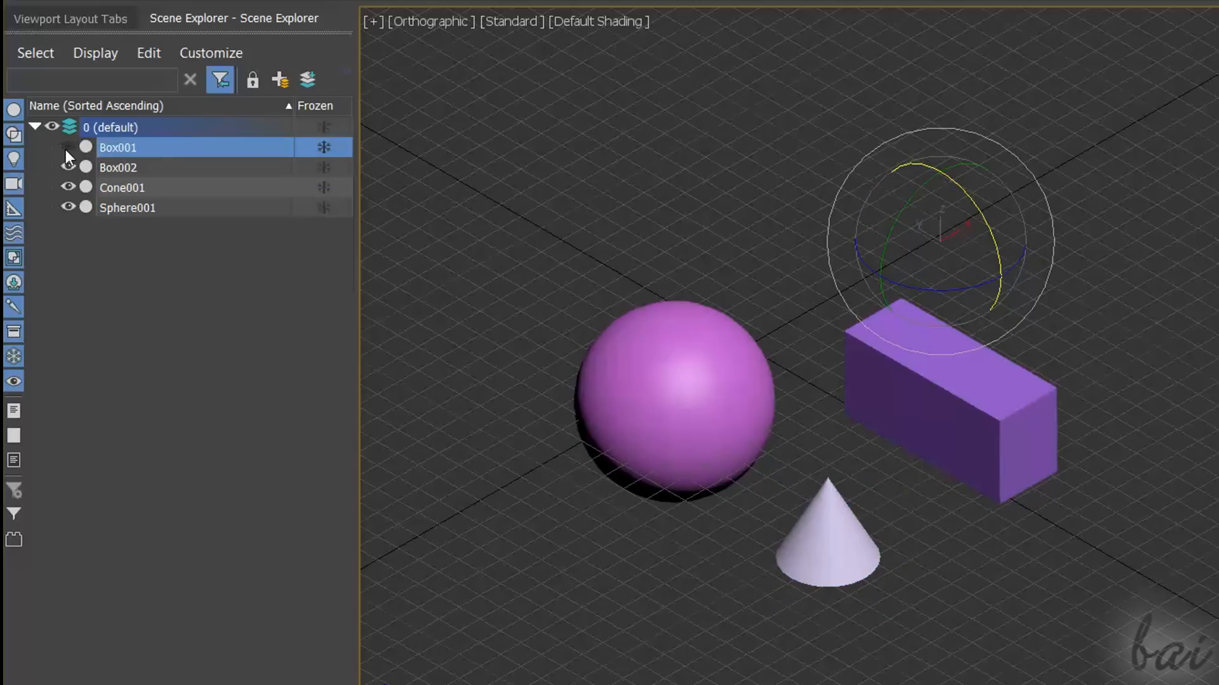
click(66, 188)
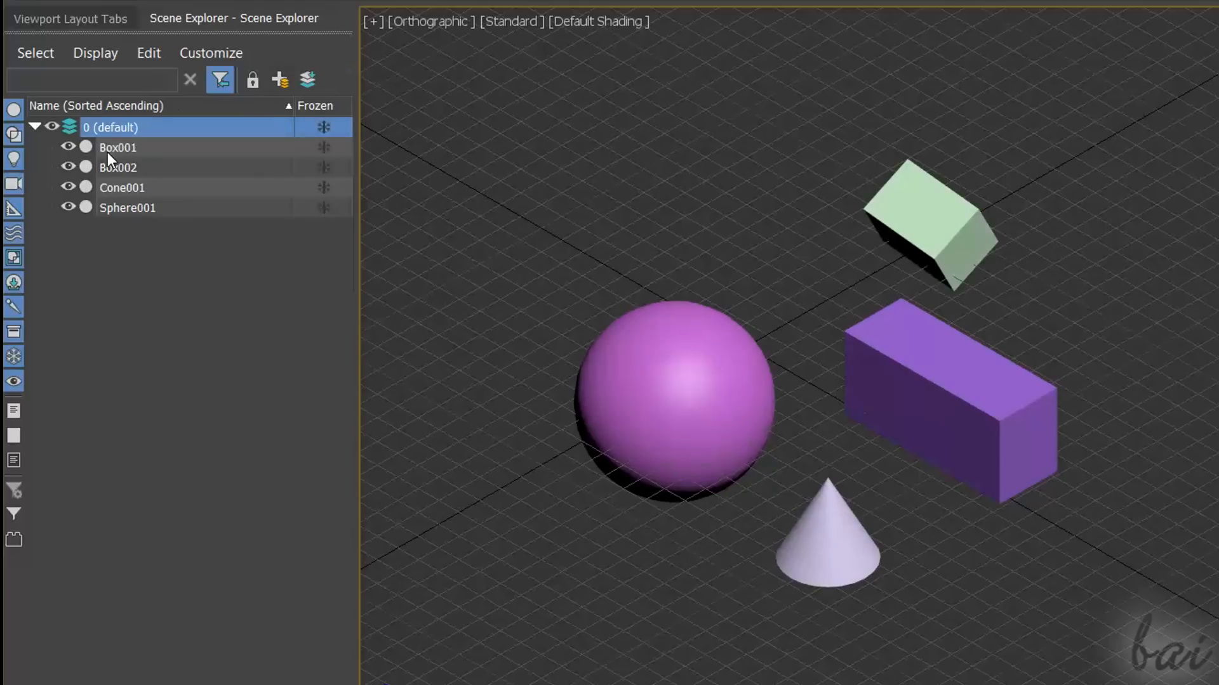
click(117, 167)
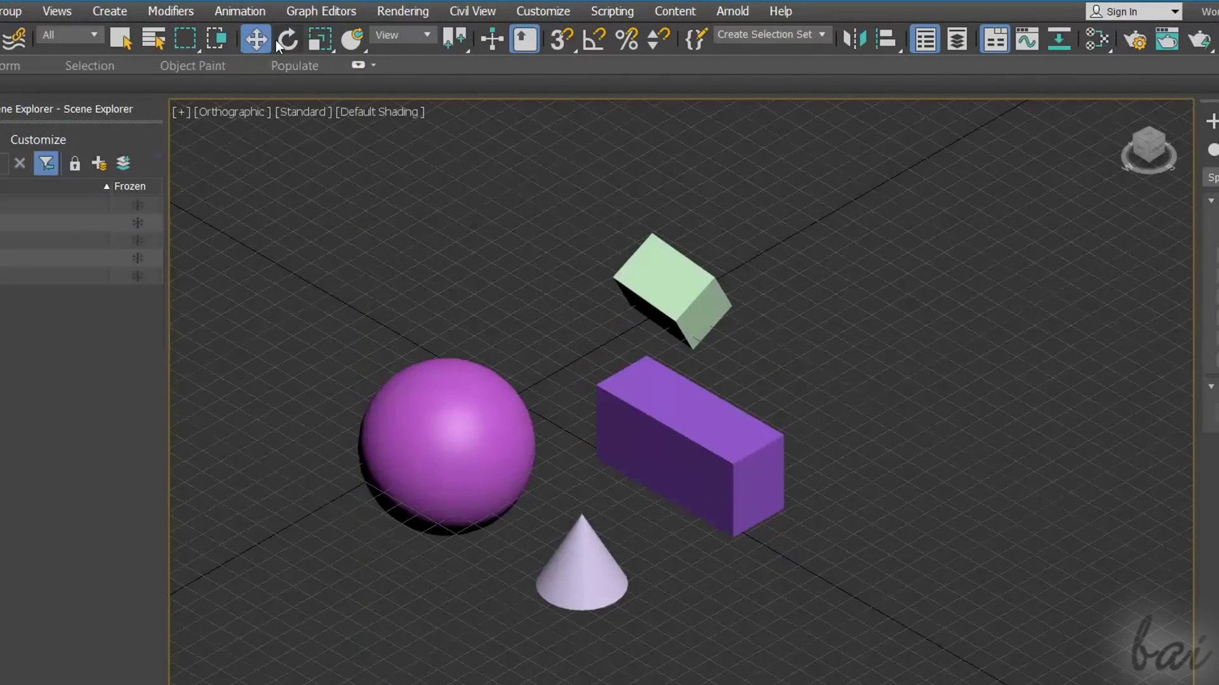
mouse_move(262, 38)
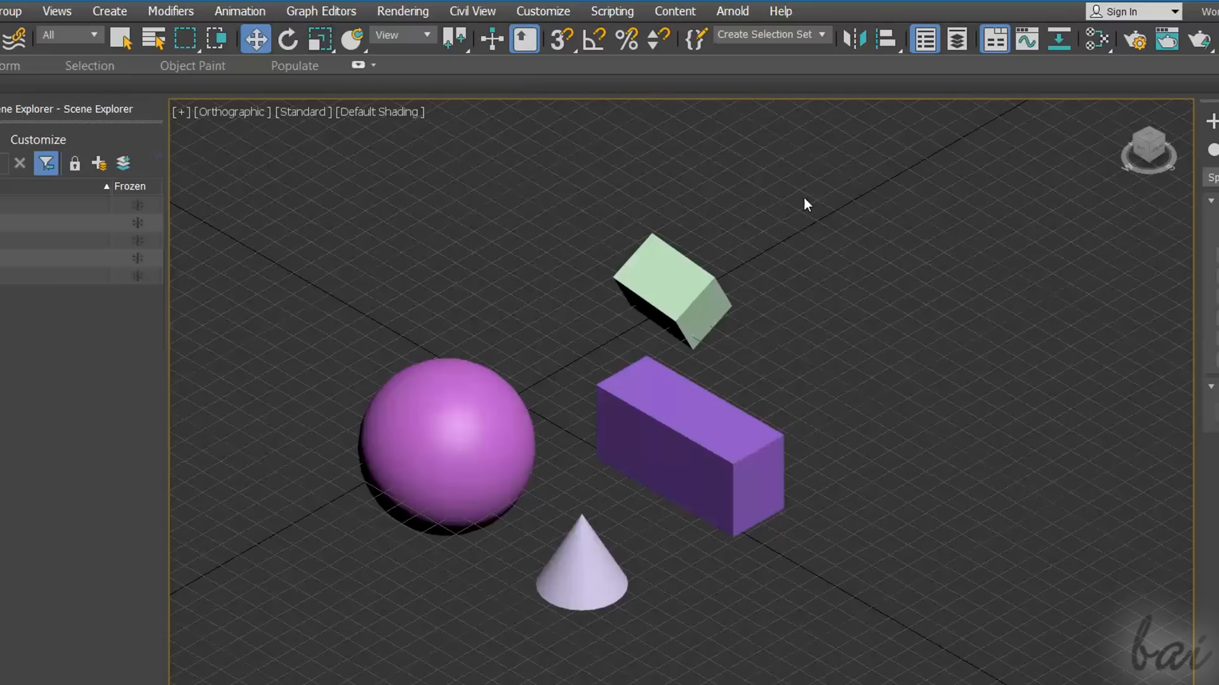
Move the purple box right and forward toward the cone, then deselect it
click(695, 444)
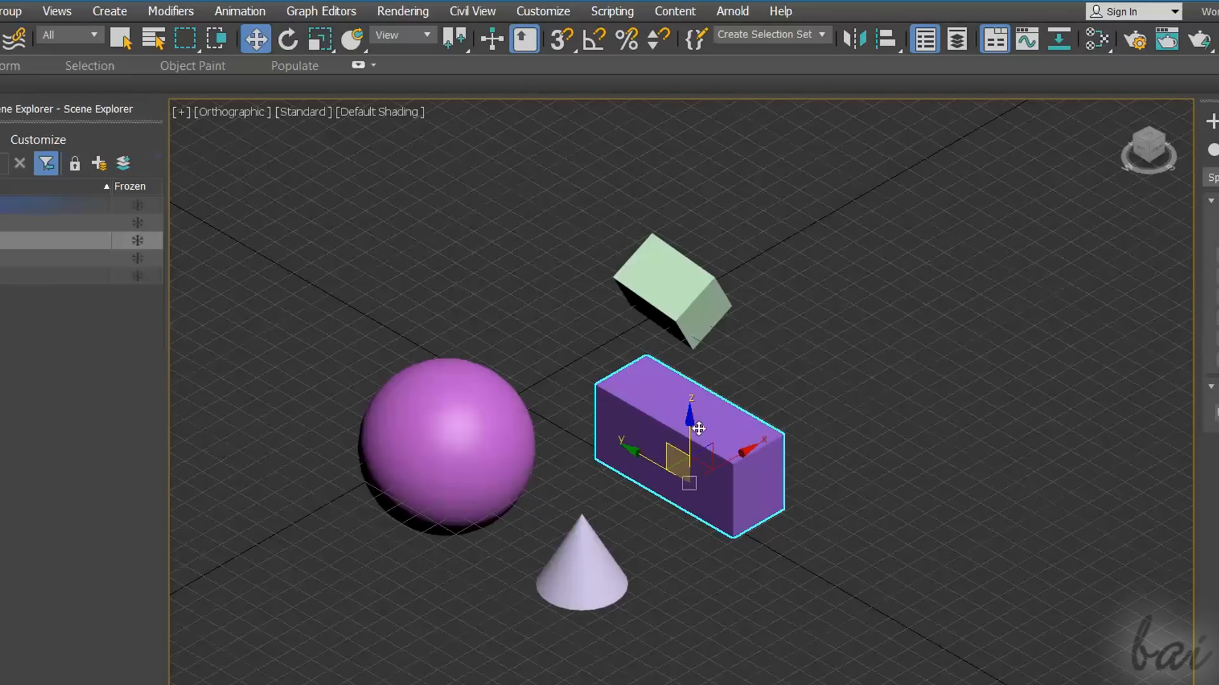
mouse_move(752, 427)
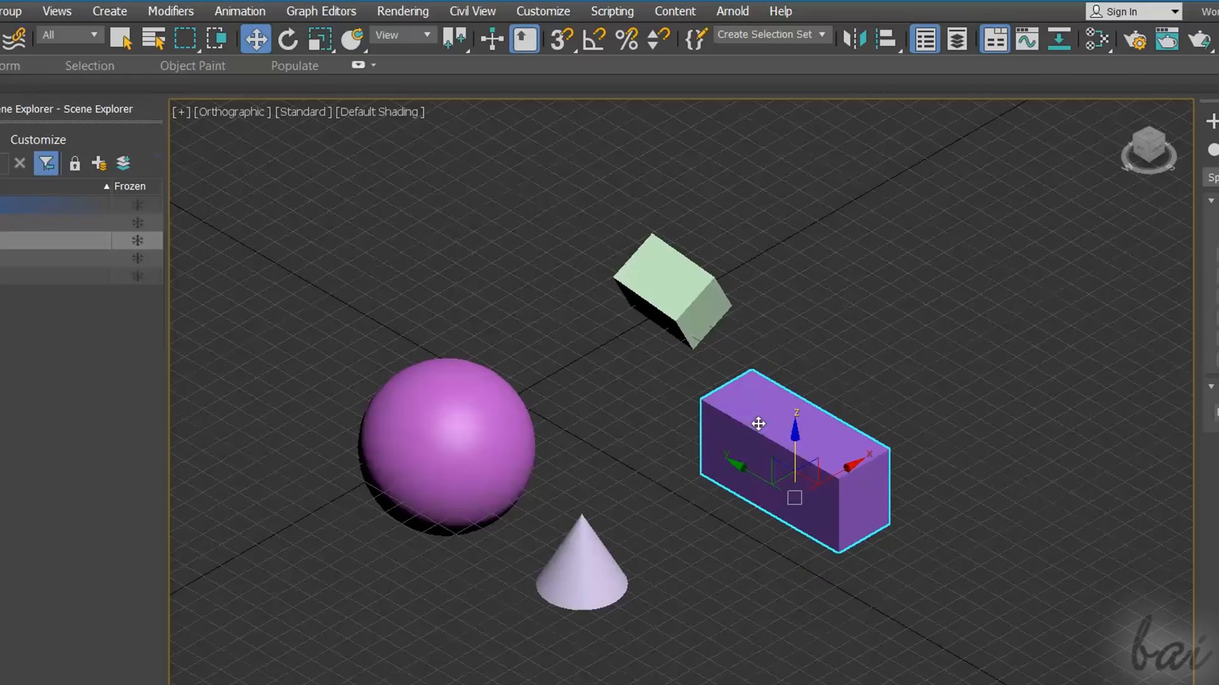
drag(758, 424, 798, 520)
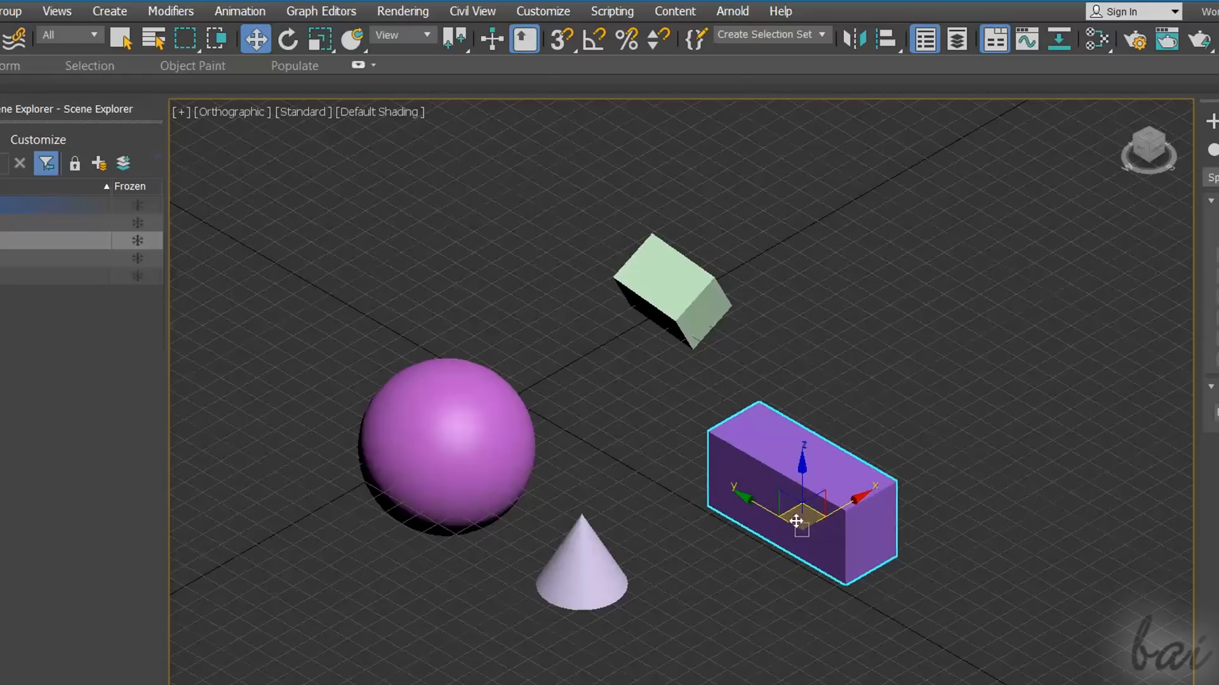
drag(797, 521, 773, 477)
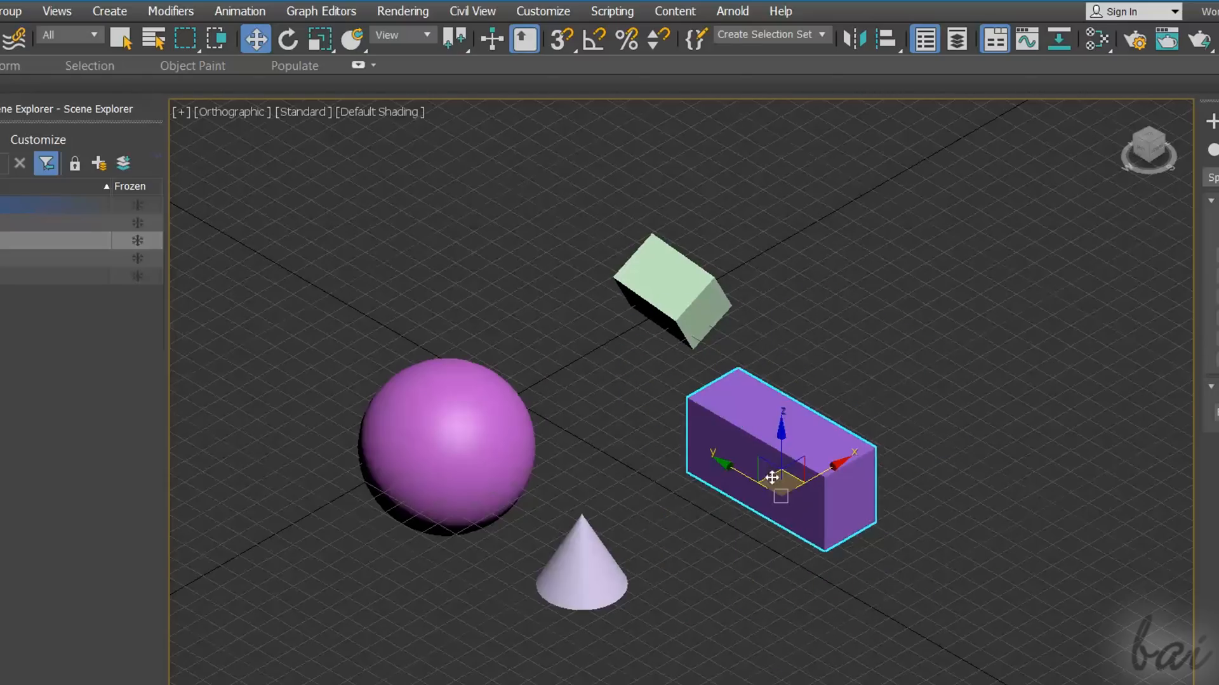
click(864, 383)
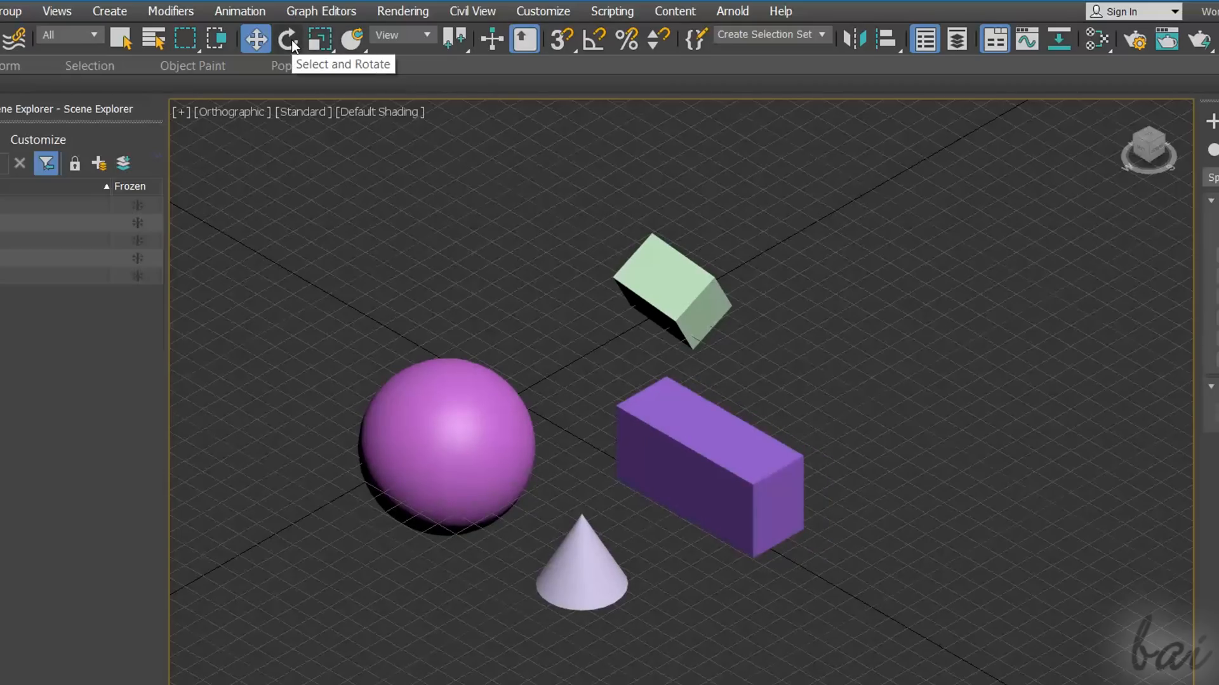
Rotate the purple box through several tilts and return it to lying flat
click(732, 463)
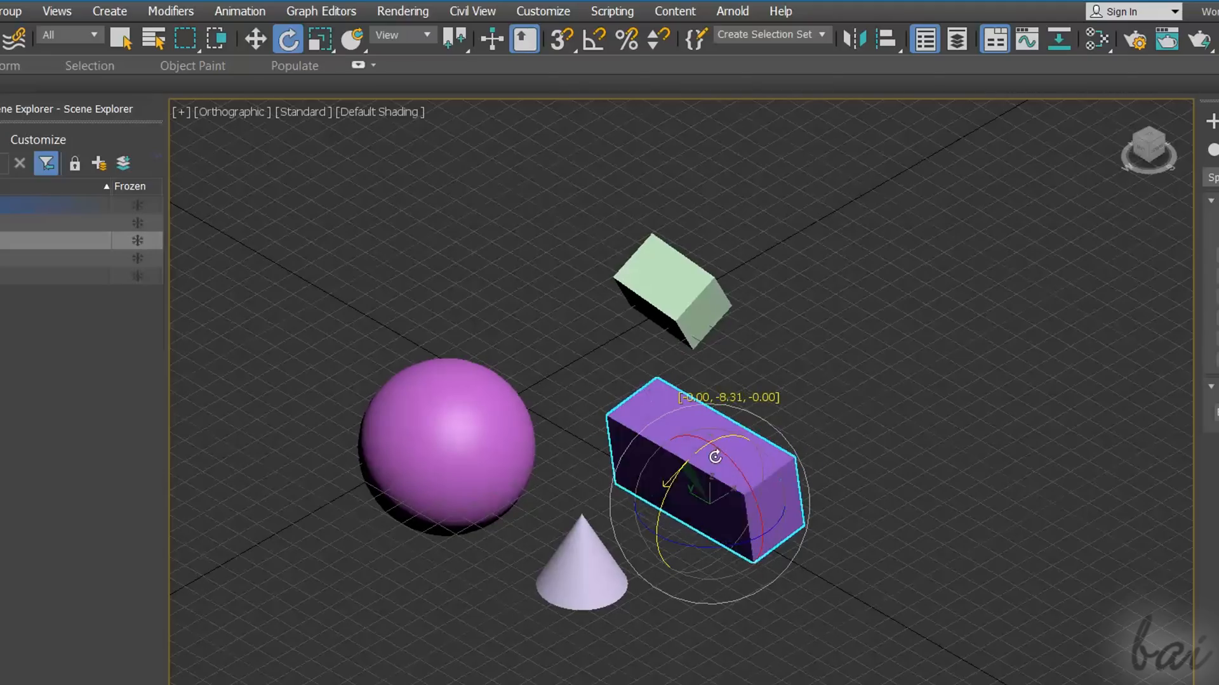
drag(714, 457, 687, 548)
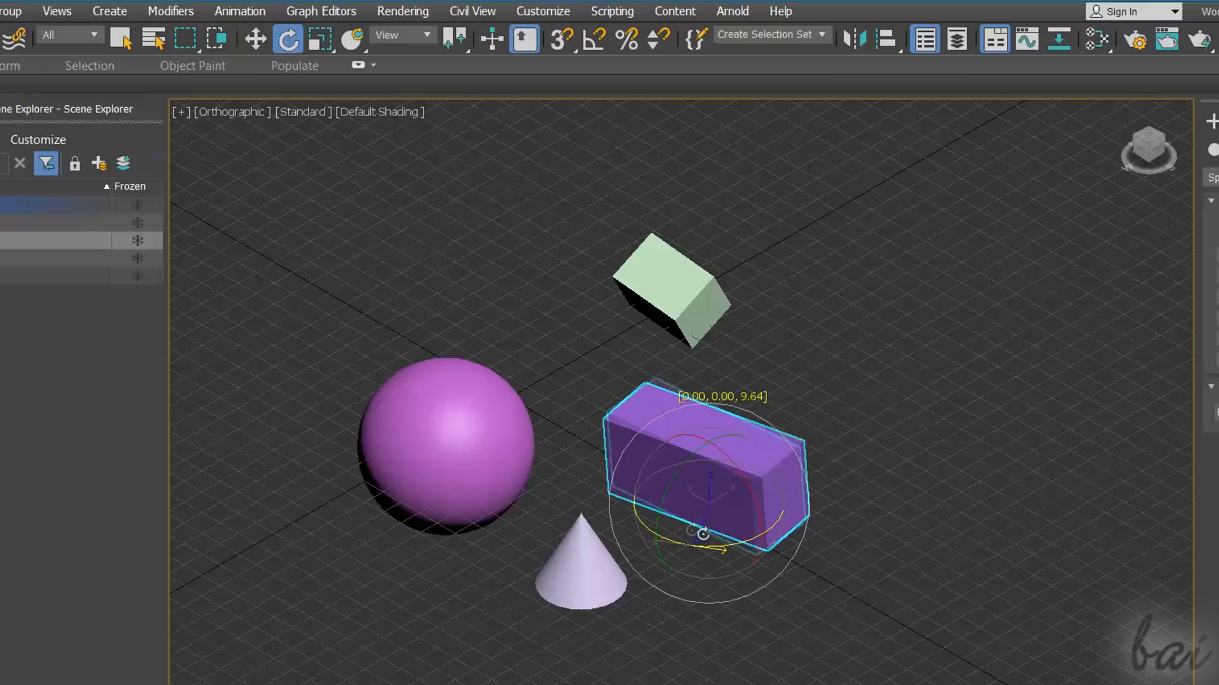
drag(701, 534, 790, 442)
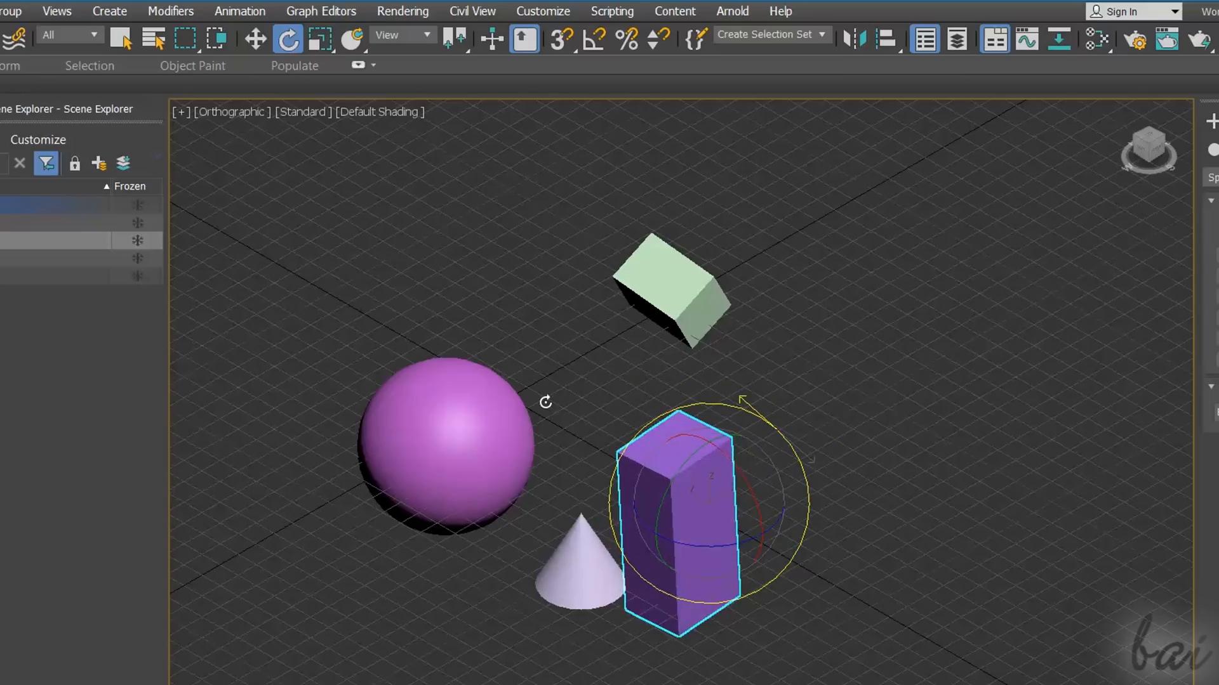
drag(746, 400, 742, 424)
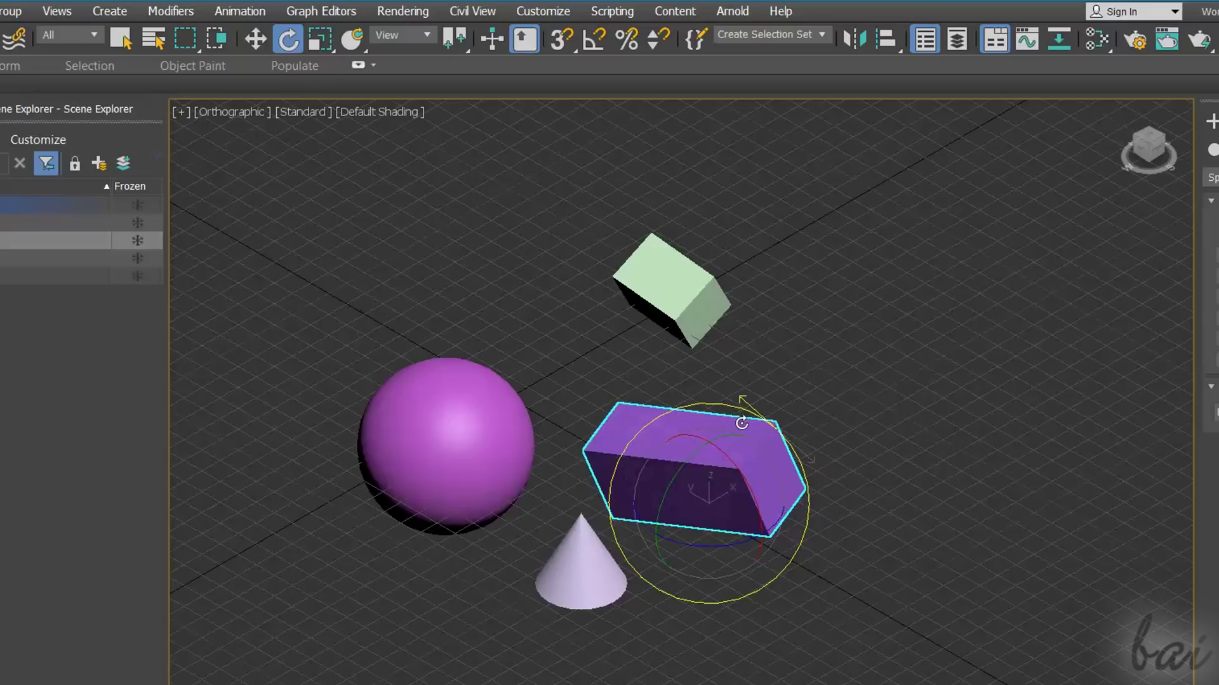
drag(743, 424, 754, 447)
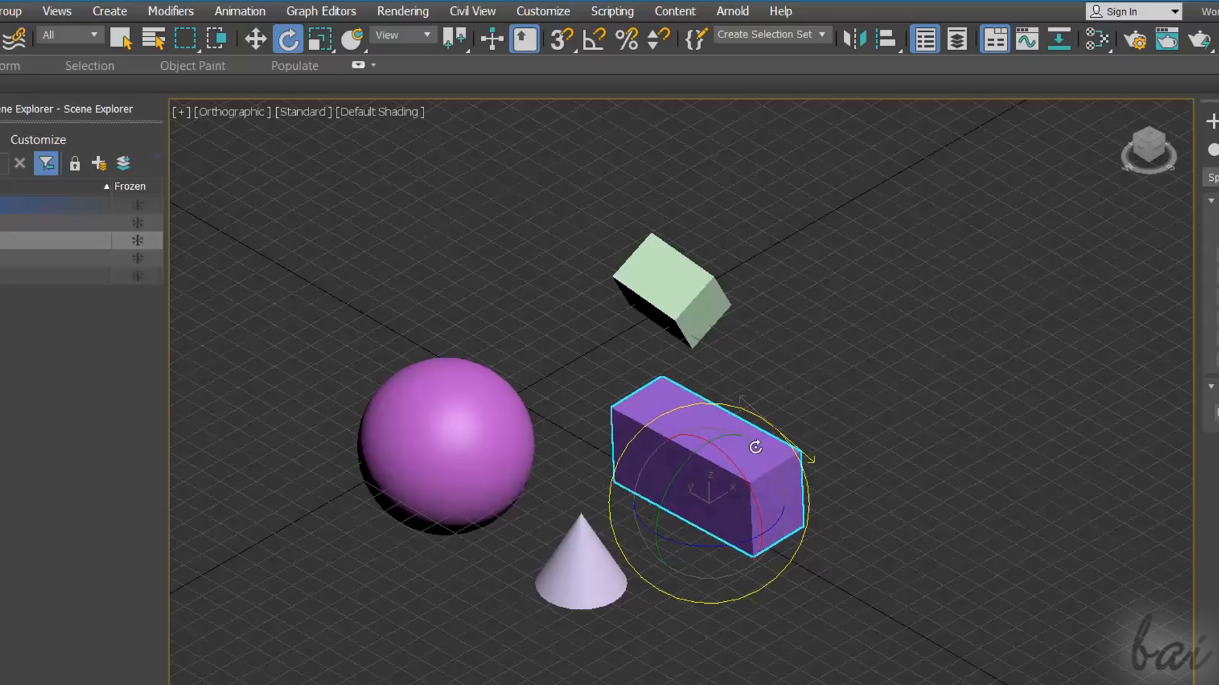
Scale the purple box into a longer block stretching past the cone
click(321, 37)
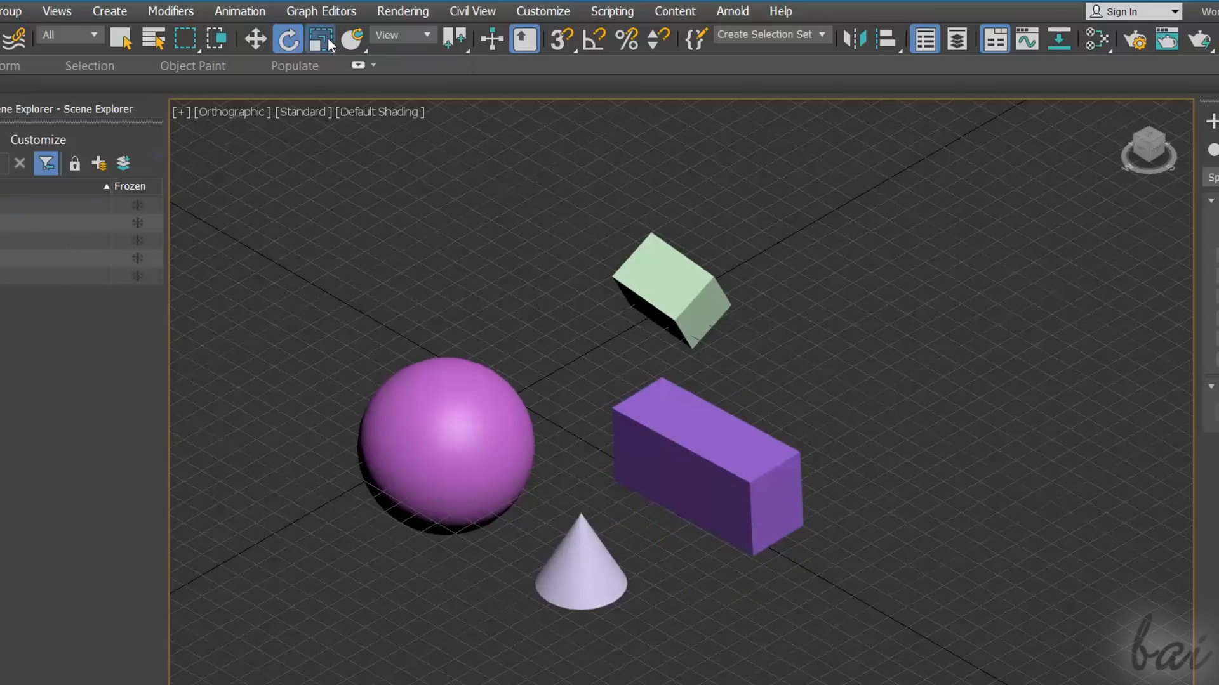
mouse_move(324, 43)
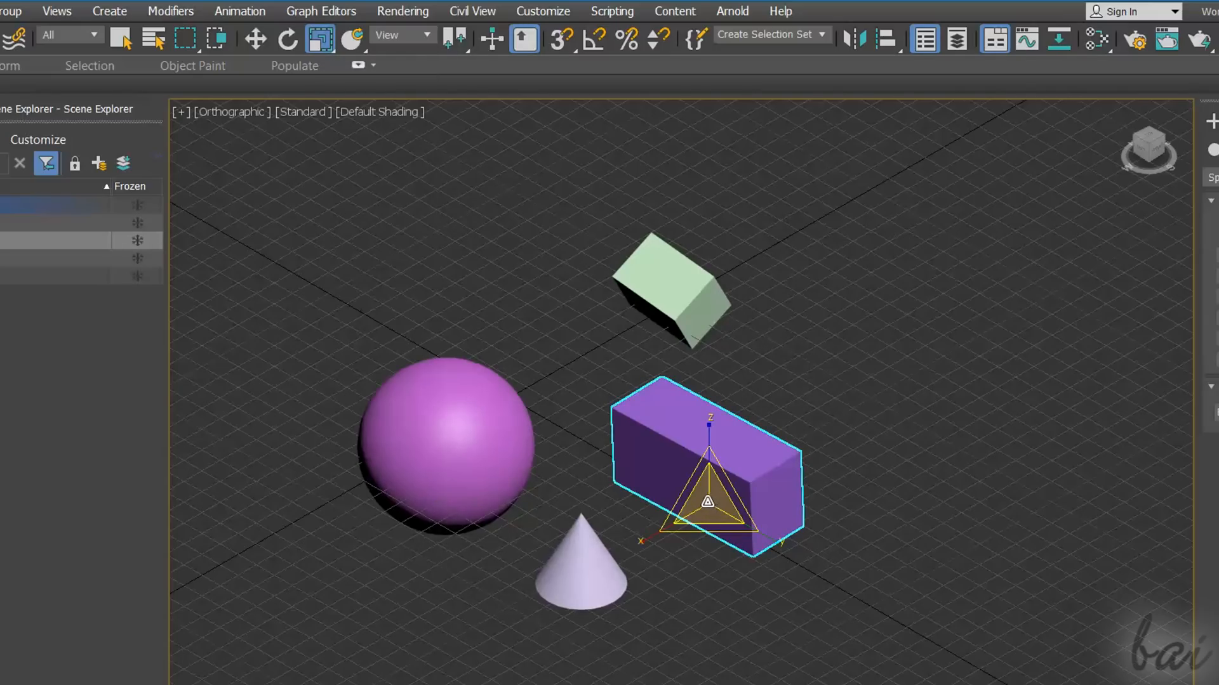
drag(703, 466, 703, 458)
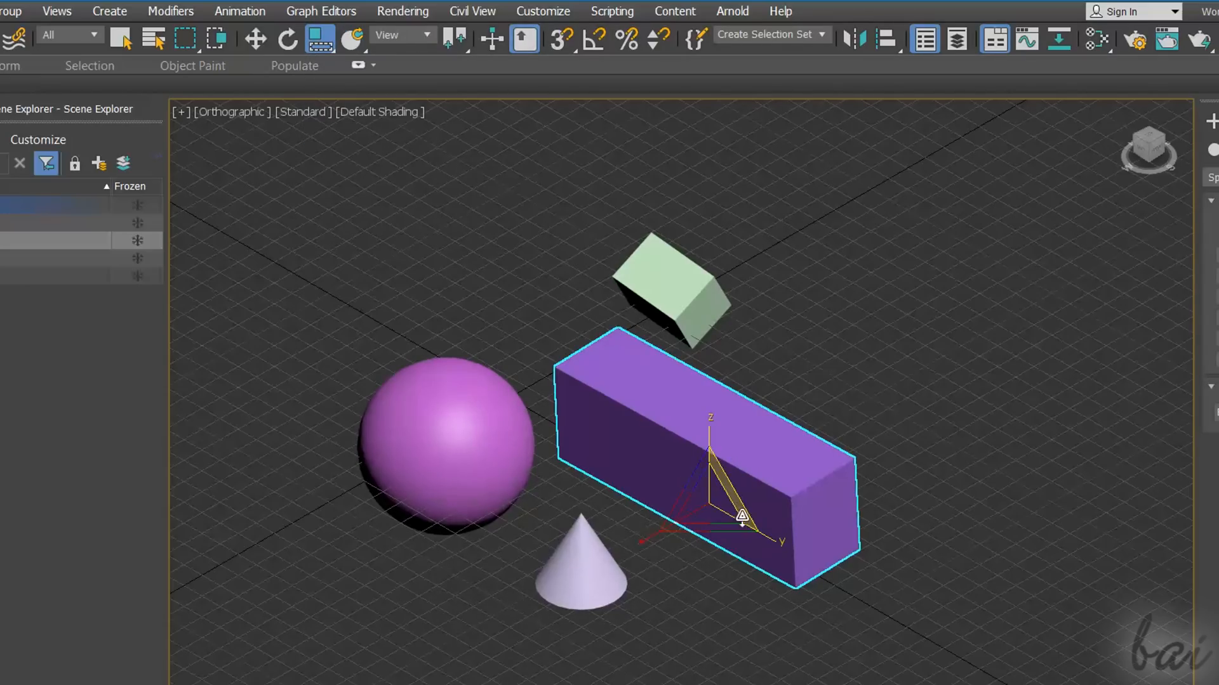
drag(739, 516, 769, 560)
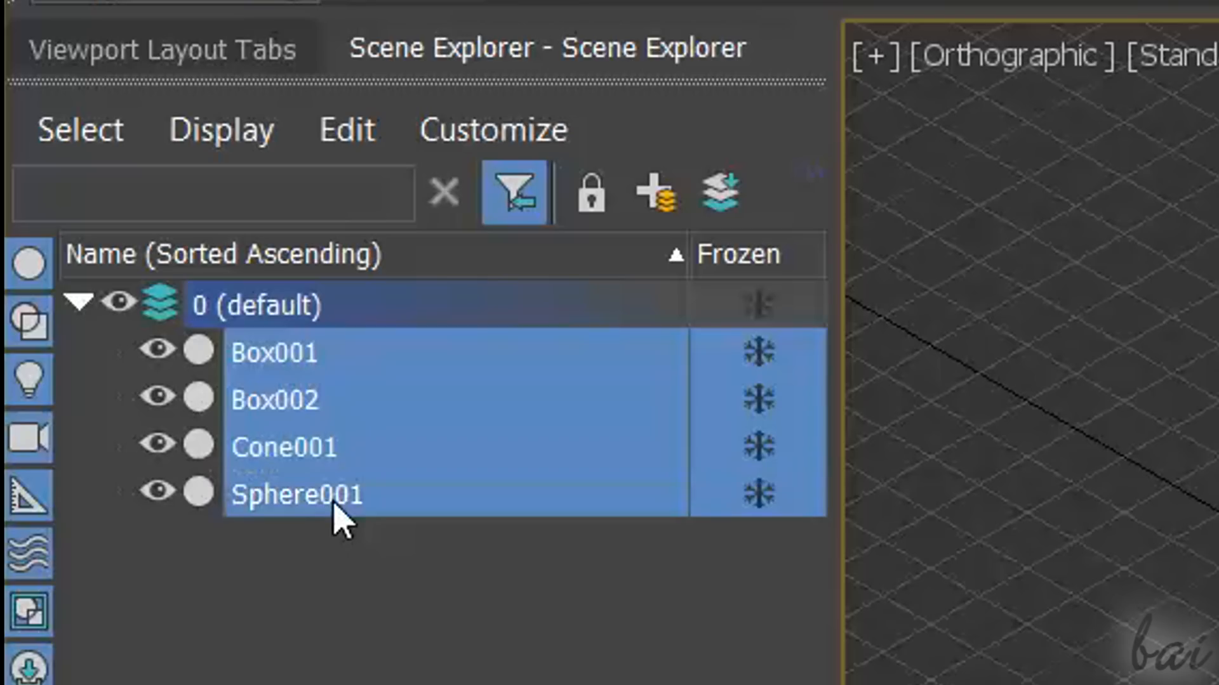
mouse_move(665, 508)
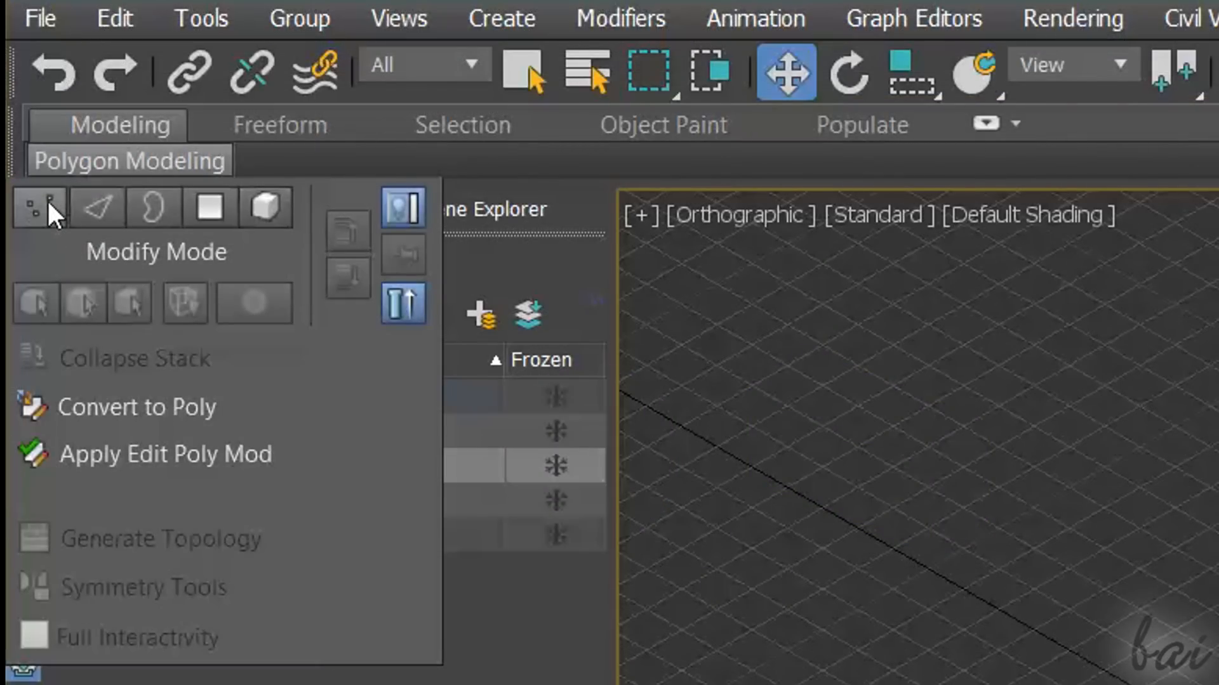
mouse_move(46, 216)
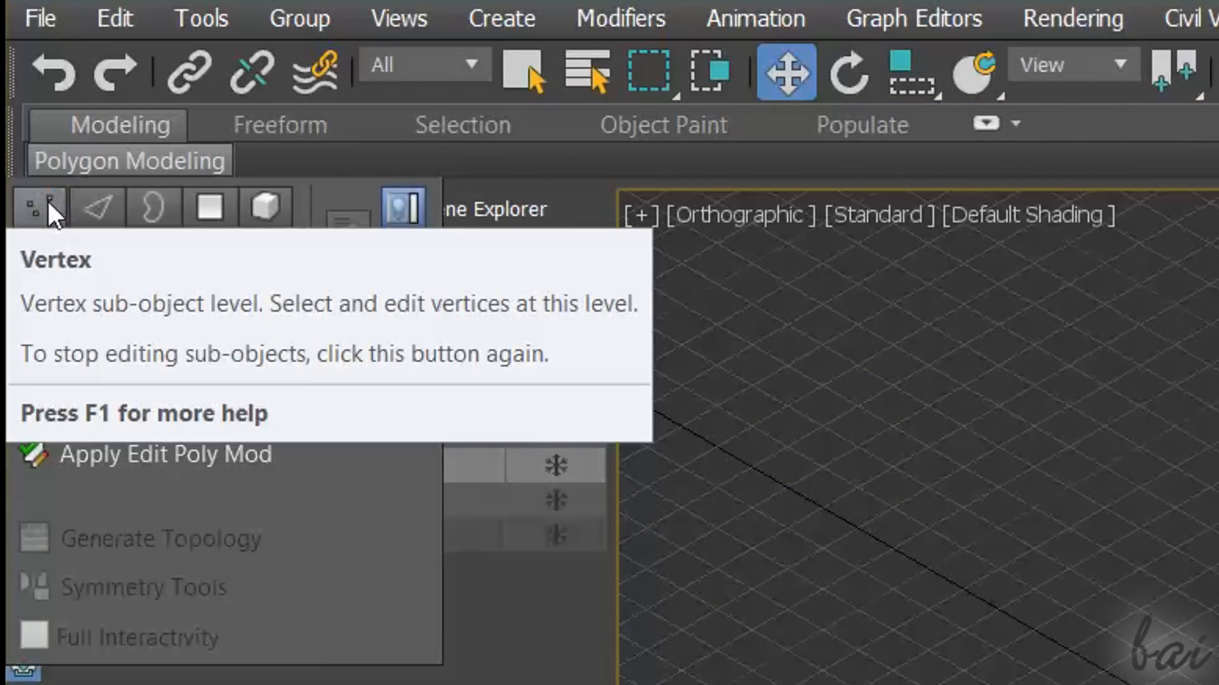
mouse_move(92, 228)
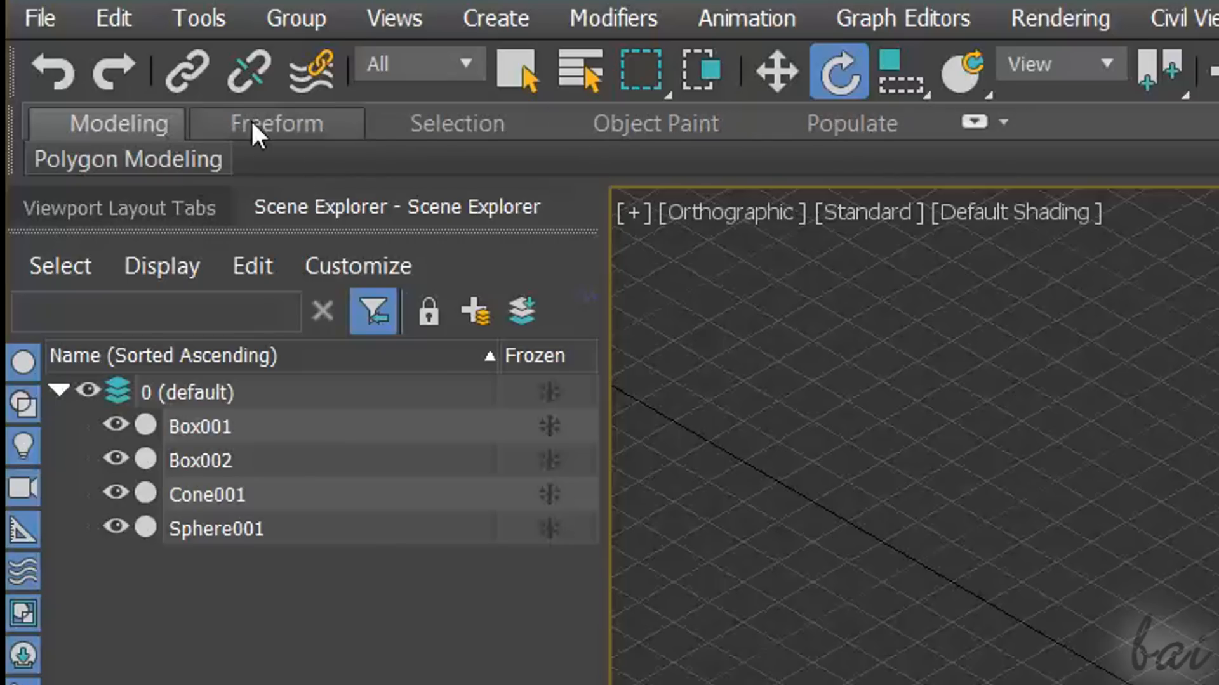
click(276, 123)
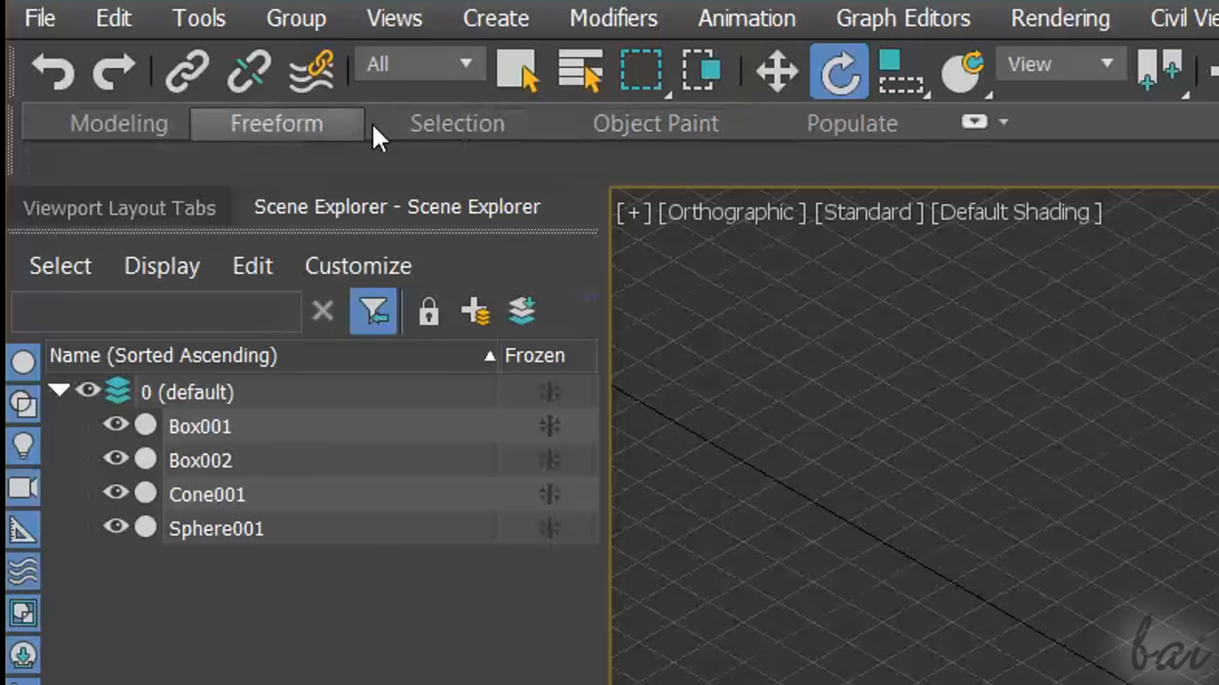
click(658, 124)
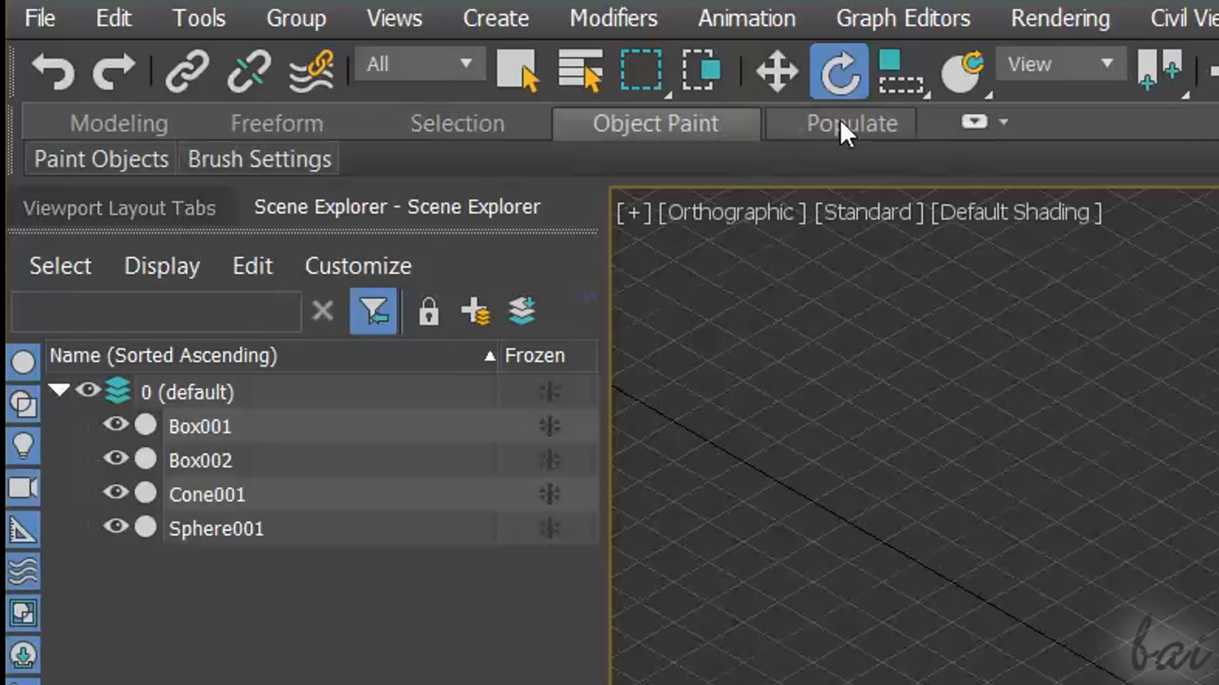
click(848, 124)
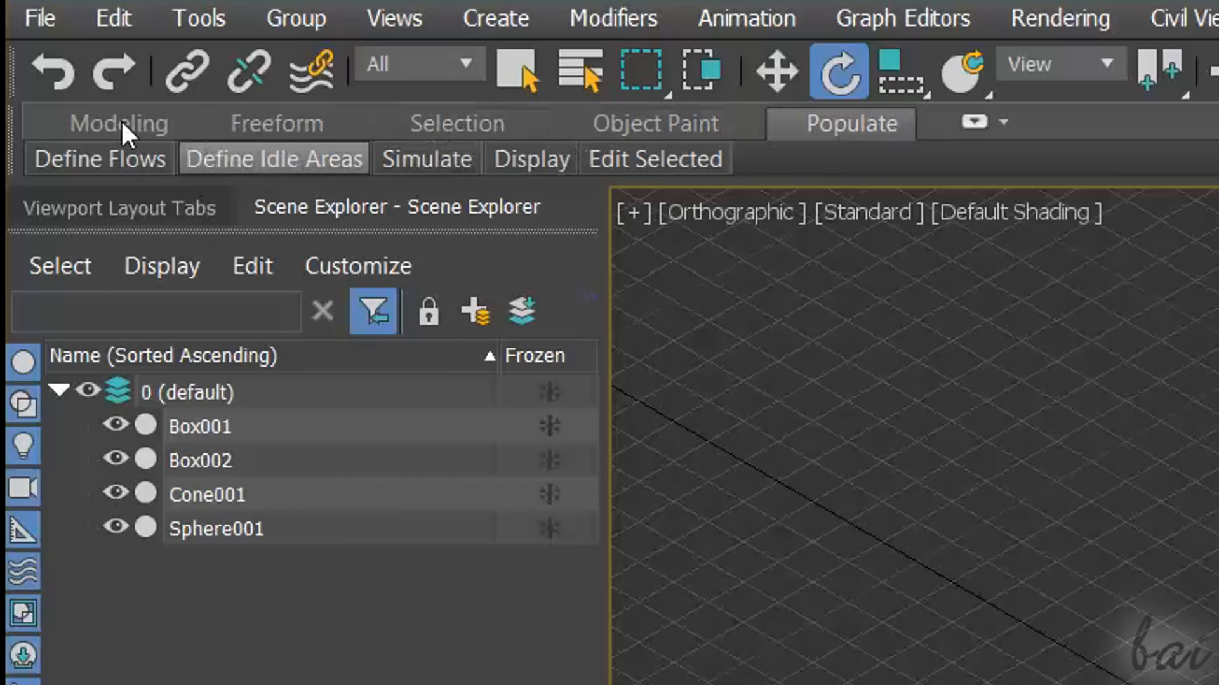
click(118, 123)
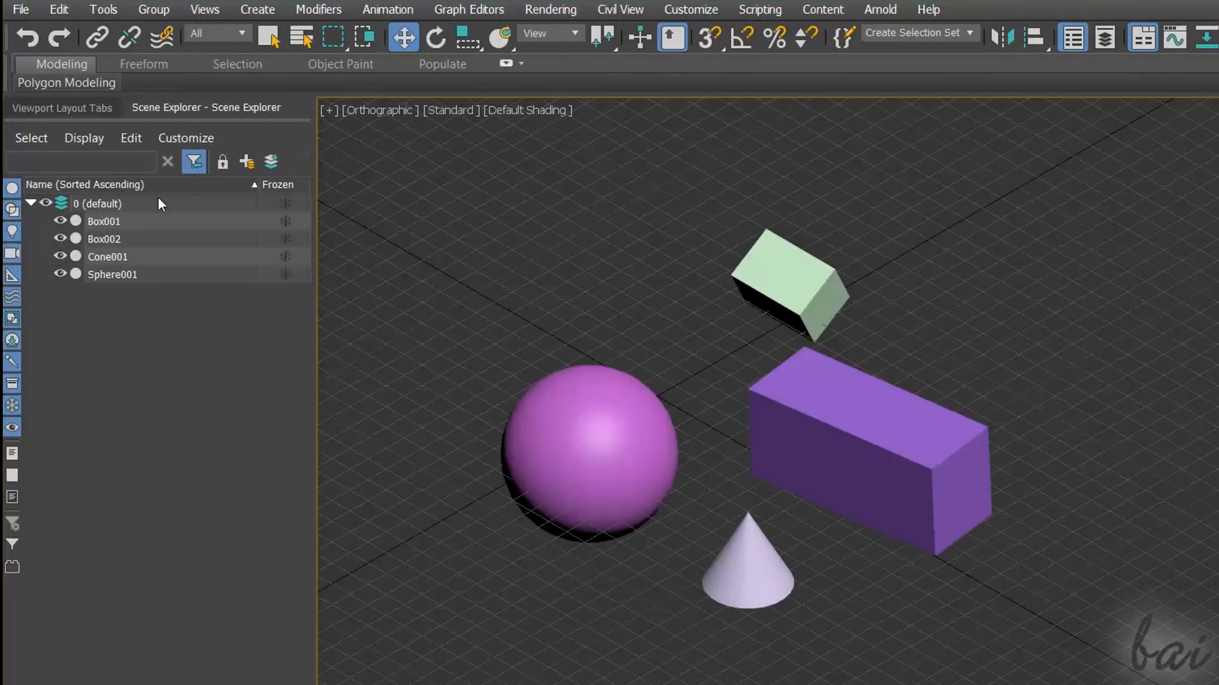
Apply an Edit Poly modifier to Box002 from the Polygon Modeling tools
click(104, 239)
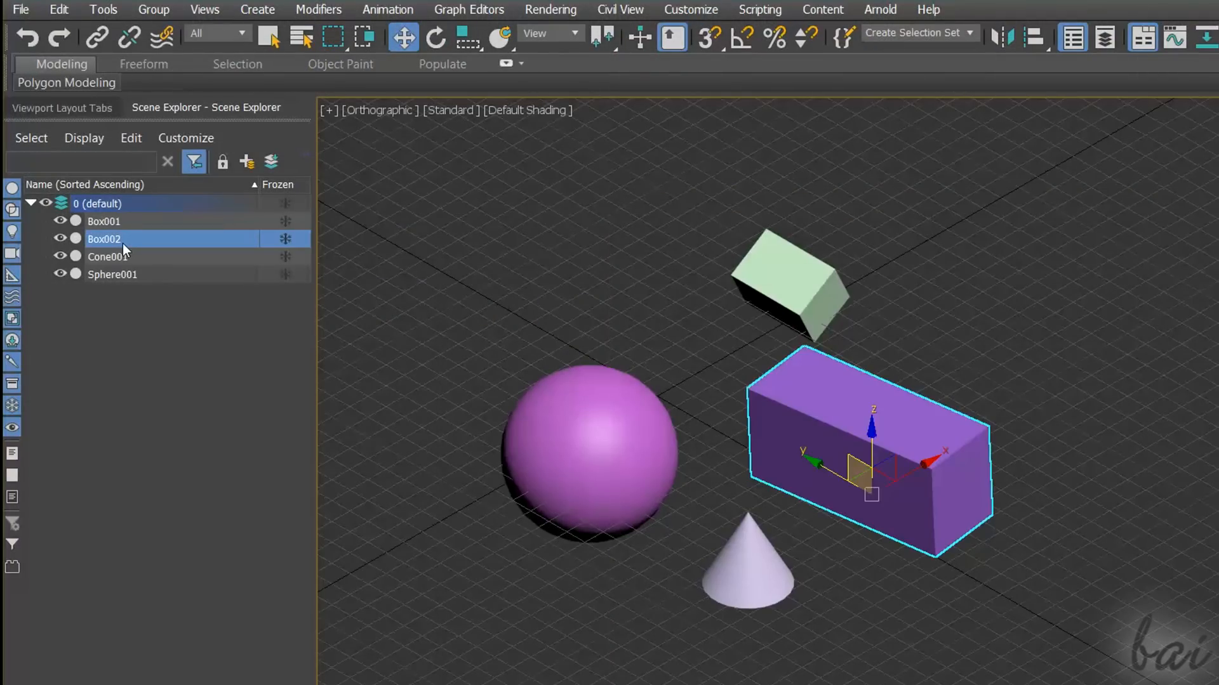
click(66, 82)
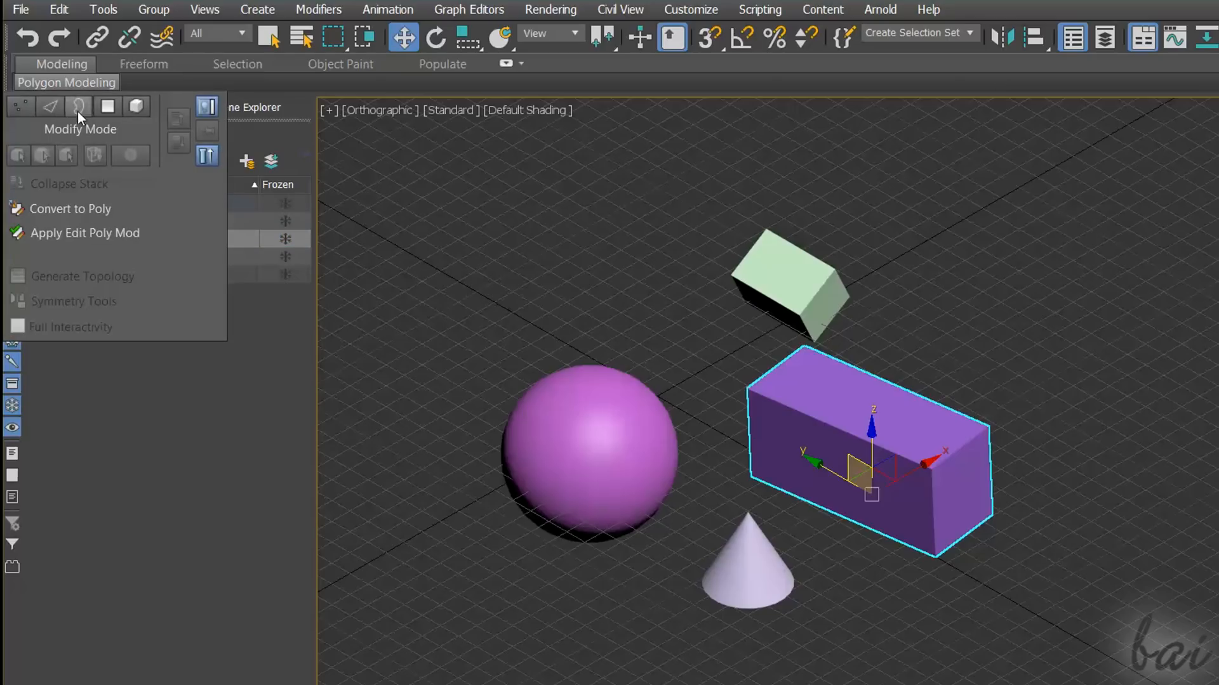
mouse_move(21, 123)
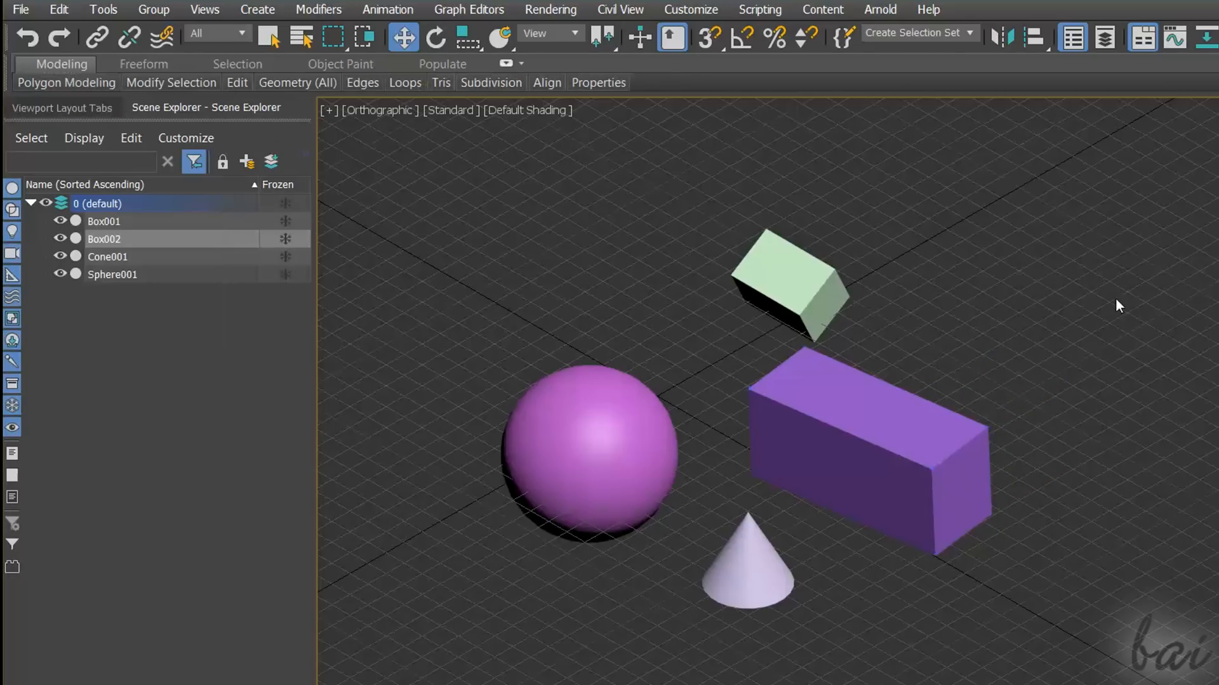
click(66, 83)
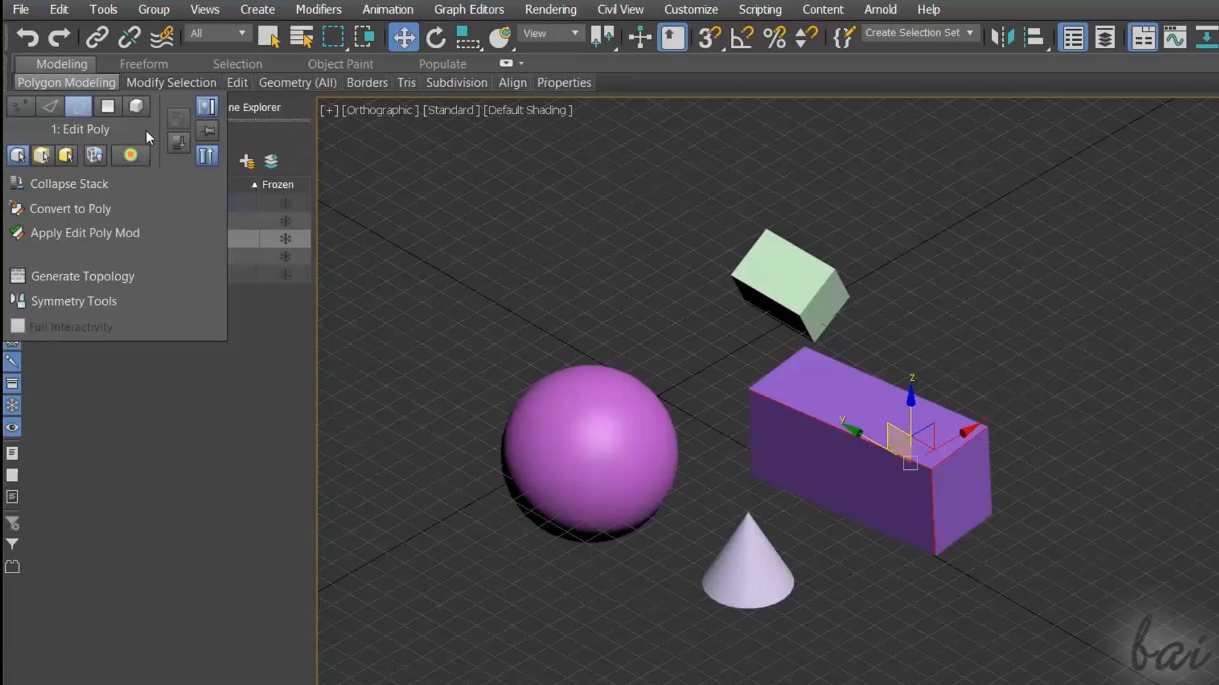
click(109, 107)
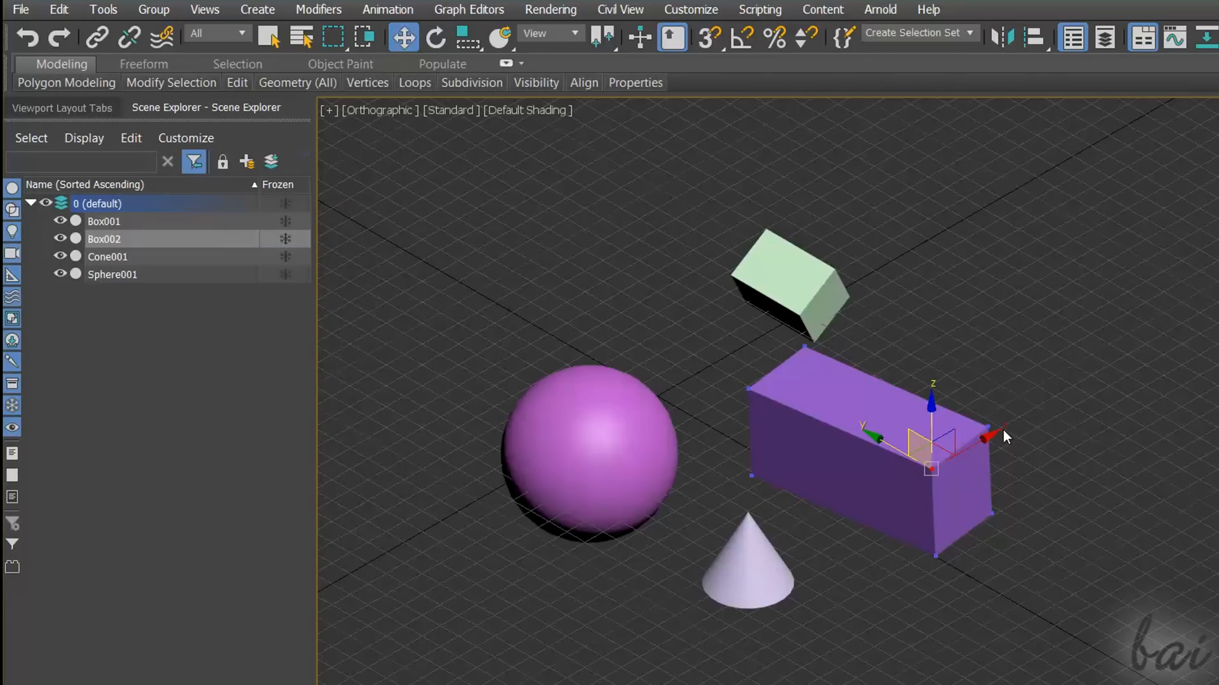
mouse_move(991, 423)
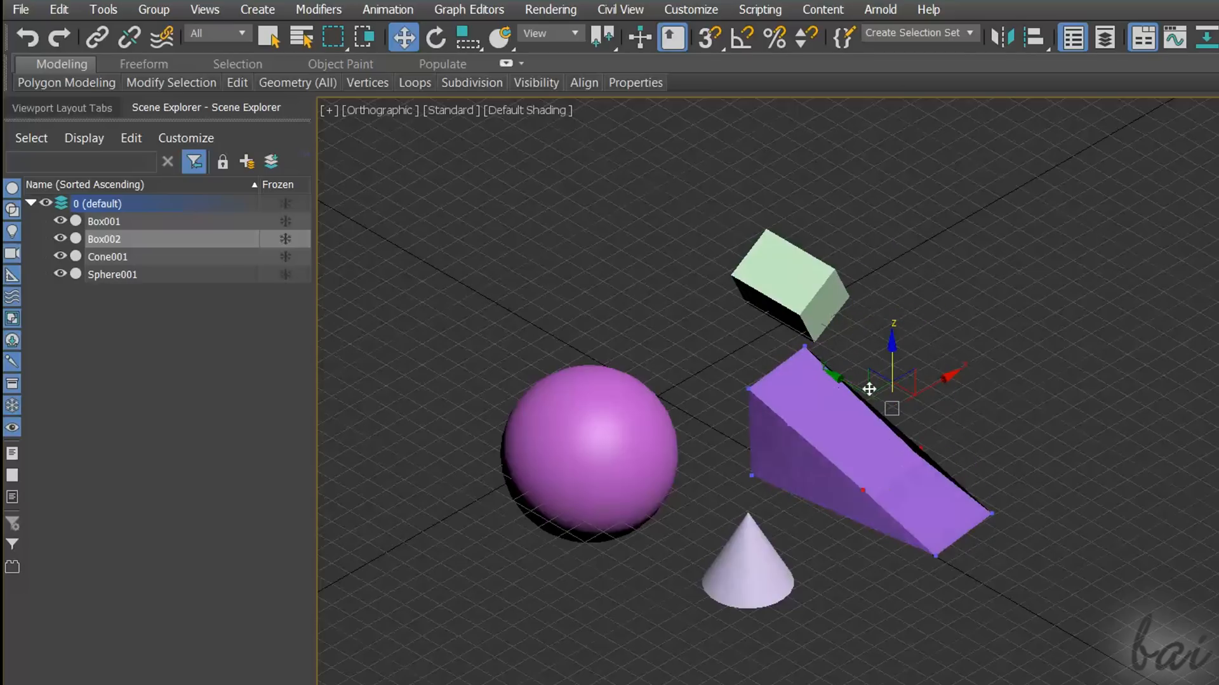
Rotate the selected top edge to slope the box's front into a wedge shape
click(436, 37)
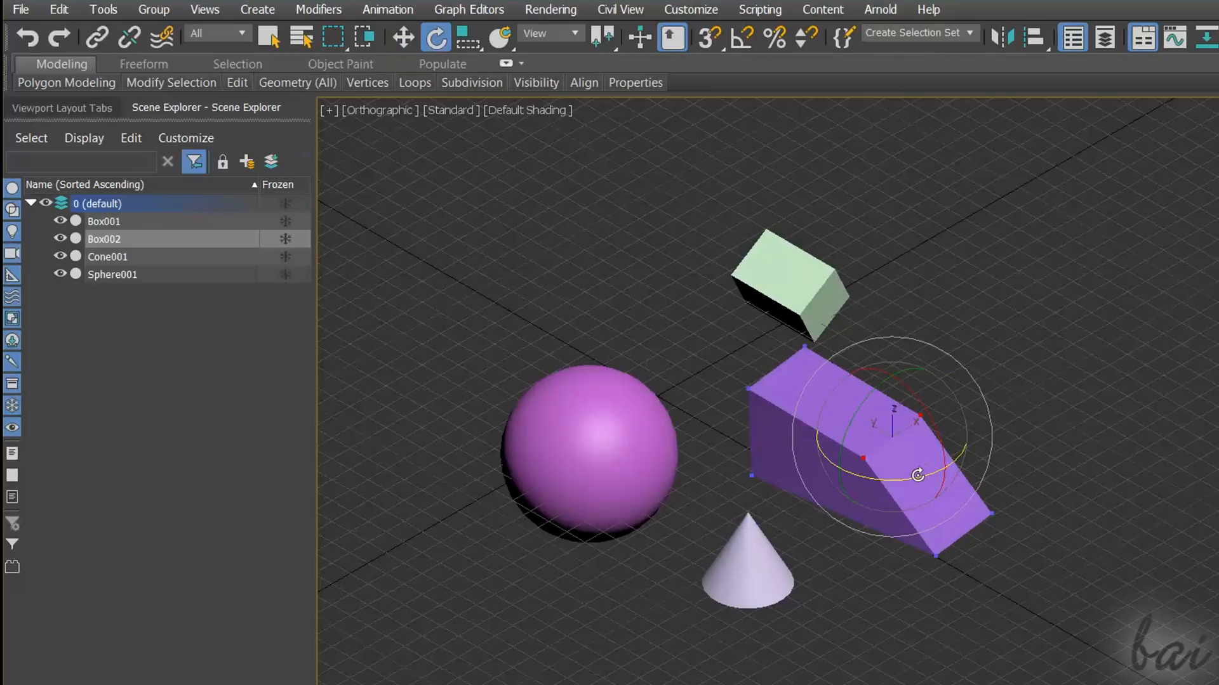
drag(917, 475, 969, 446)
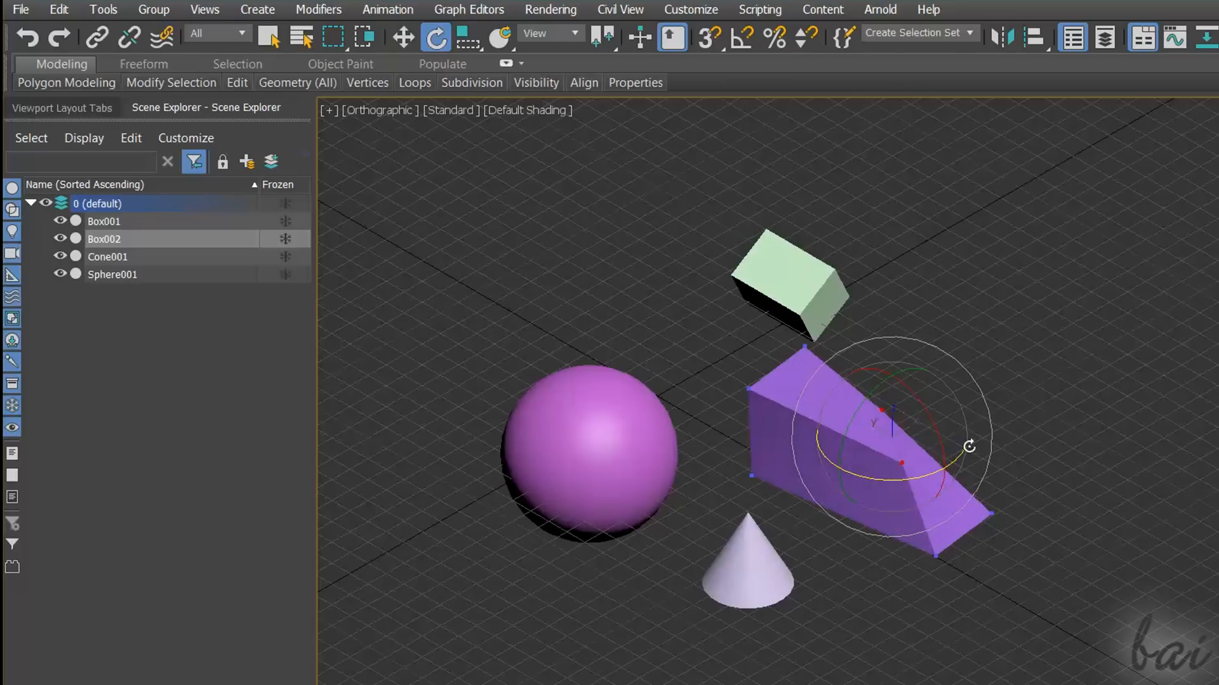
click(67, 83)
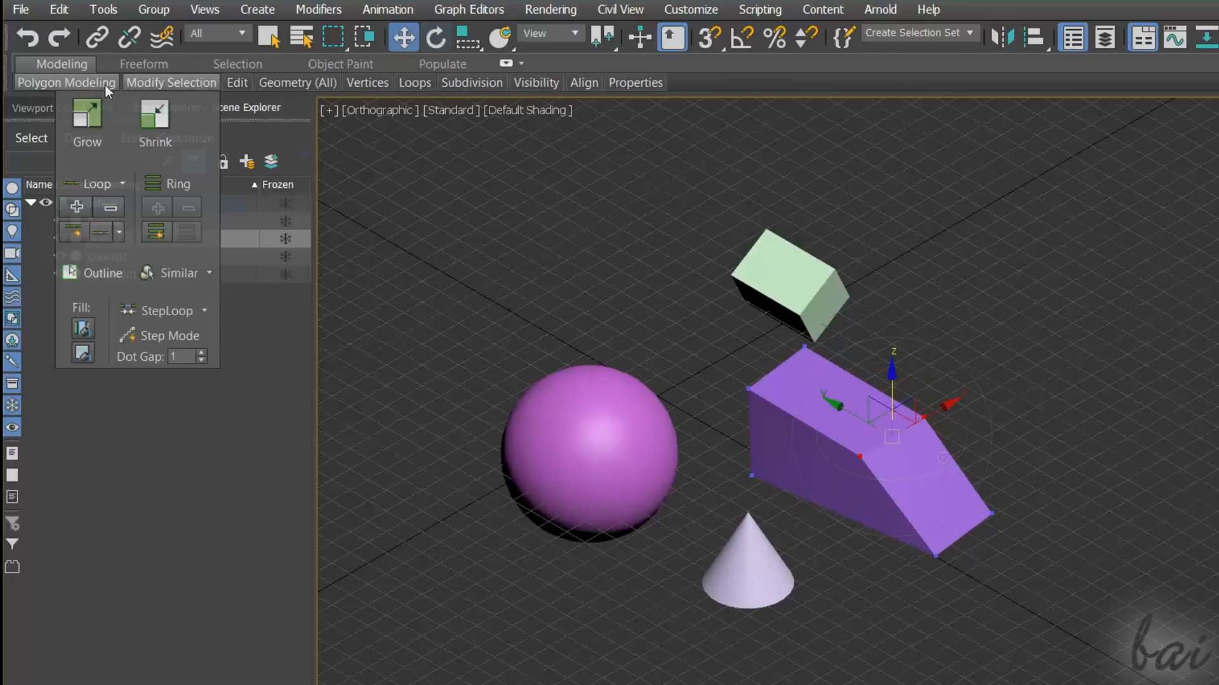
Switch the Edit Poly modifier to Edge sub-object level
click(634, 83)
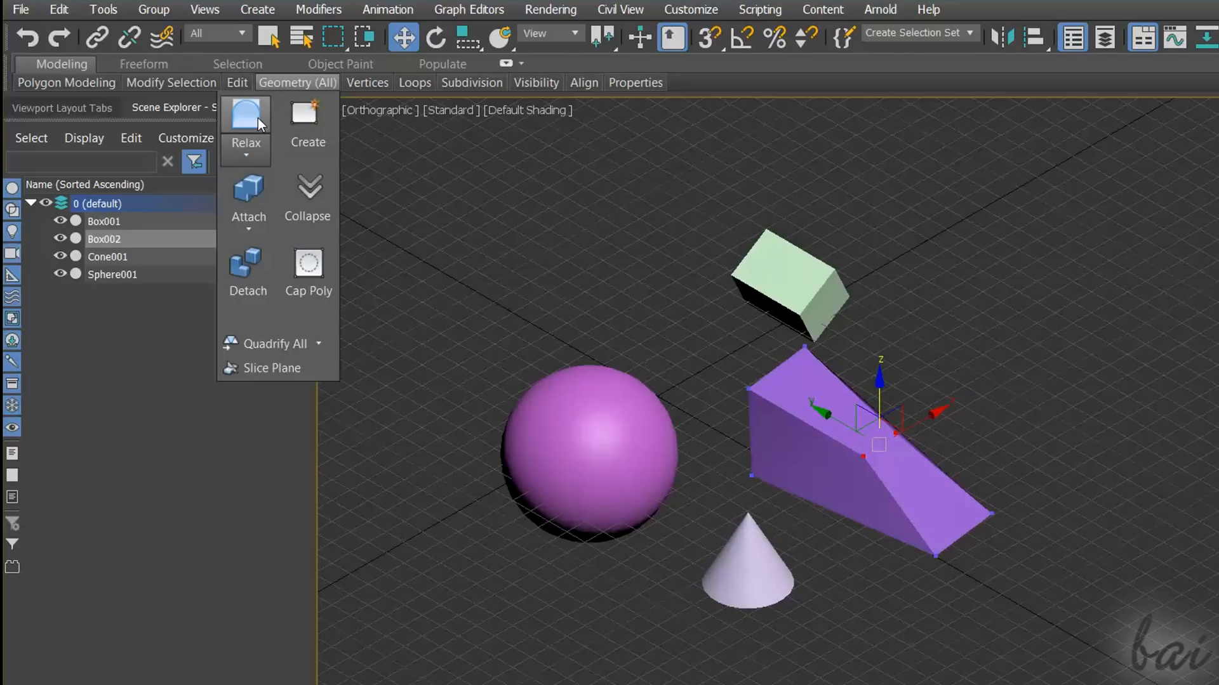
click(367, 83)
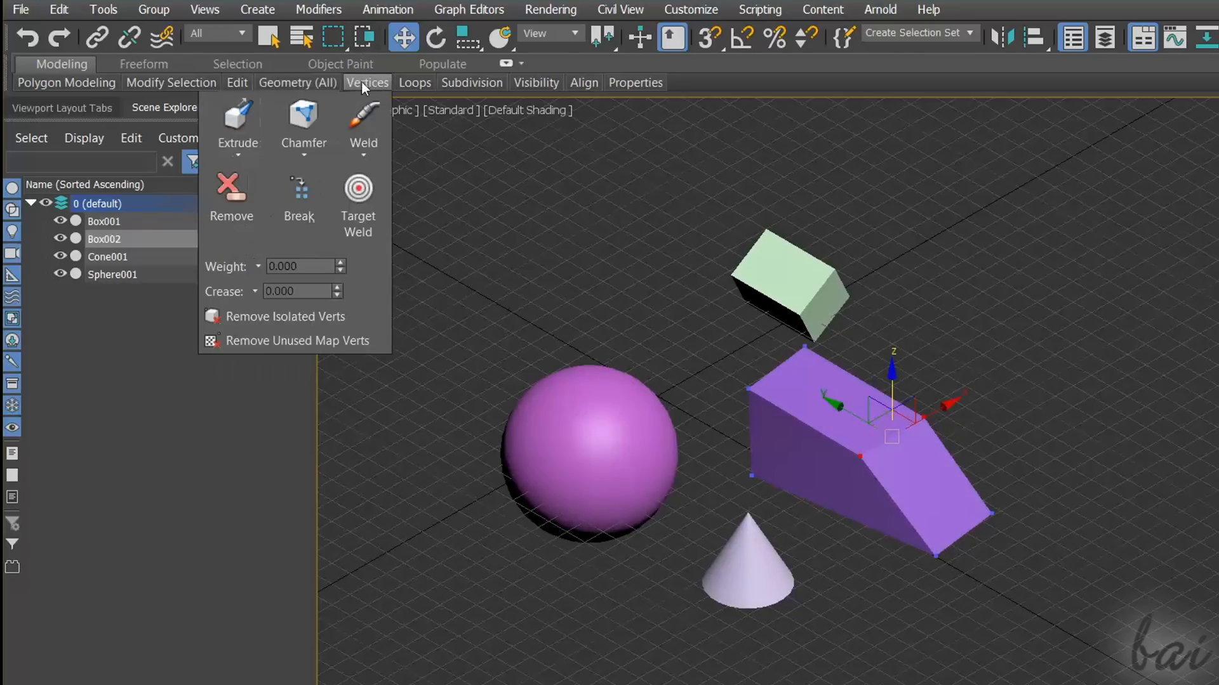
mouse_move(373, 88)
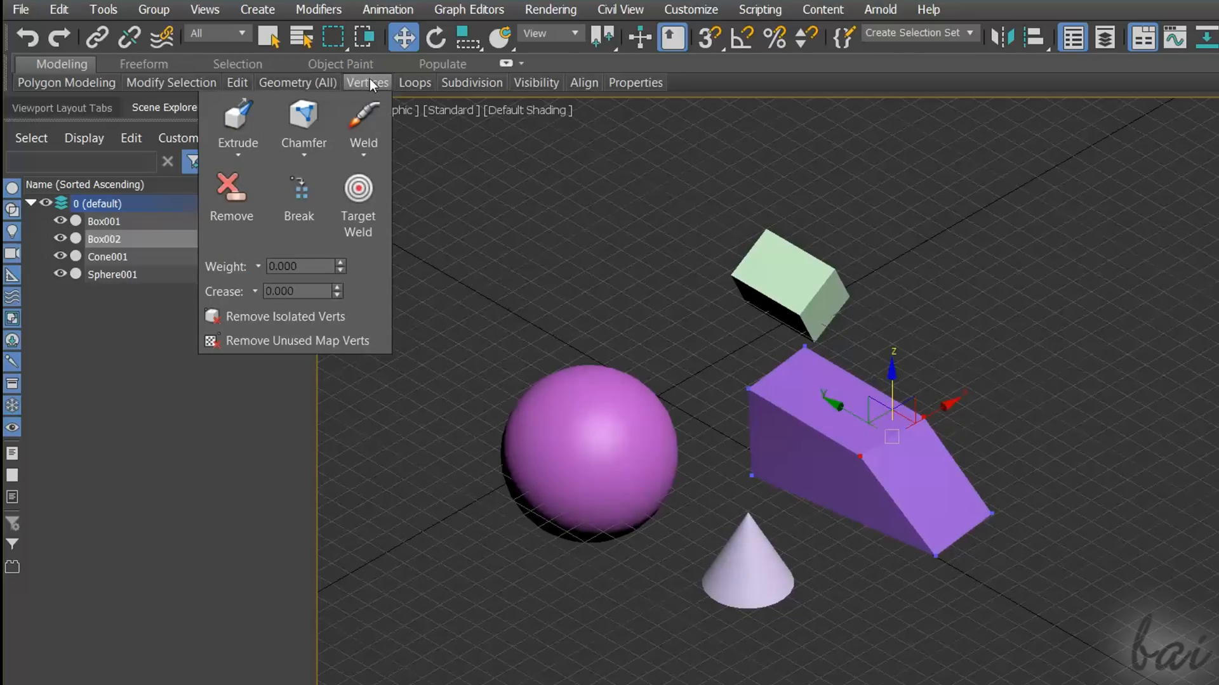
mouse_move(394, 94)
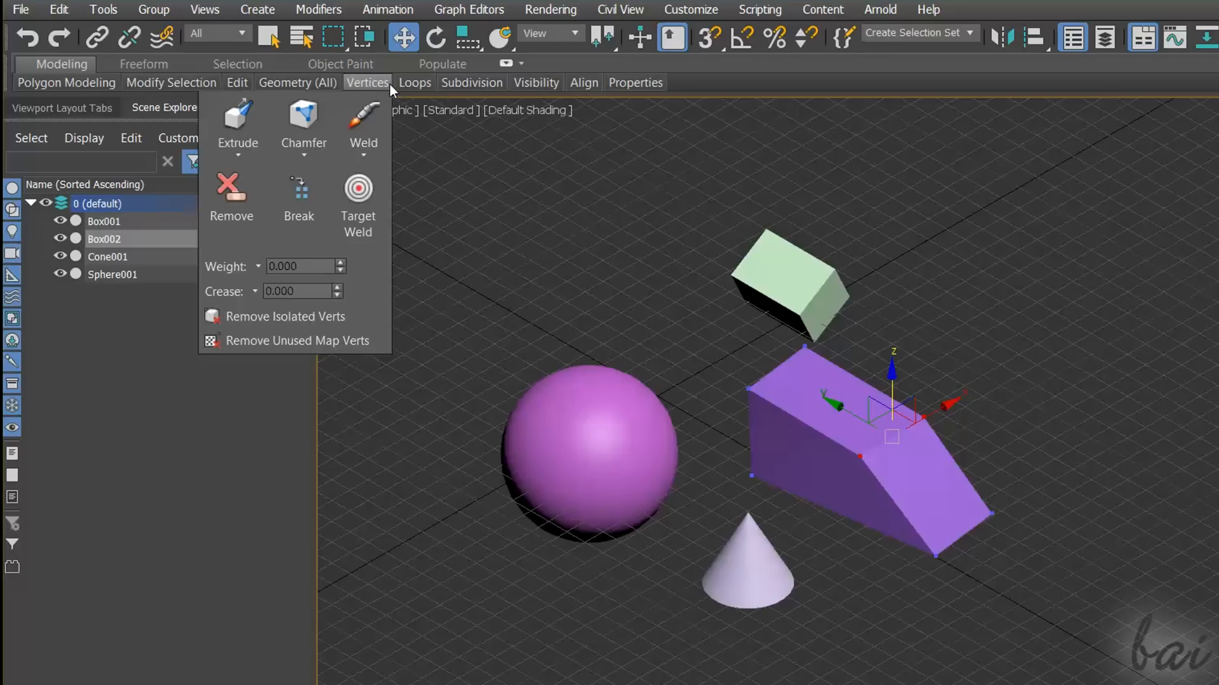
mouse_move(382, 96)
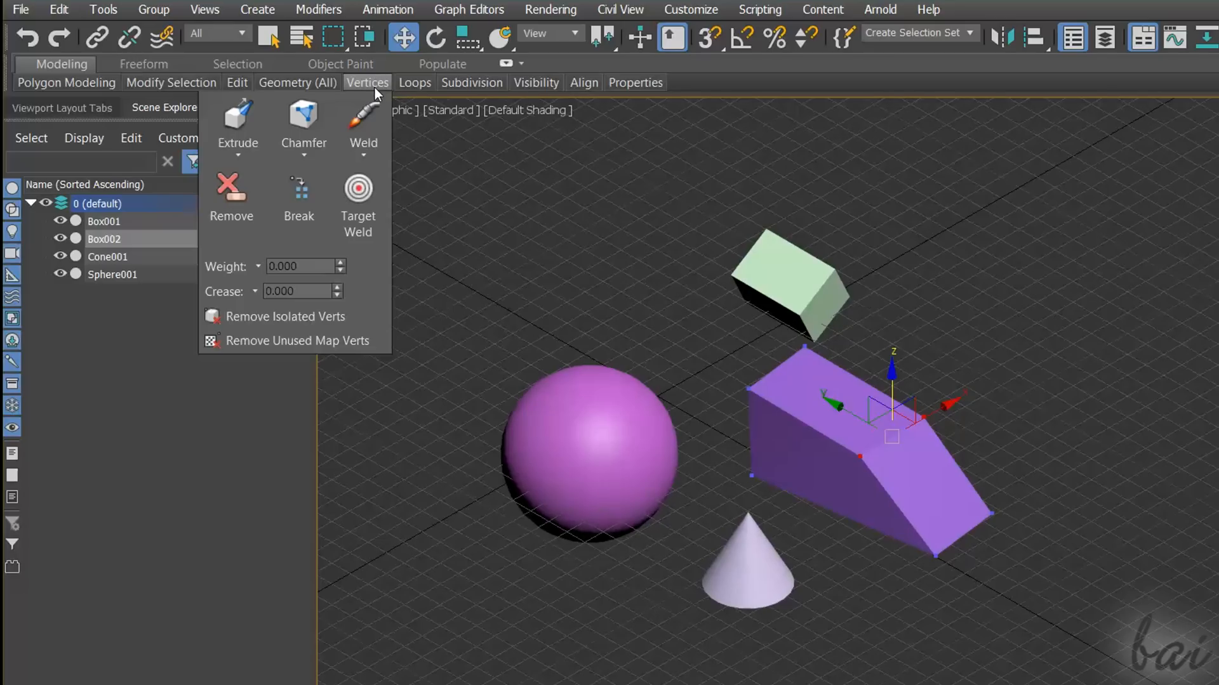
click(66, 82)
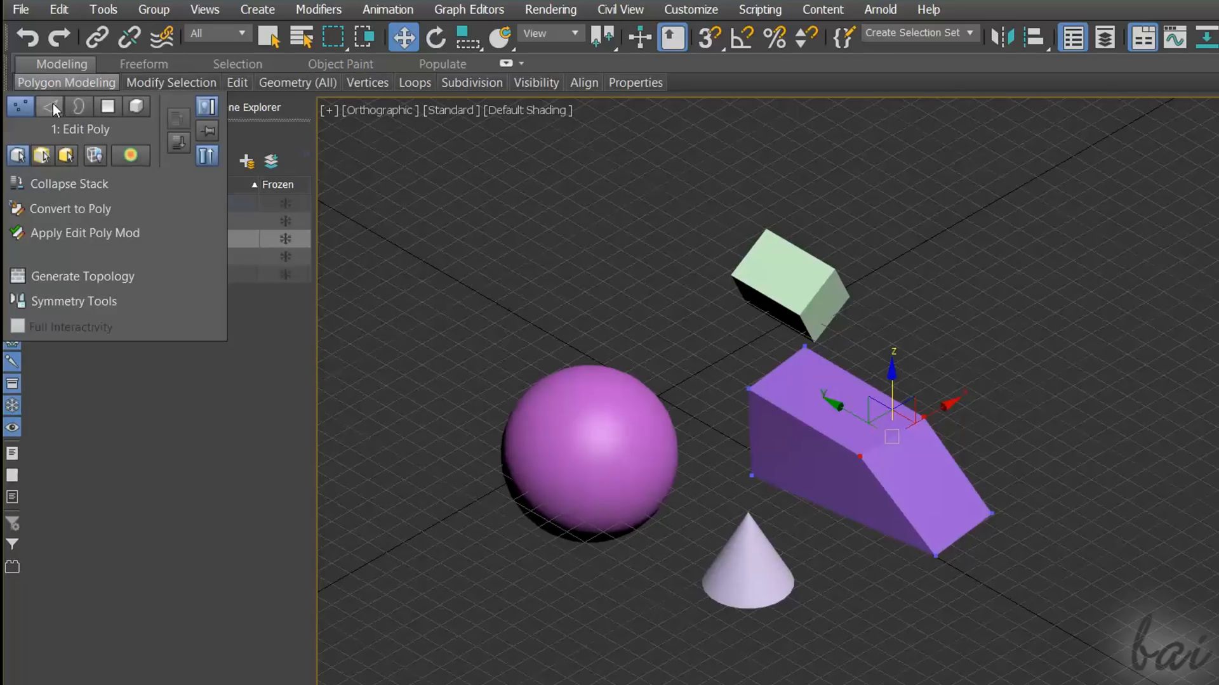
click(362, 83)
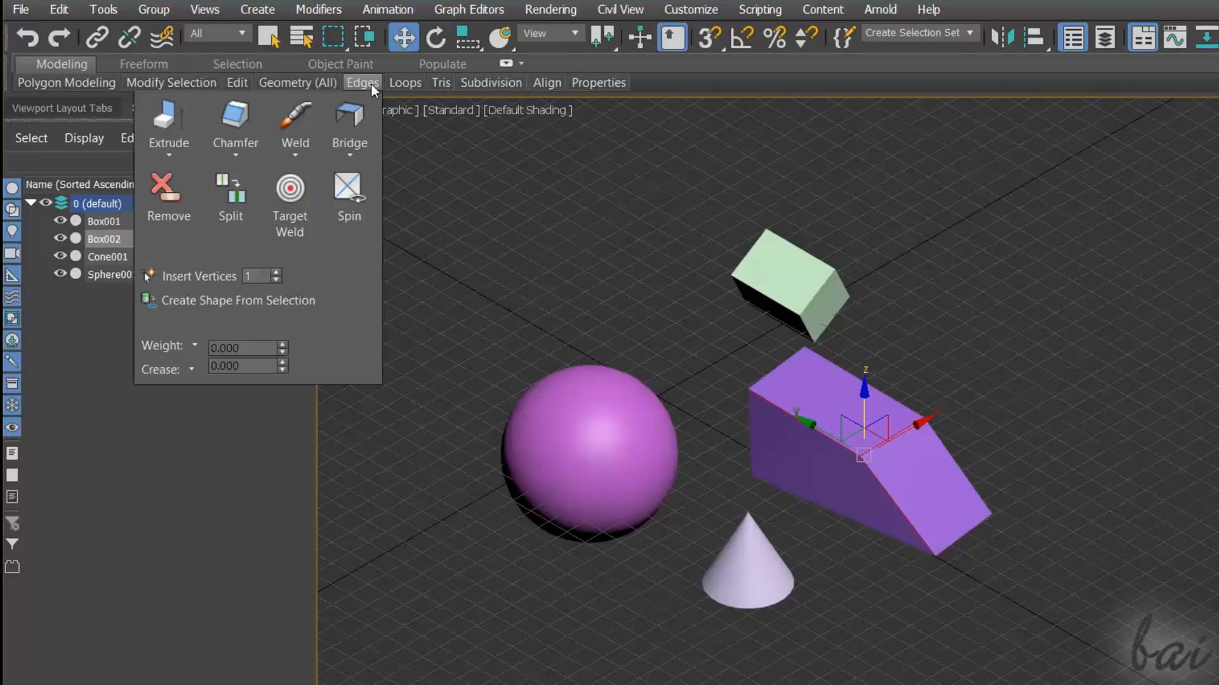
mouse_move(239, 116)
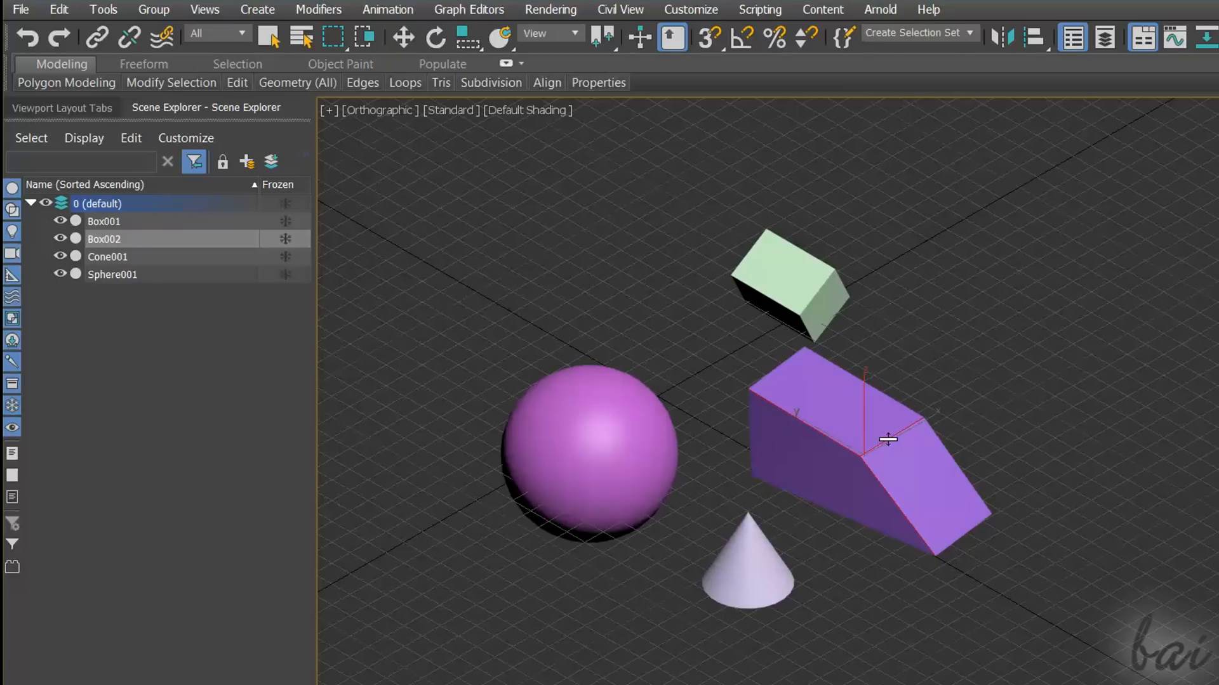
Cut a new edge loop across the block's top with Swift Loop
drag(889, 441, 888, 404)
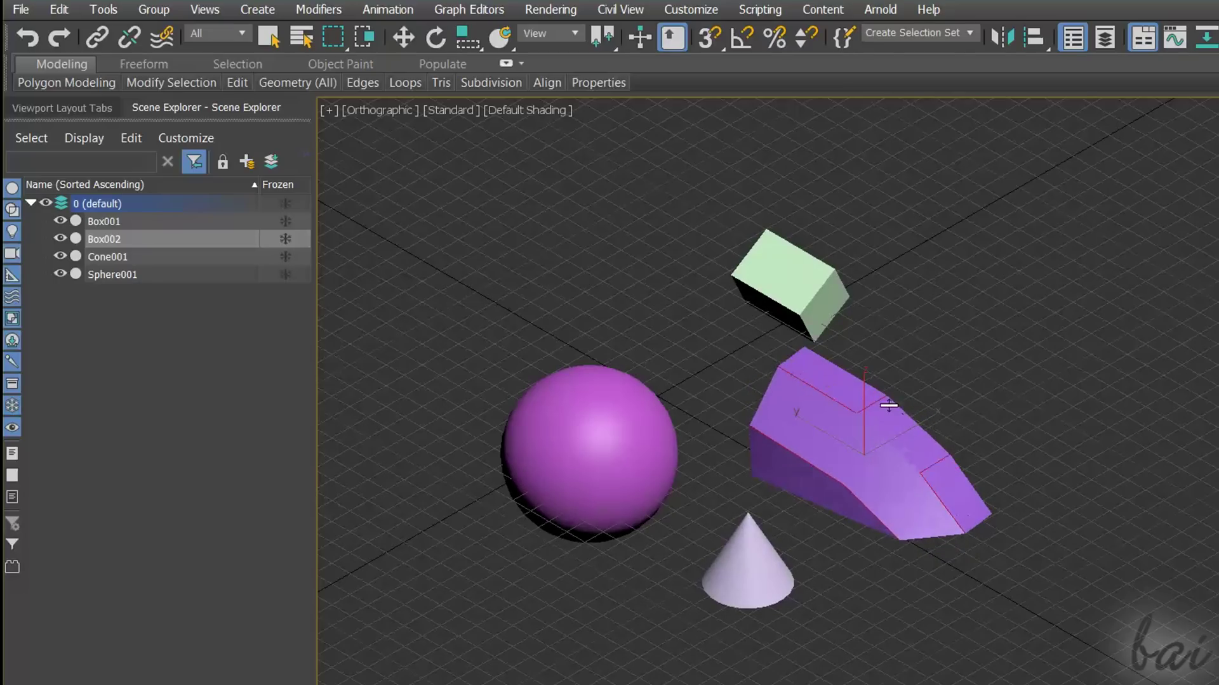
click(362, 81)
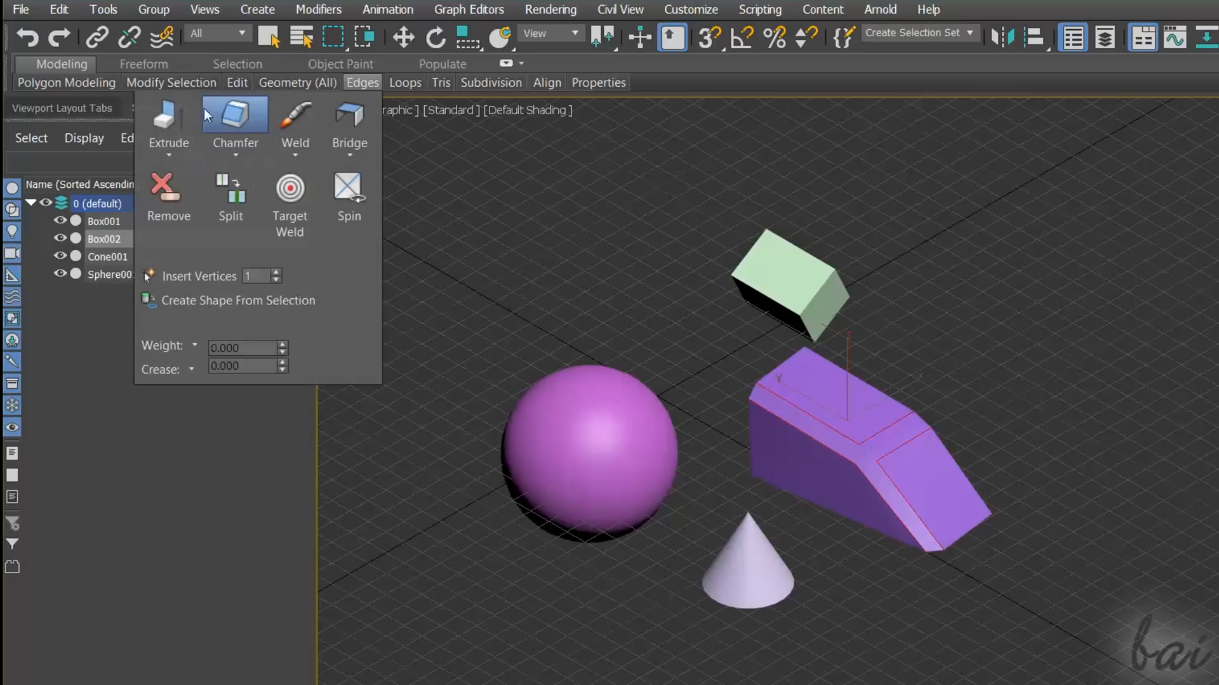
mouse_move(170, 115)
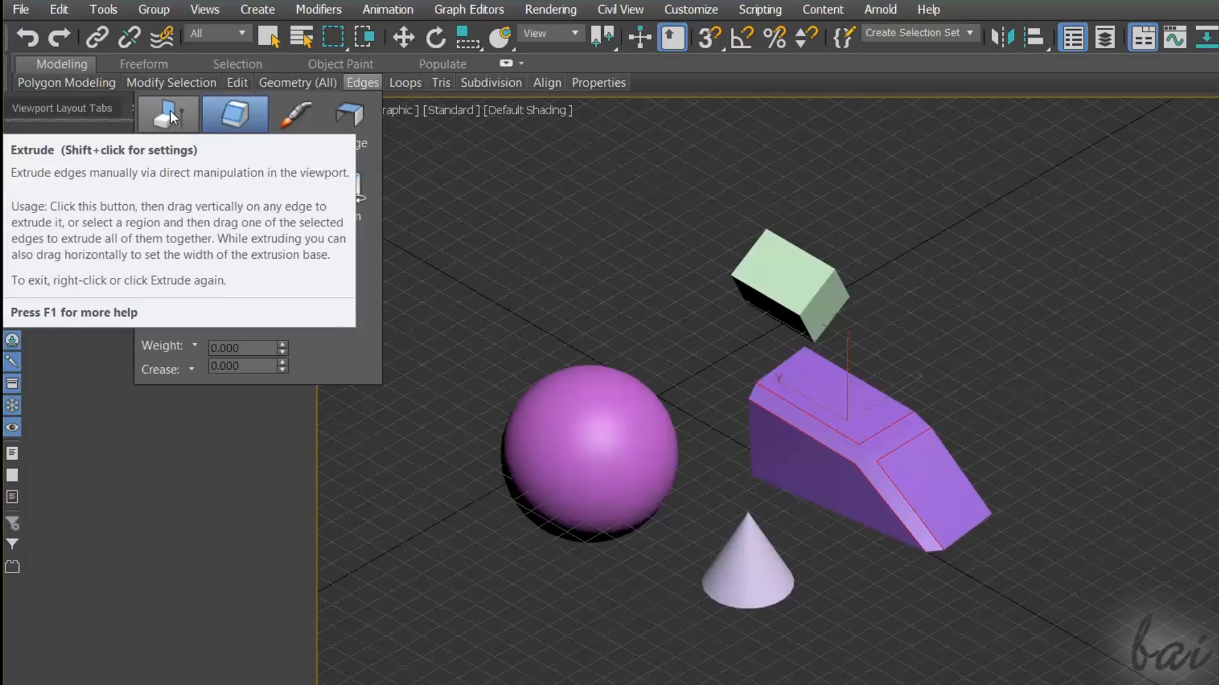
mouse_move(243, 130)
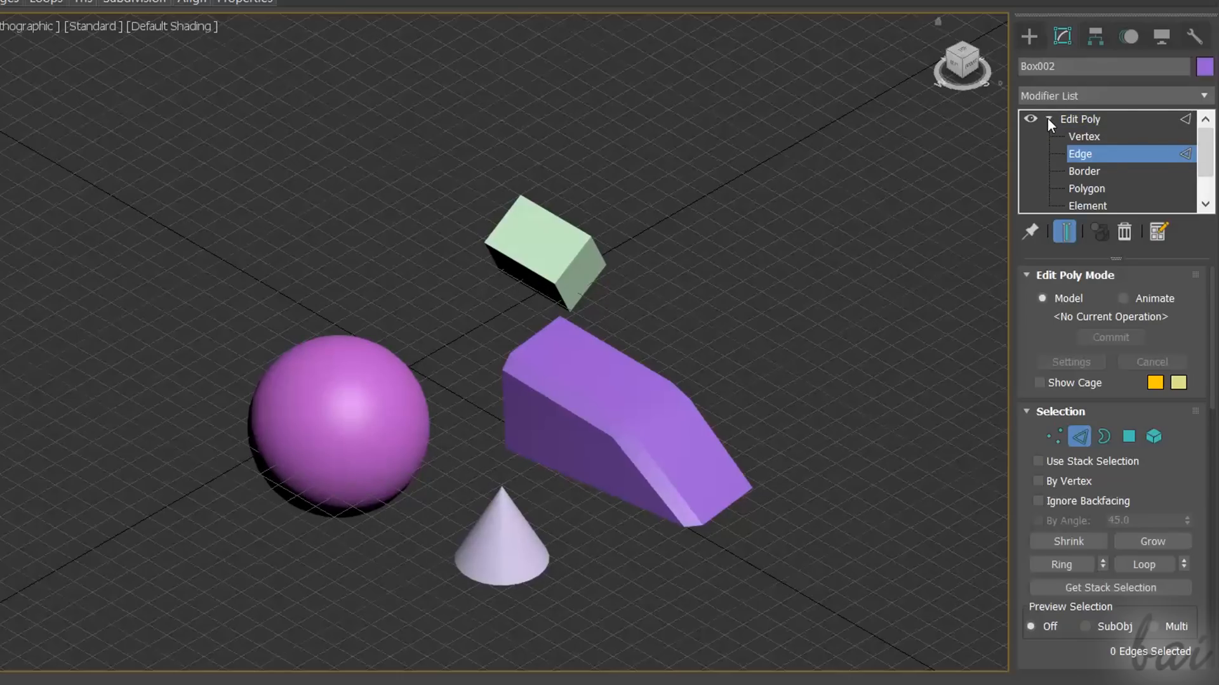
Collapse the Edit Poly entry in the modifier stack to reveal Box beneath it
click(1049, 119)
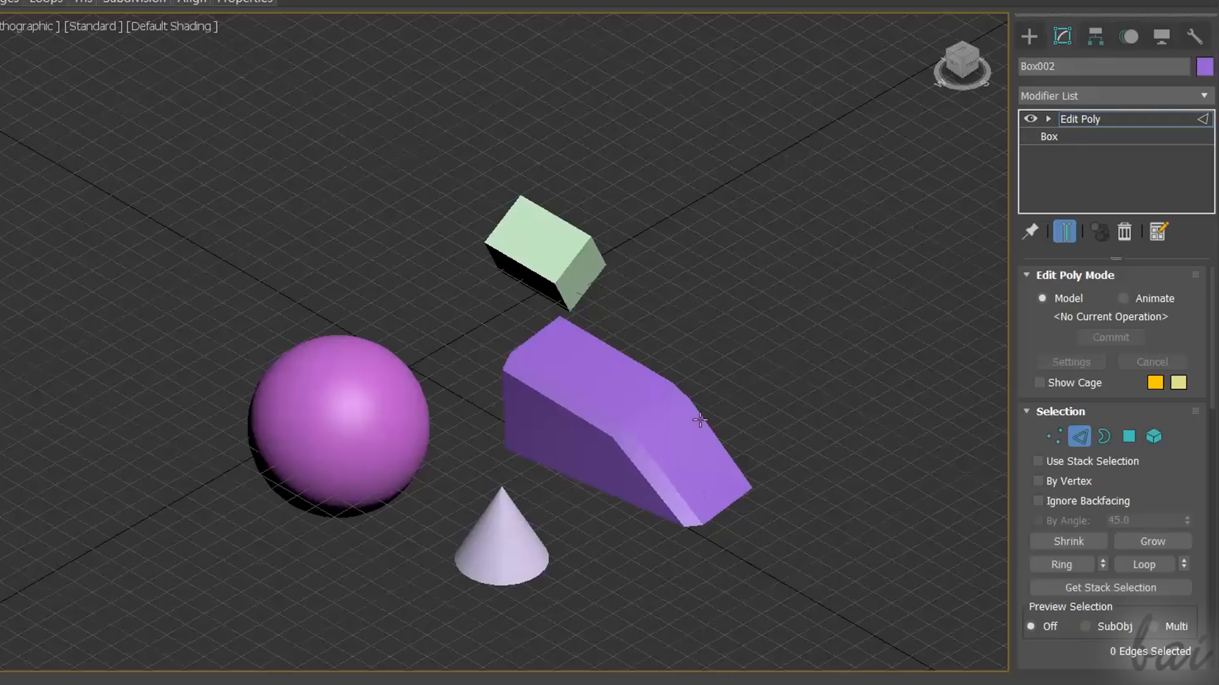
mouse_move(618, 467)
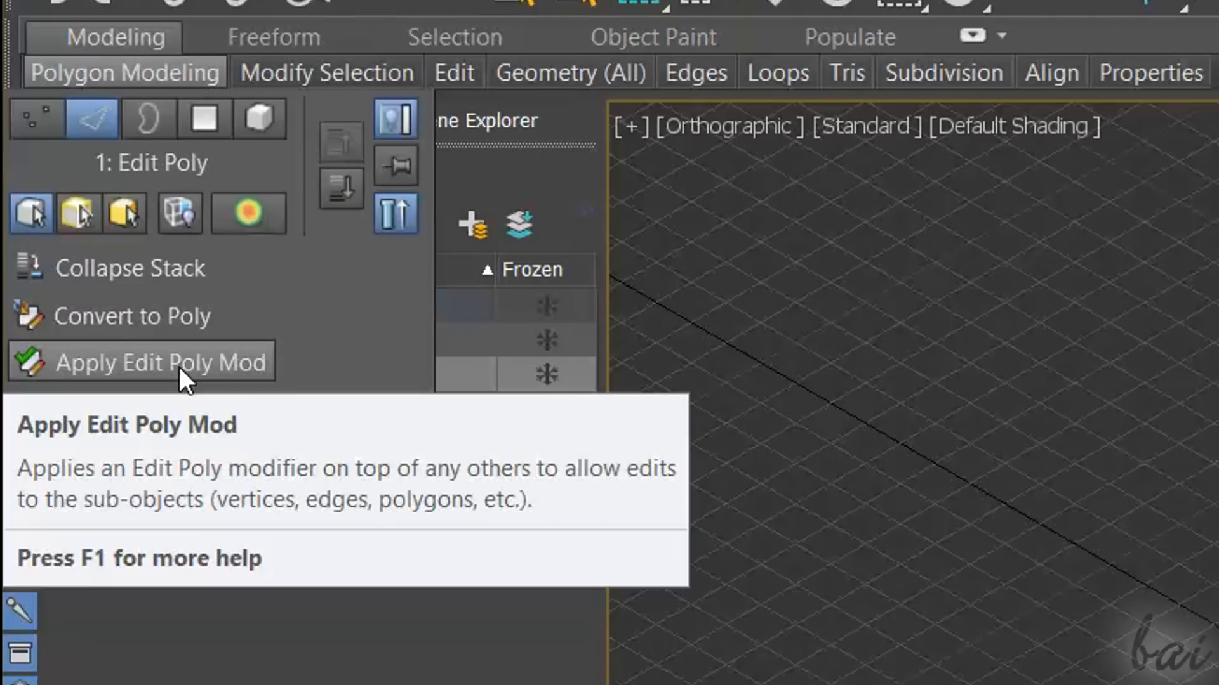
Add a second Edit Poly modifier on top of Box002's stack
click(159, 363)
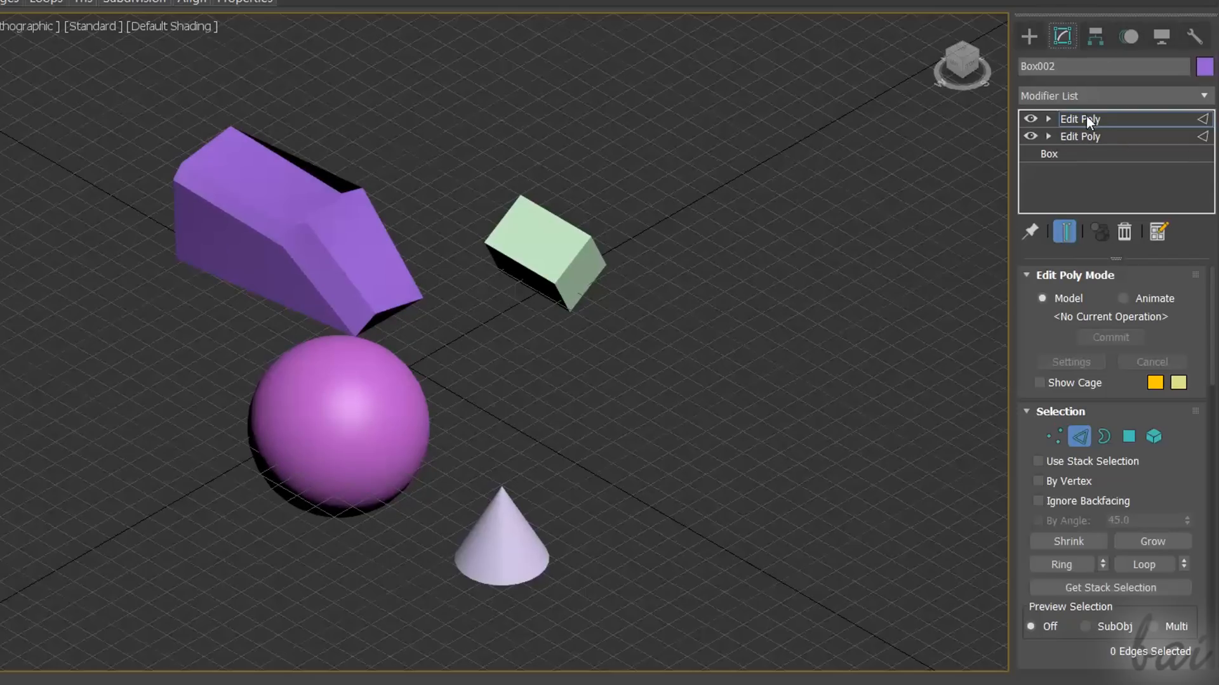
Rename the top modifier to Change Shape and delete it from the stack
click(1080, 120)
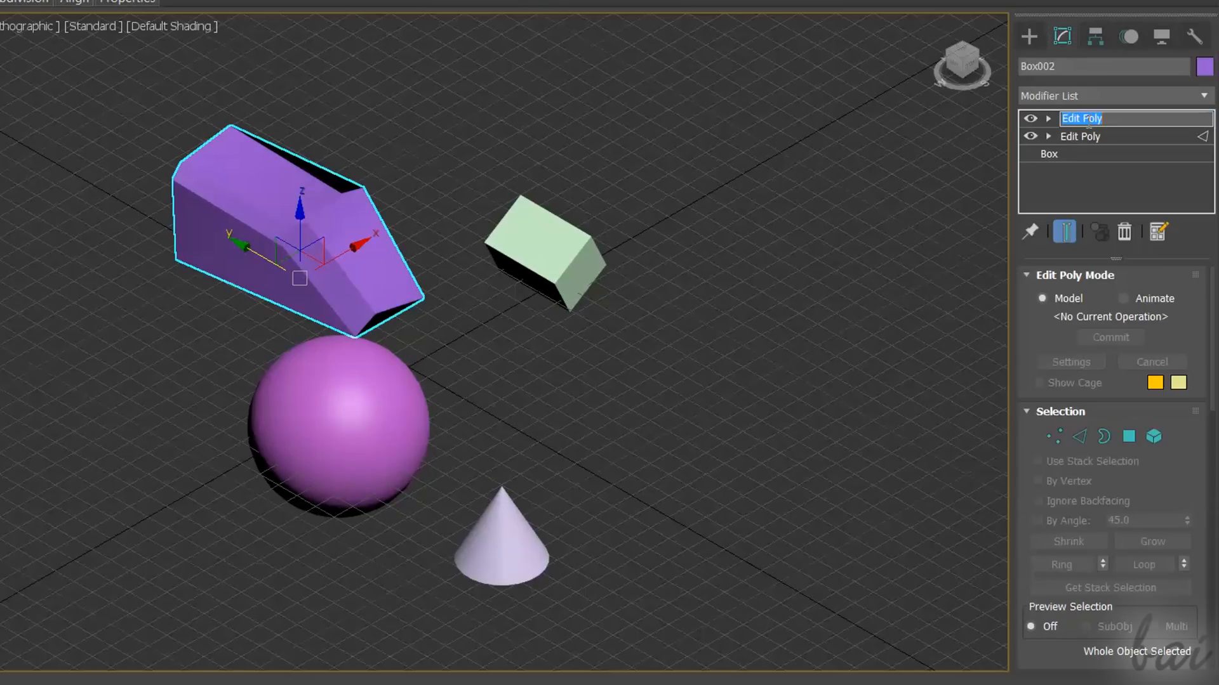
text(Change Shape)
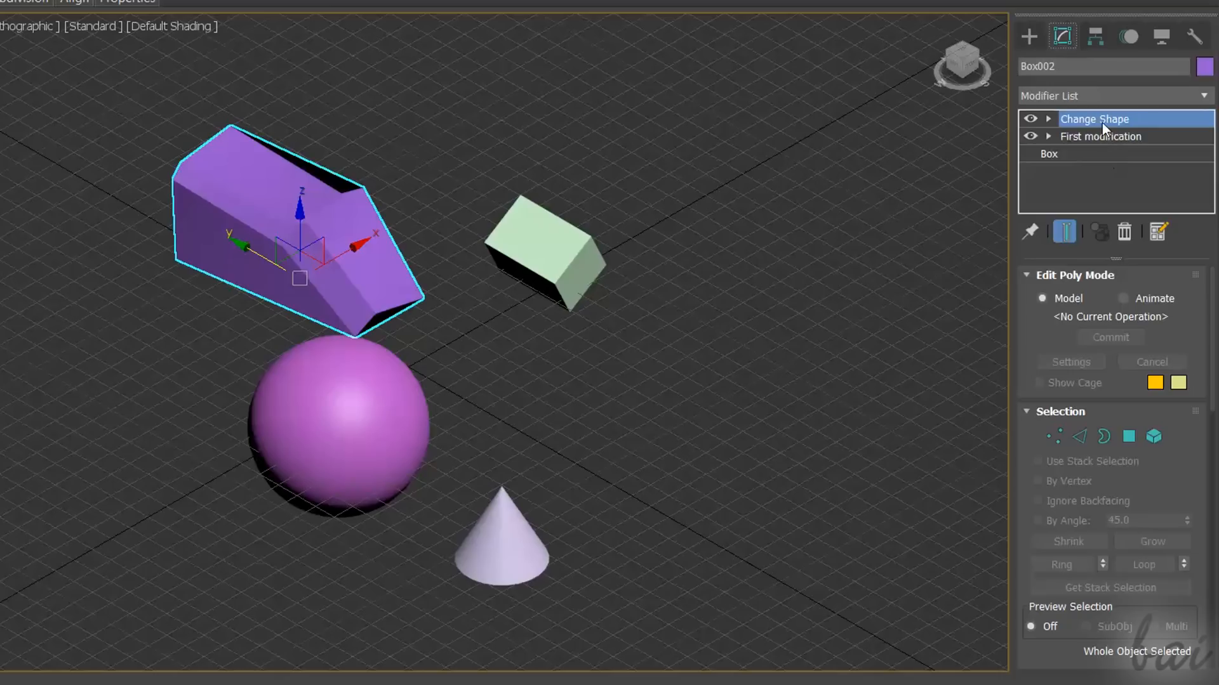
right_click(1102, 119)
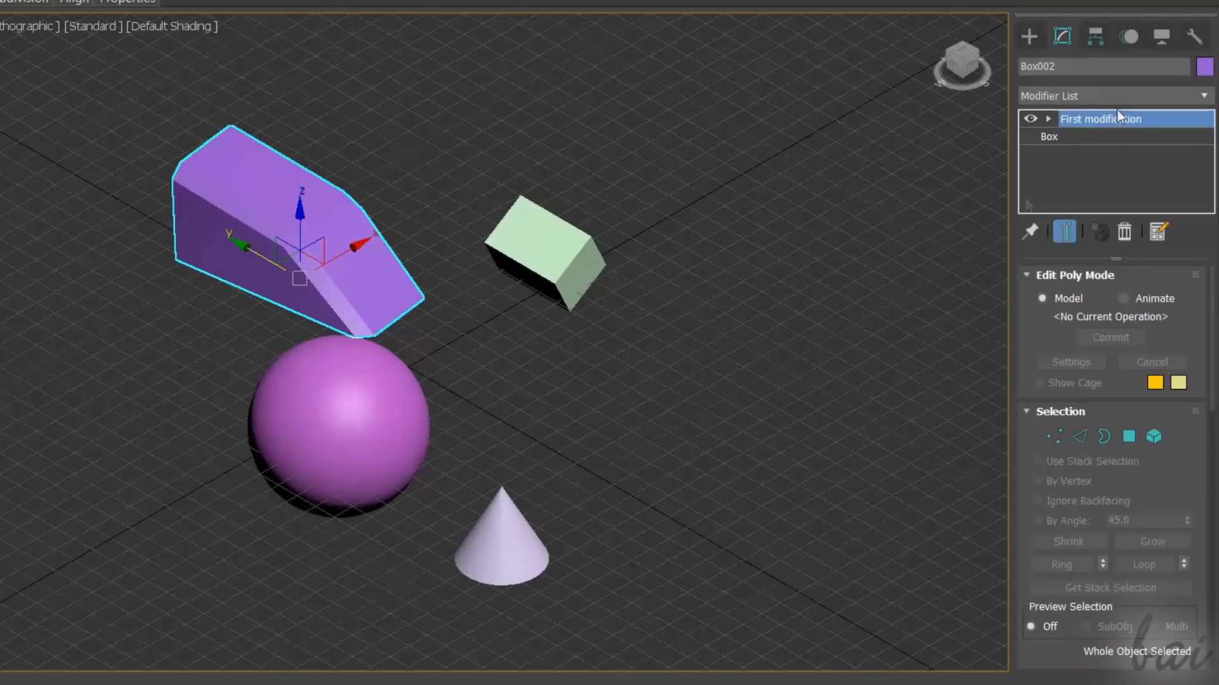
mouse_move(1107, 102)
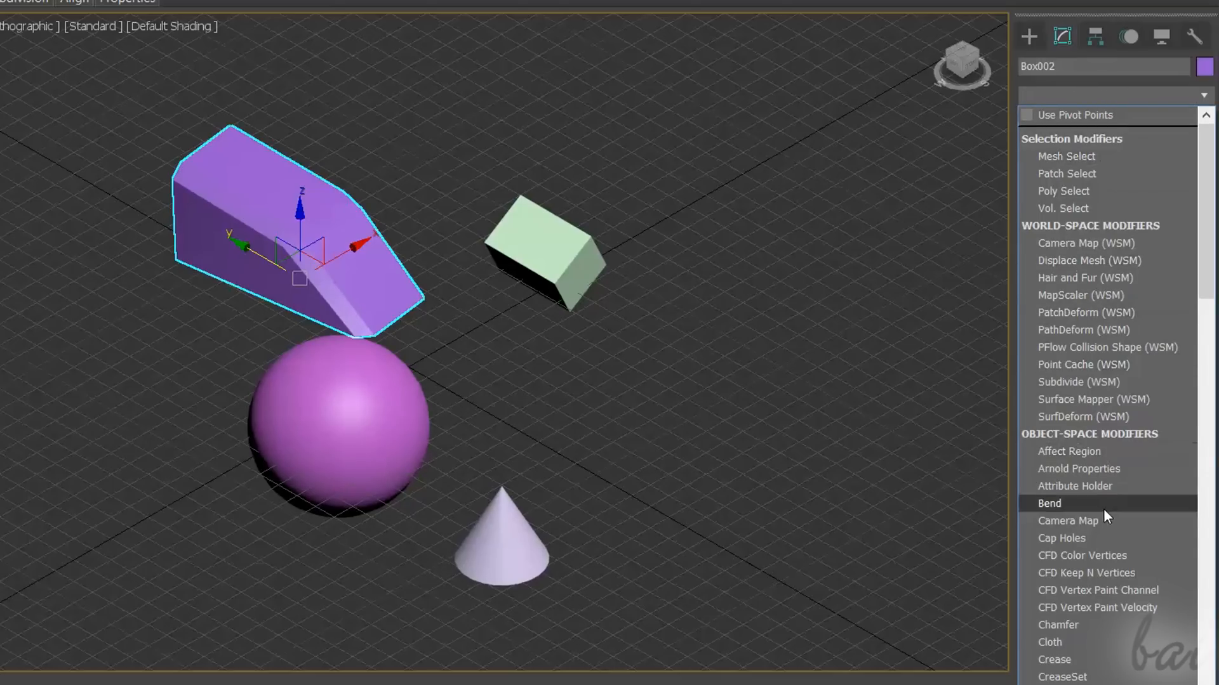
mouse_move(1107, 215)
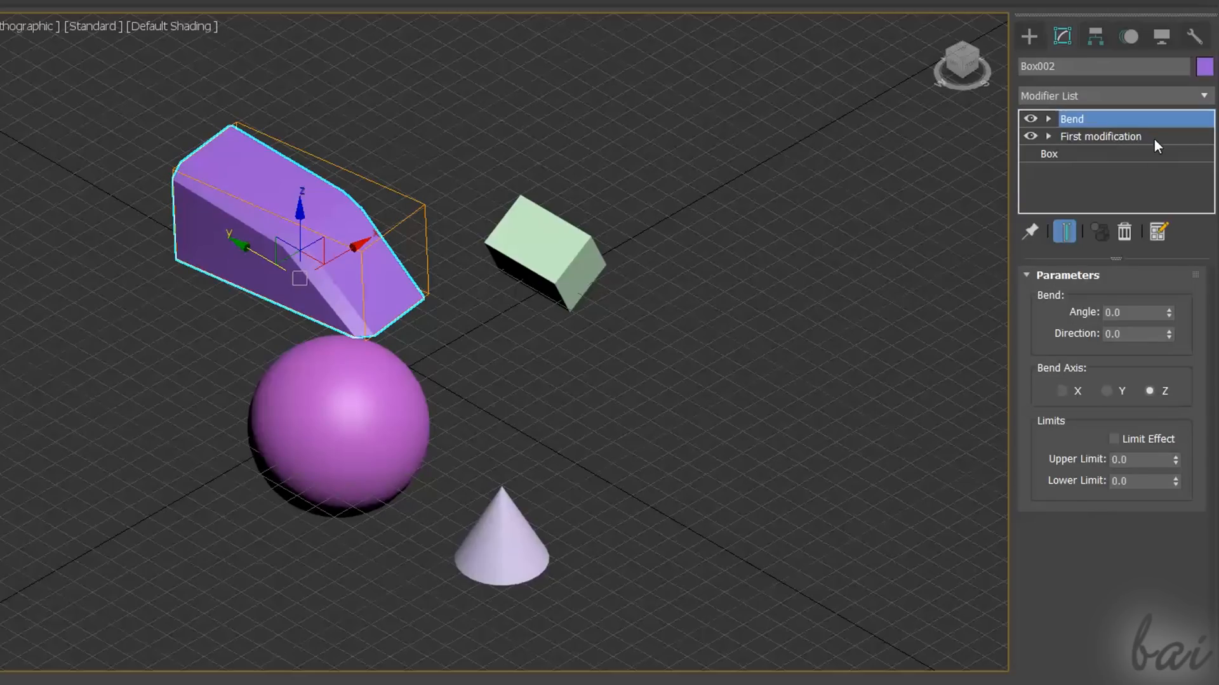
mouse_move(923, 131)
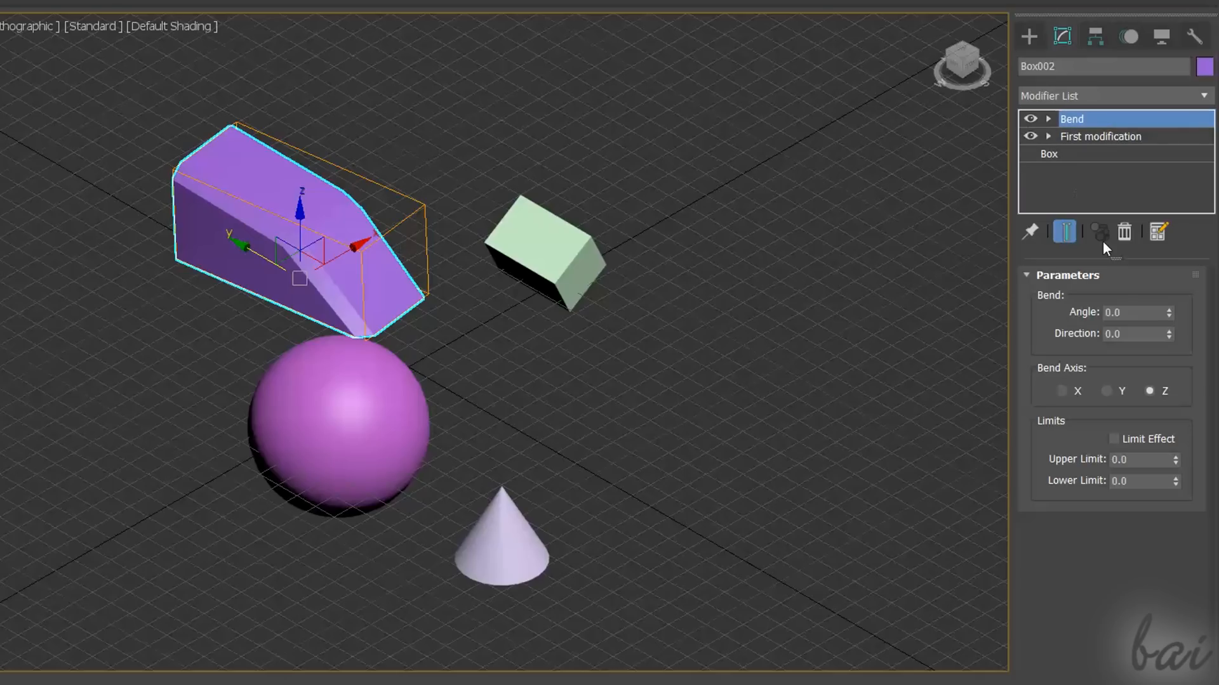
Set the Bend modifier to angle 54, direction -24, and colour the block red
drag(1168, 312, 1167, 304)
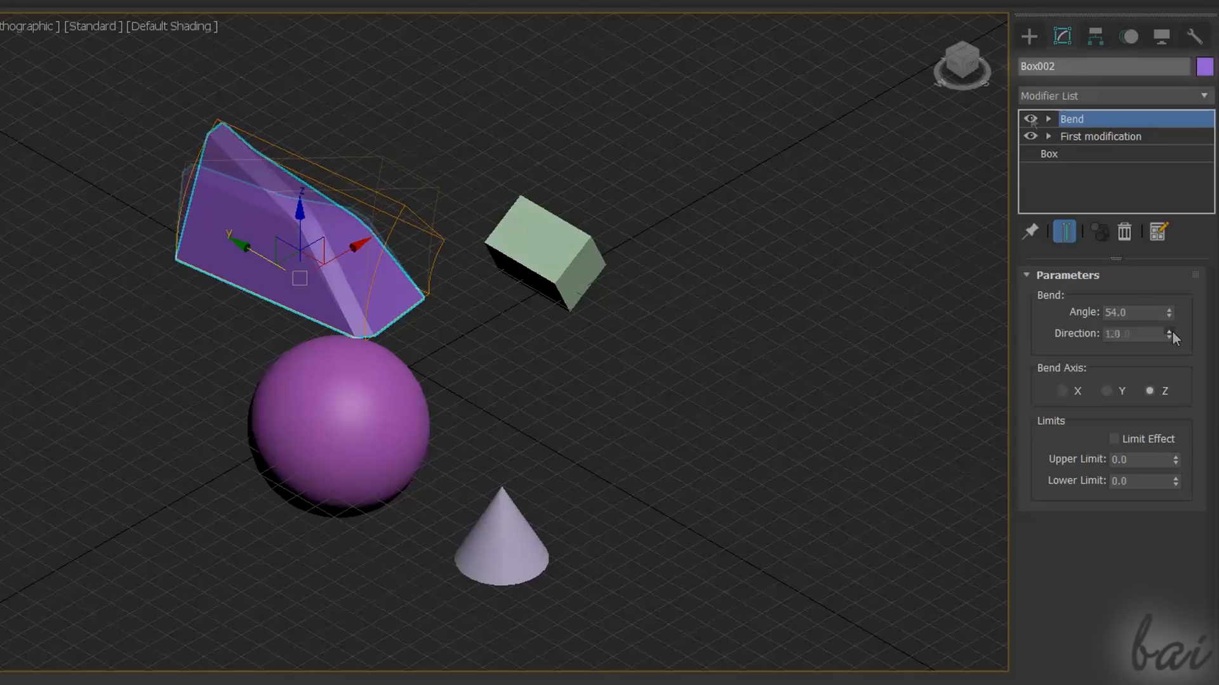
drag(1138, 334, 1139, 350)
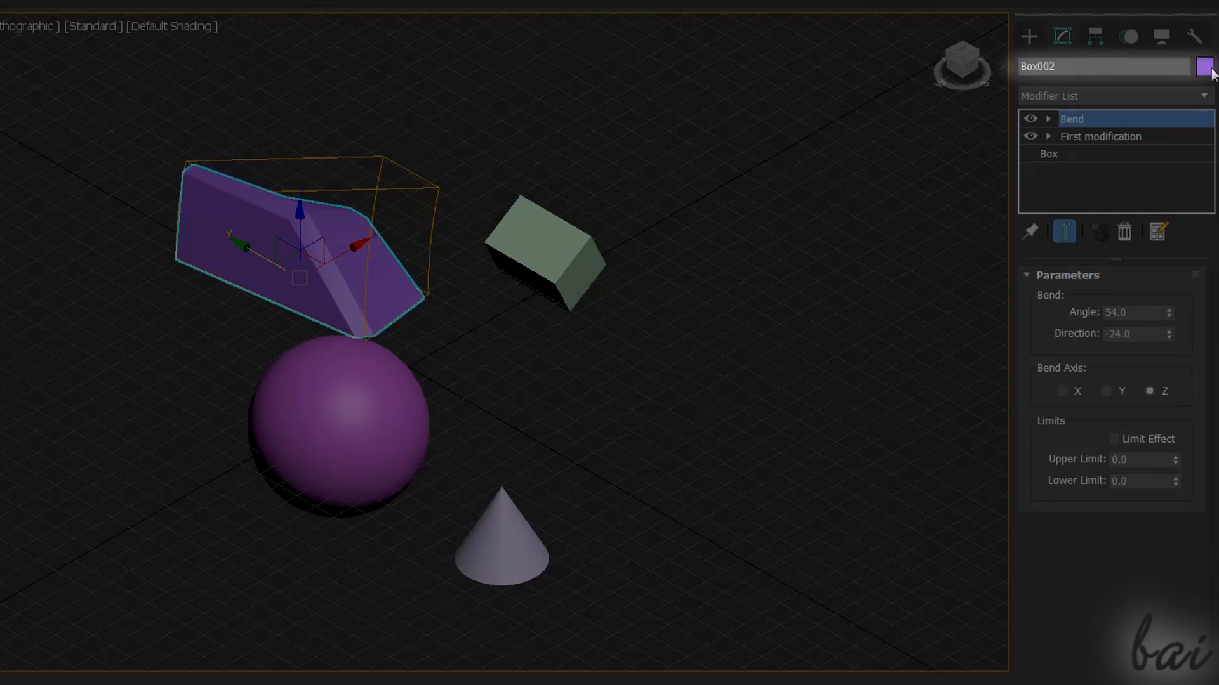
click(1201, 66)
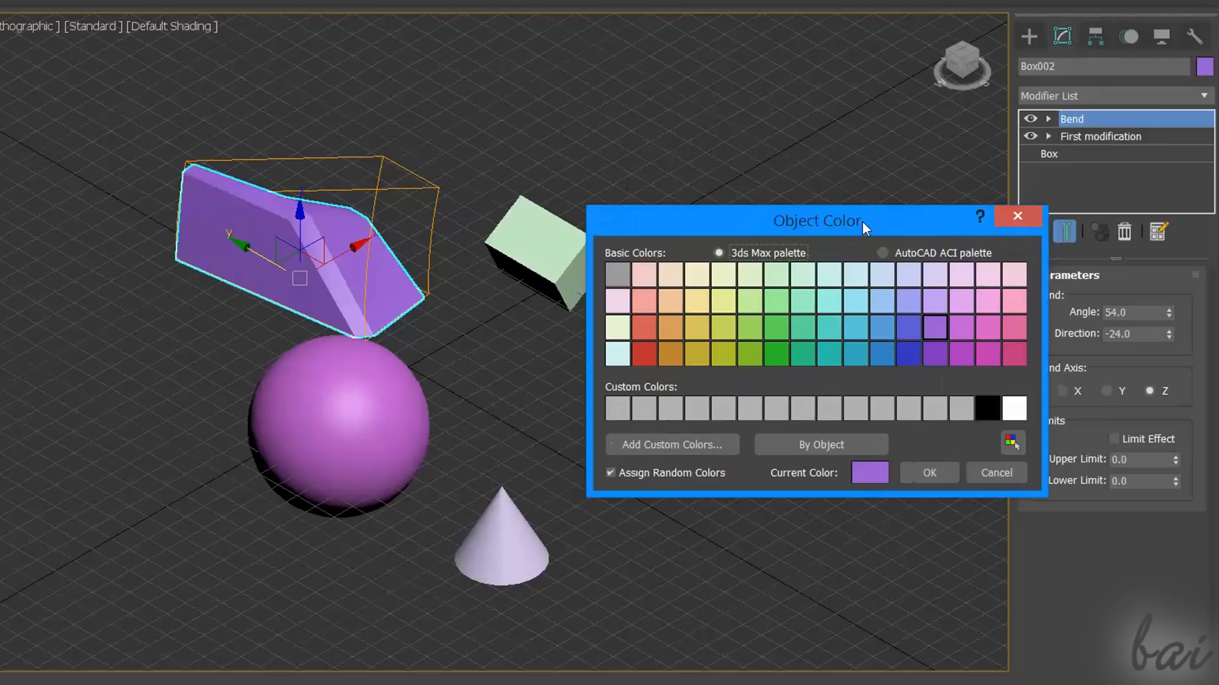
click(642, 328)
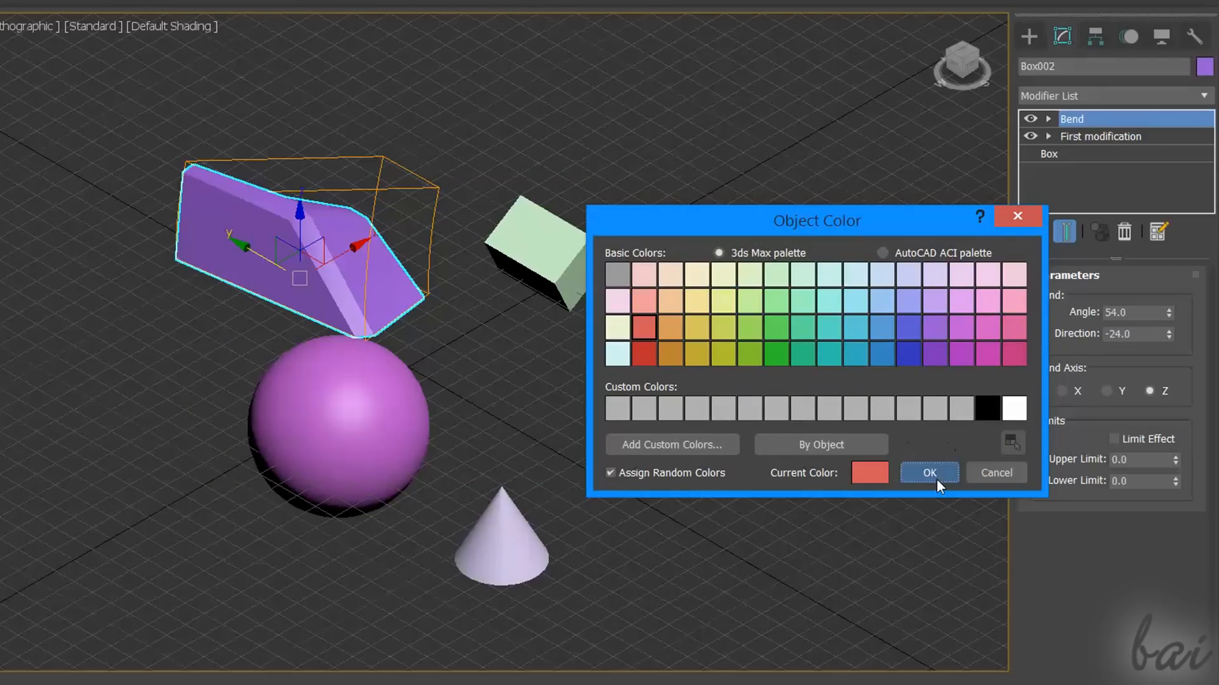
click(929, 473)
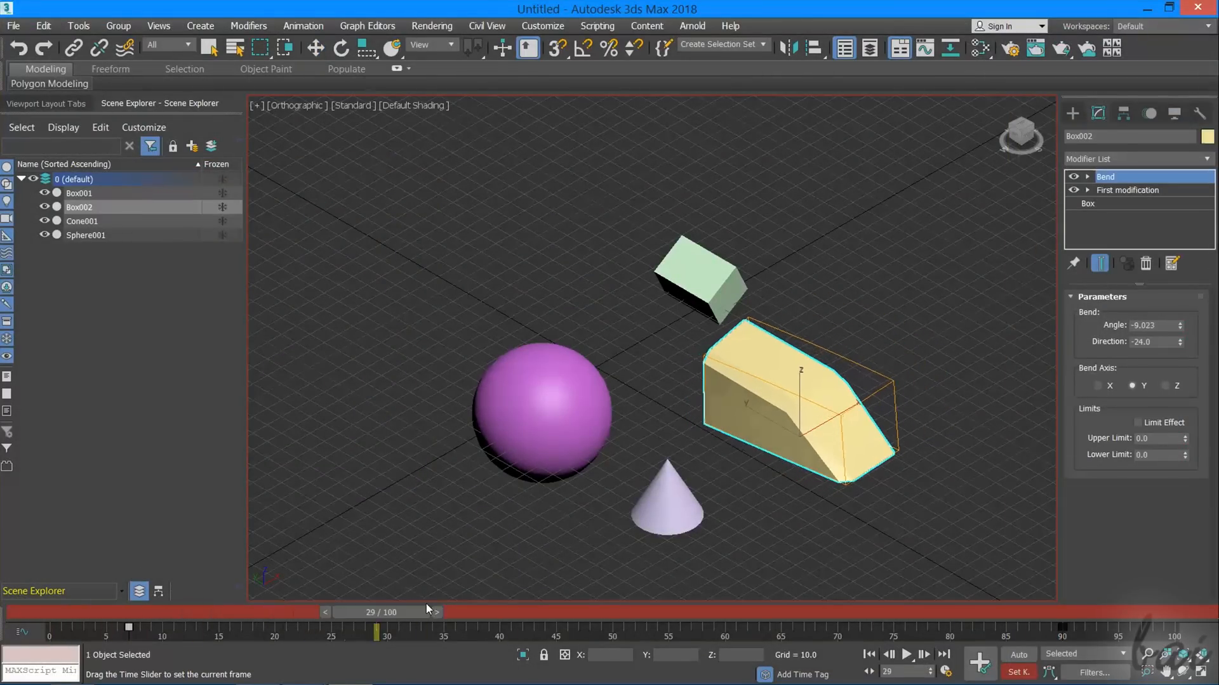
drag(381, 612, 940, 612)
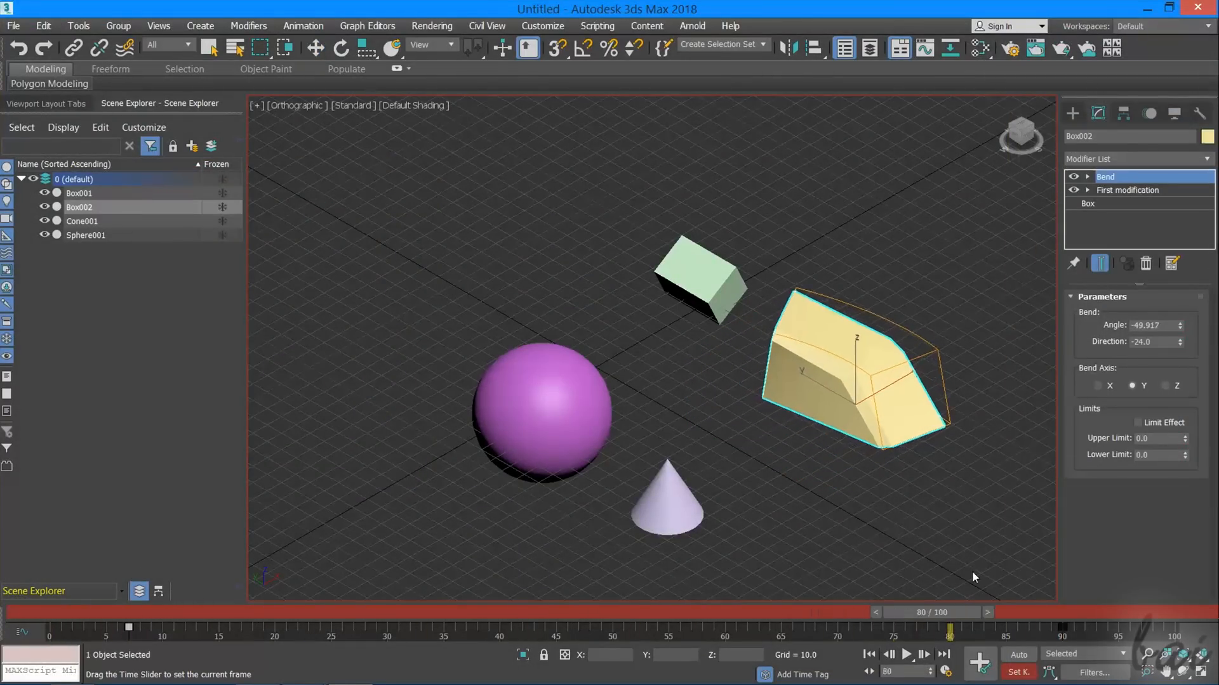
drag(948, 625, 859, 625)
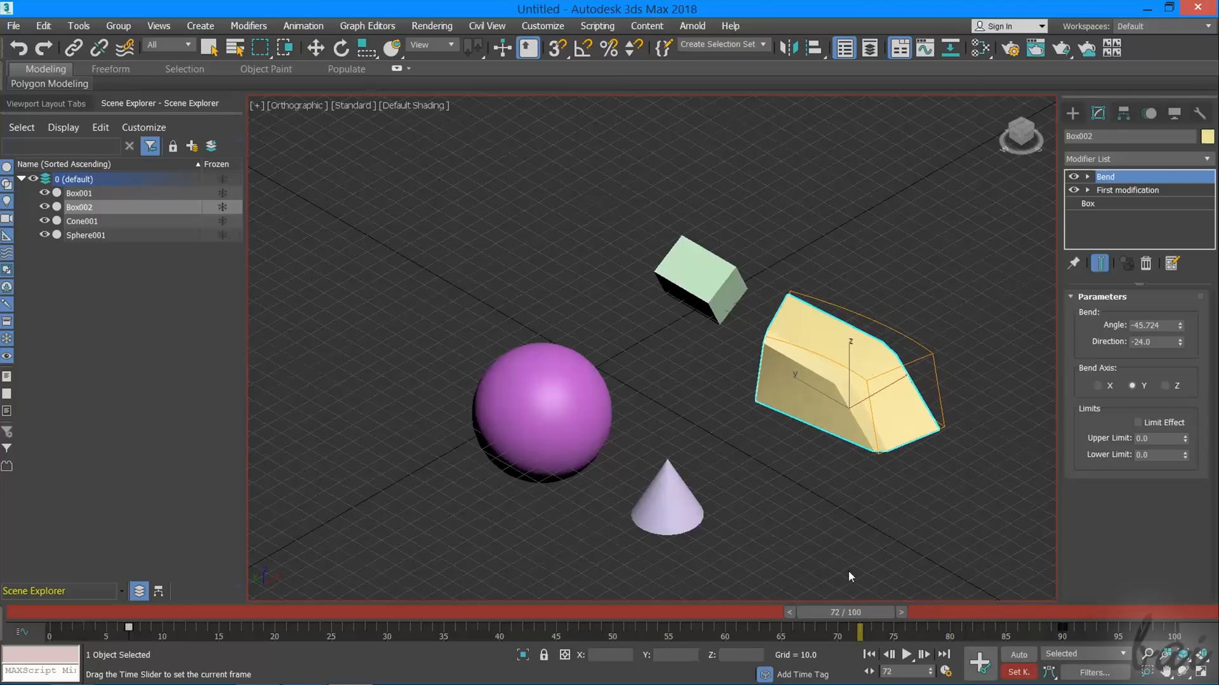
drag(854, 611, 128, 611)
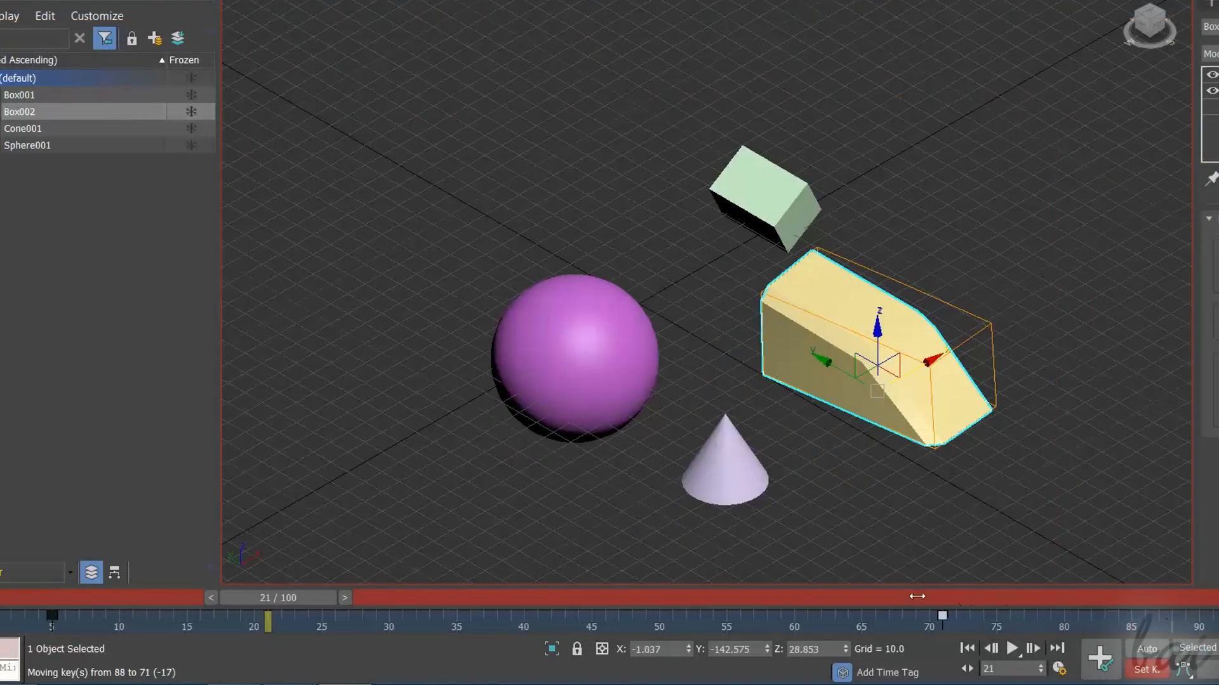
drag(876, 358, 905, 341)
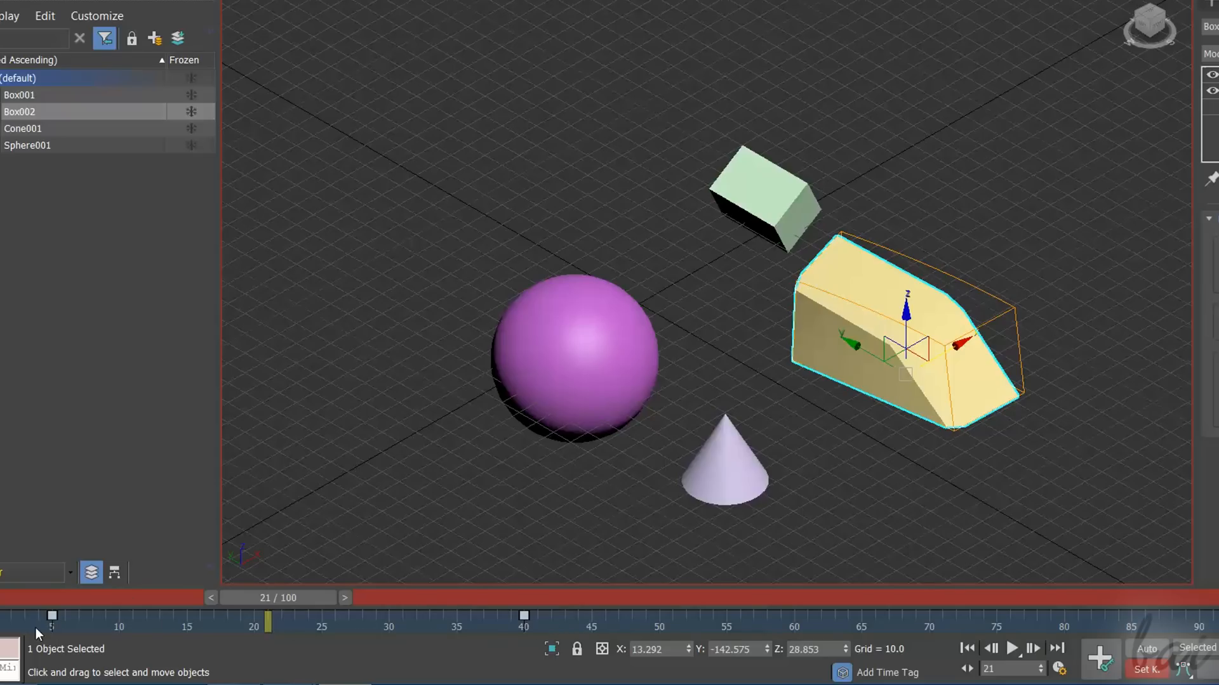
mouse_move(241, 603)
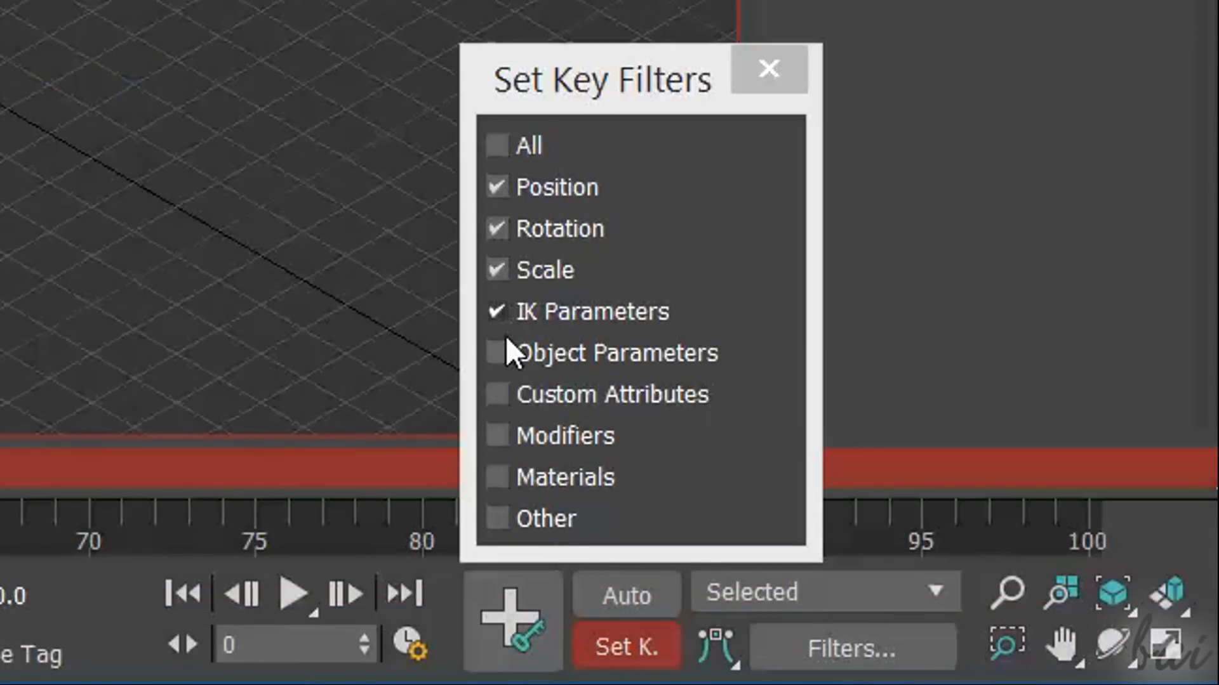
click(764, 66)
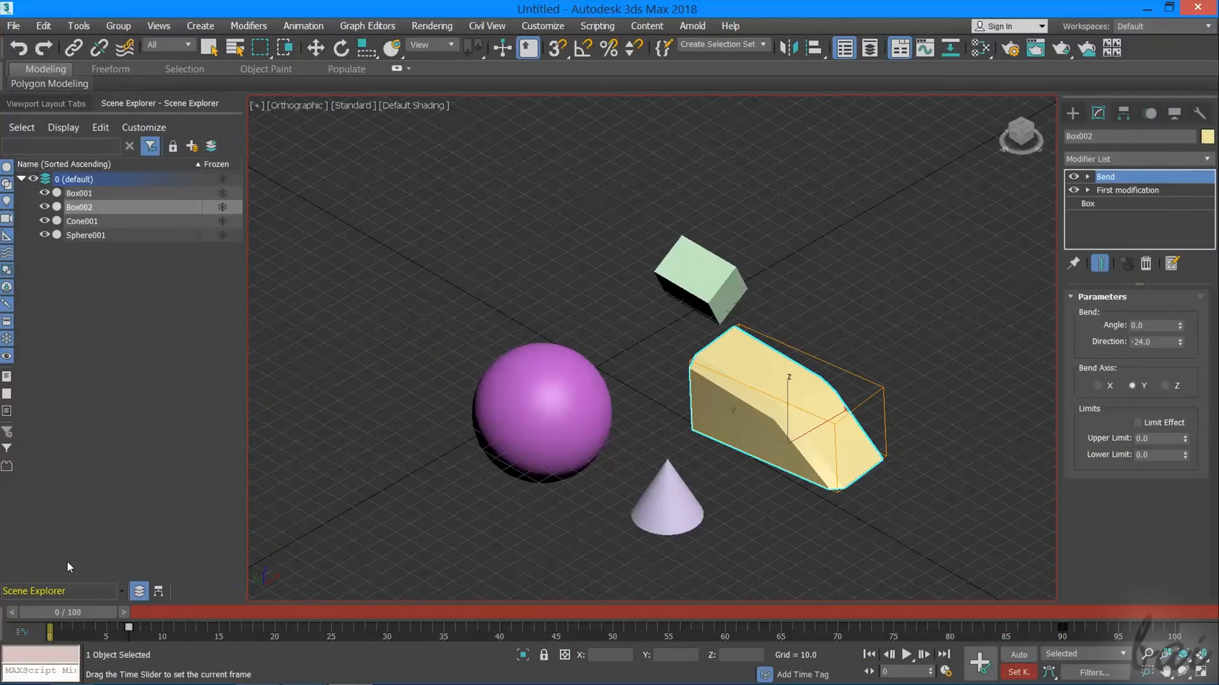
Select Box002 and play back, then stop, the bend animation
click(315, 49)
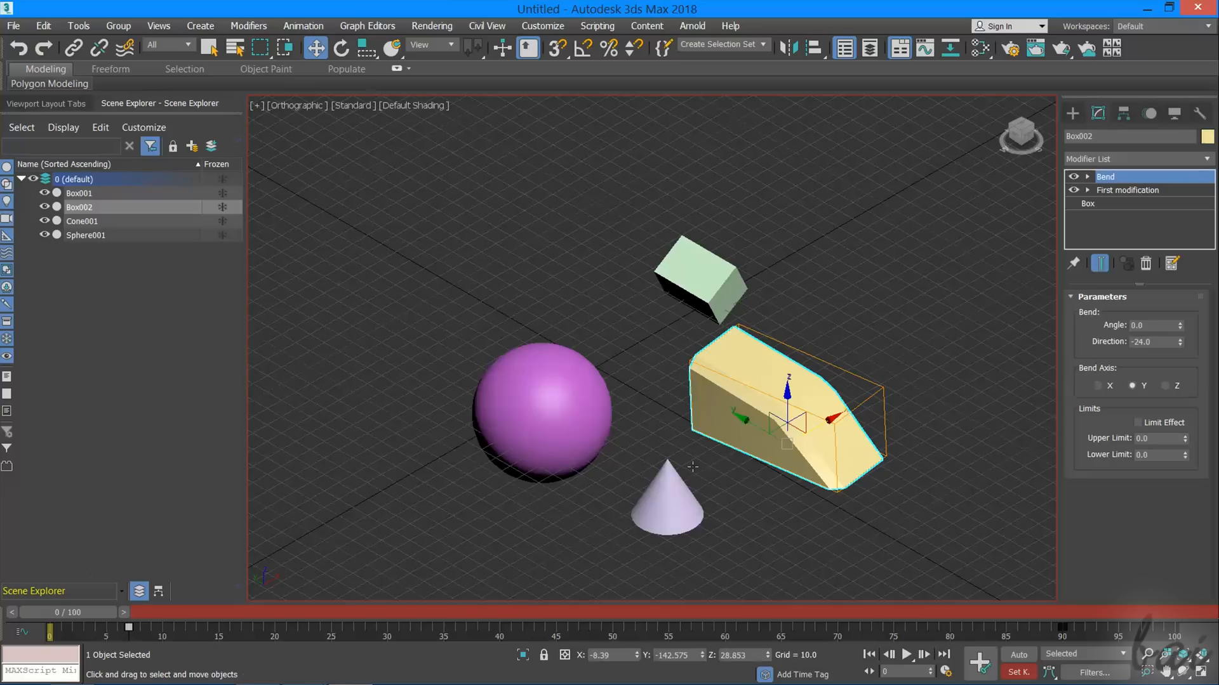
mouse_move(907, 655)
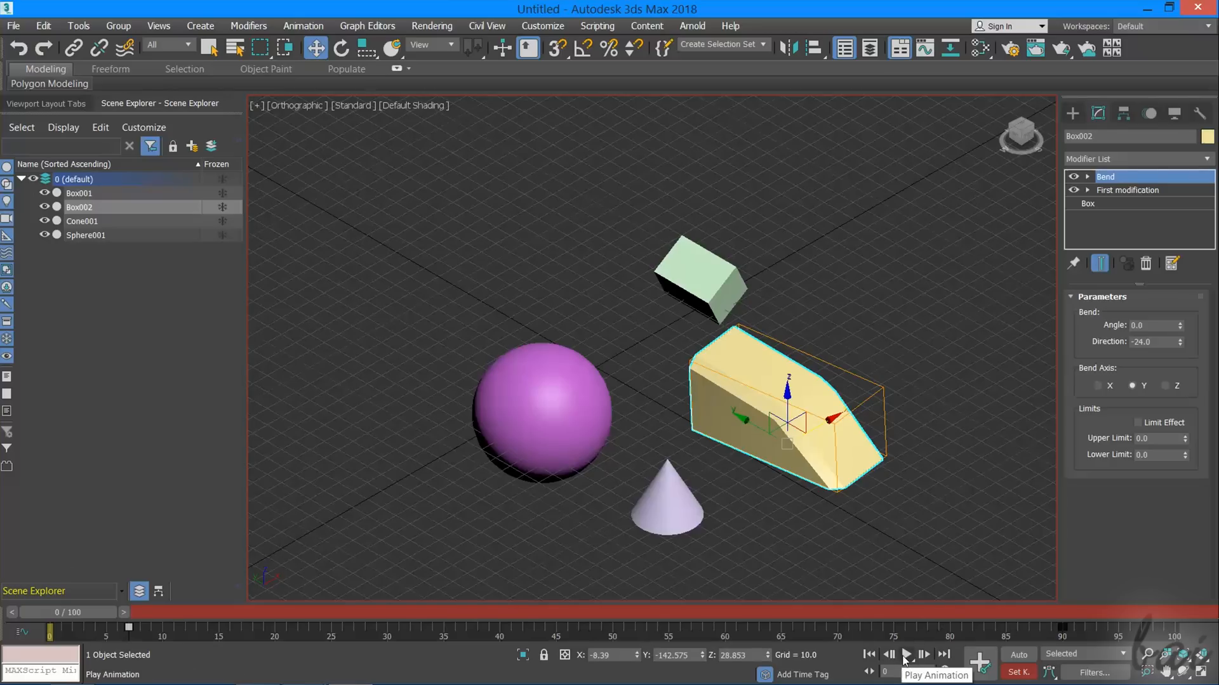
click(906, 655)
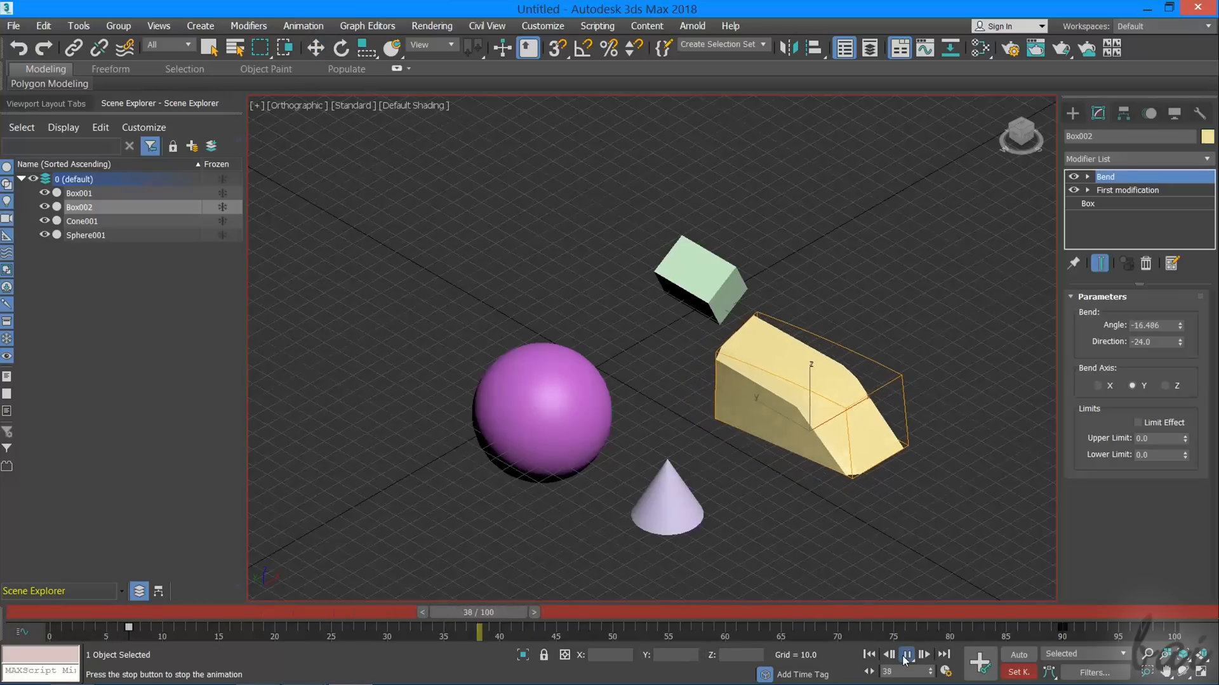
click(908, 655)
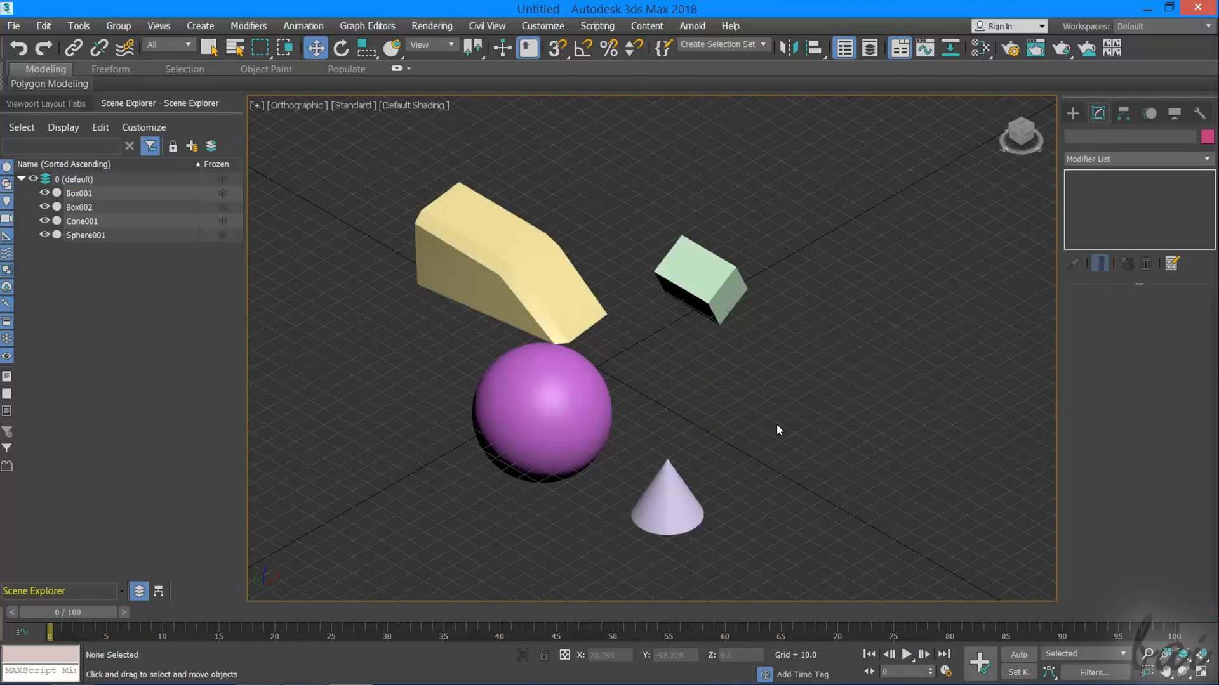
mouse_move(995, 647)
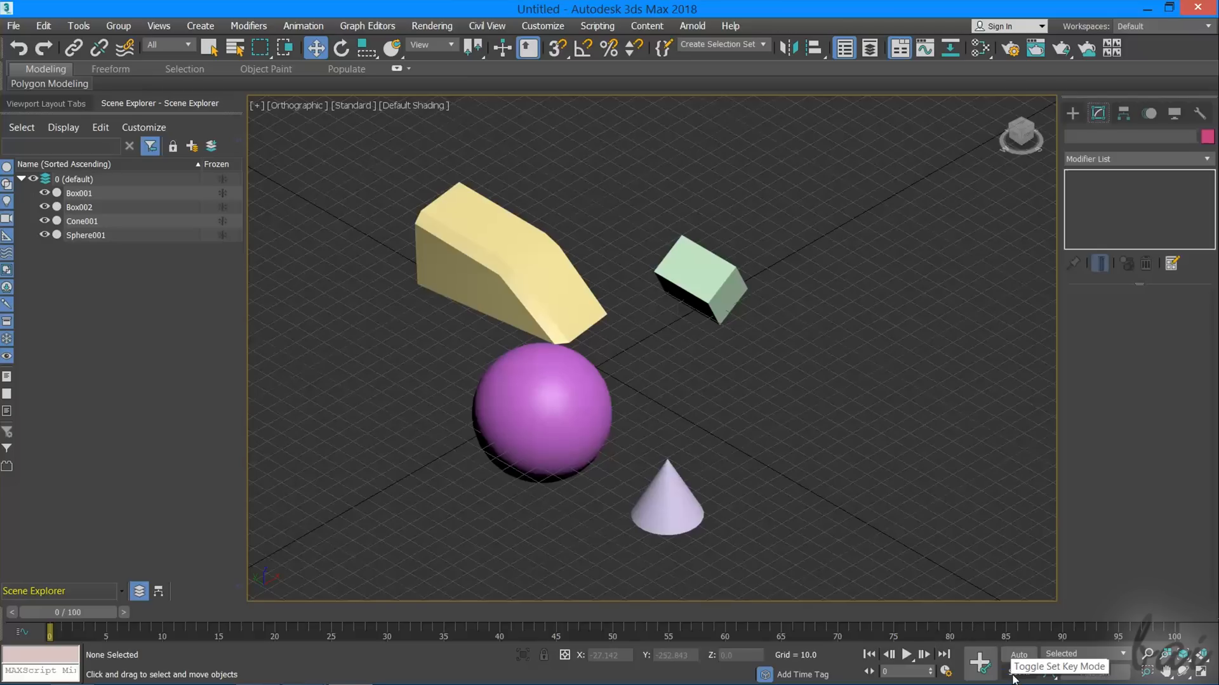
Enable Set Key mode with Modifiers ticked in the Key Filters
click(980, 660)
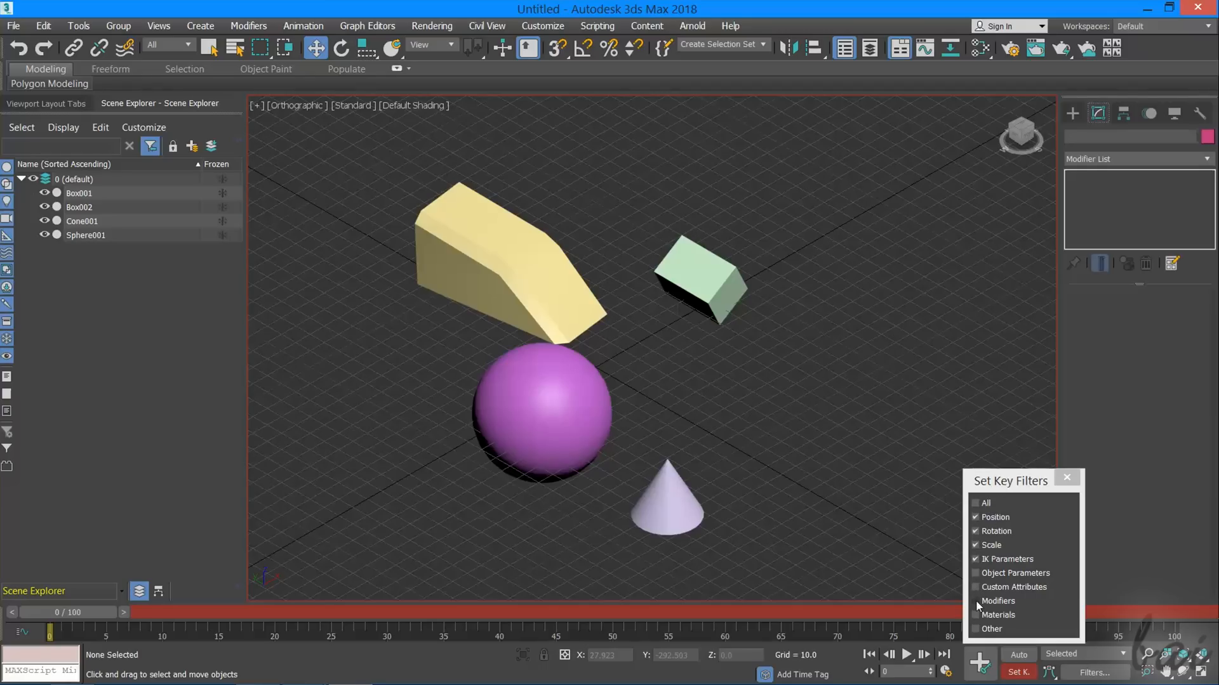
click(975, 602)
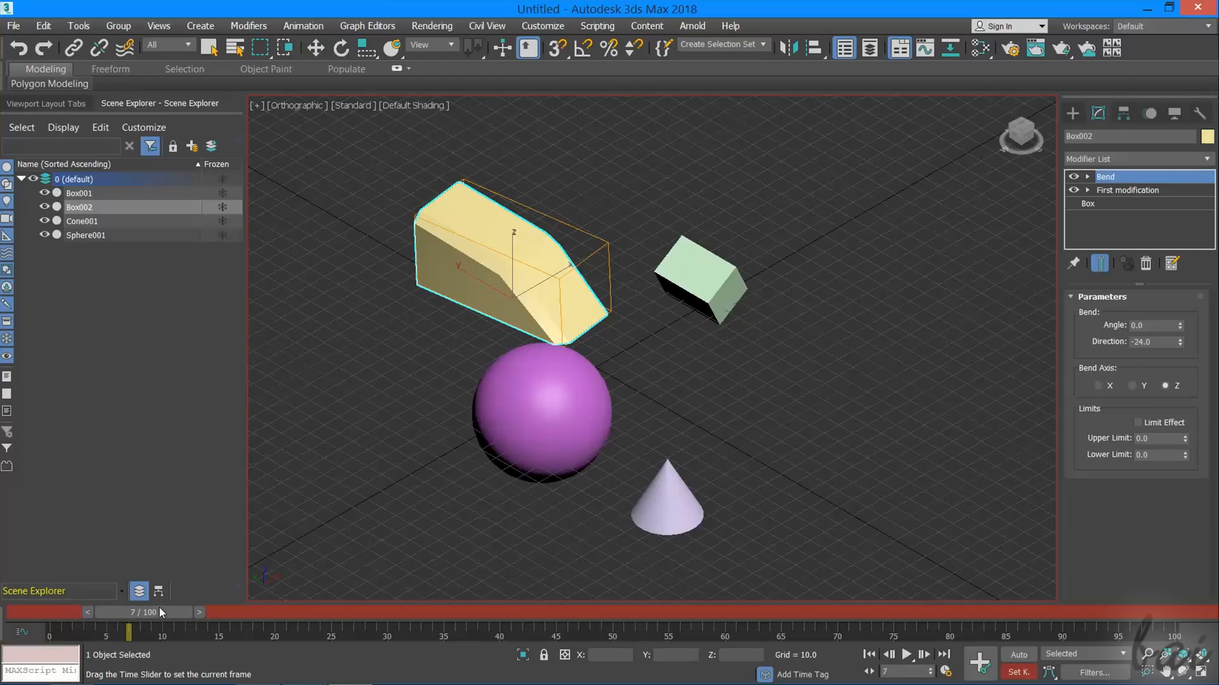
Move the time slider to frame 90 and set Box002's Bend axis to Y
click(314, 48)
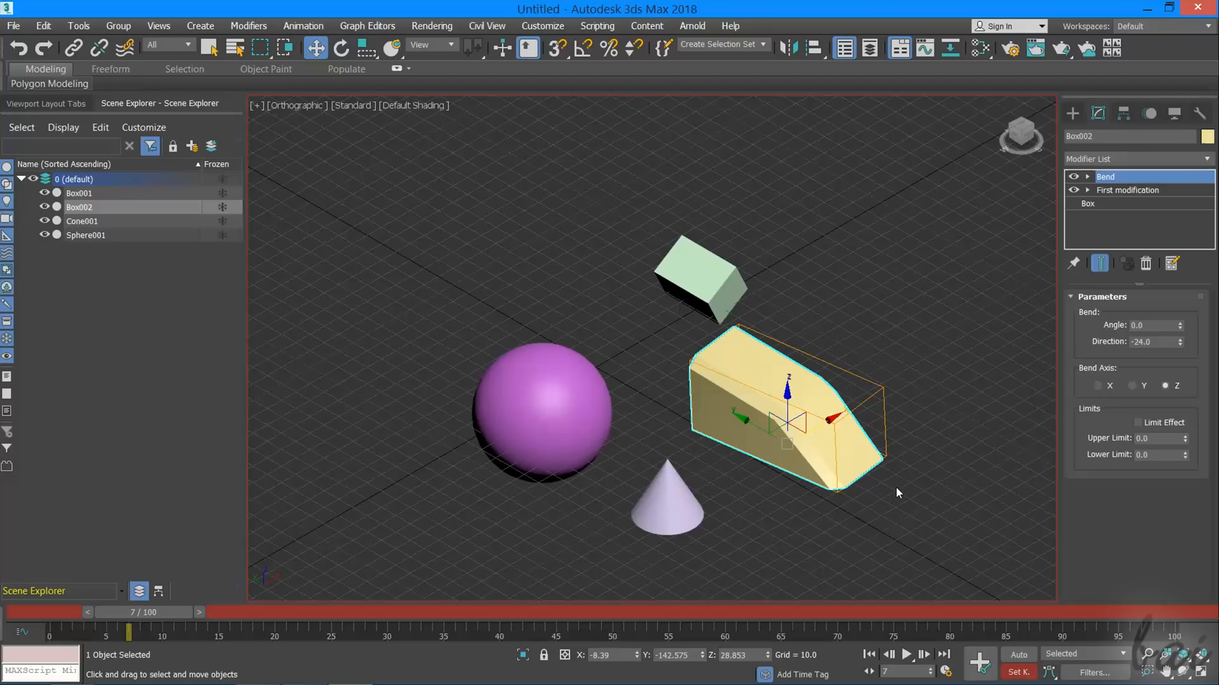
mouse_move(978, 672)
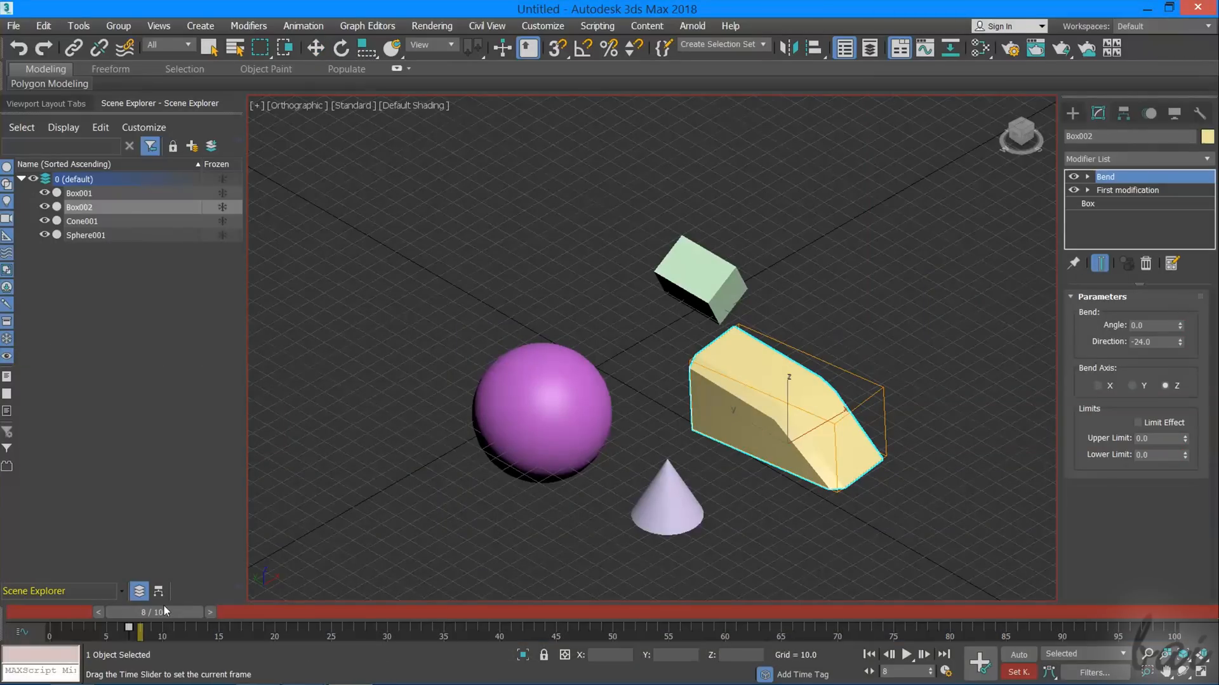
drag(139, 612, 420, 611)
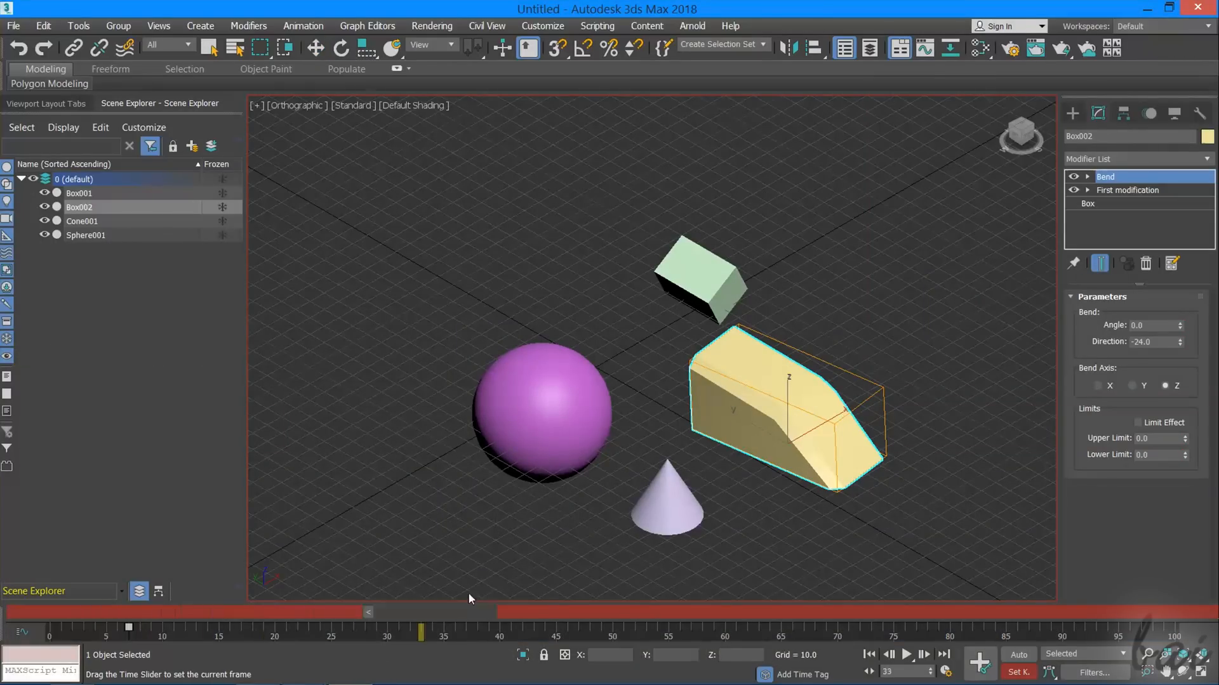
drag(420, 627, 1072, 627)
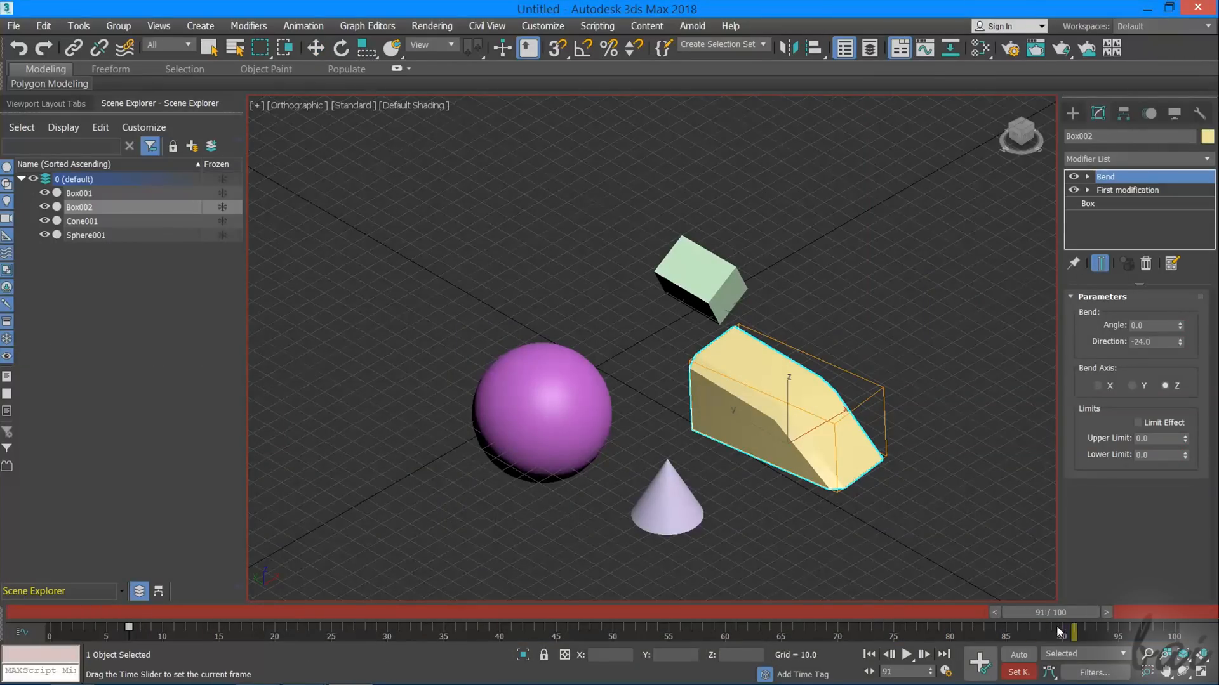
click(314, 46)
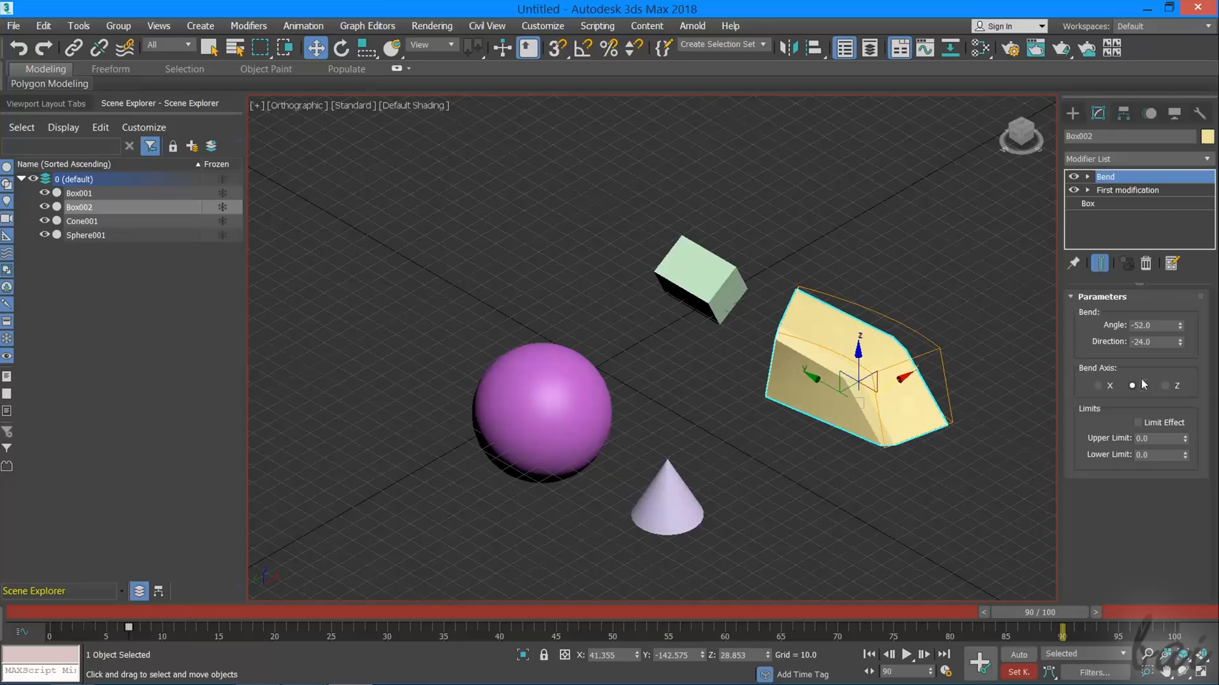
click(1131, 386)
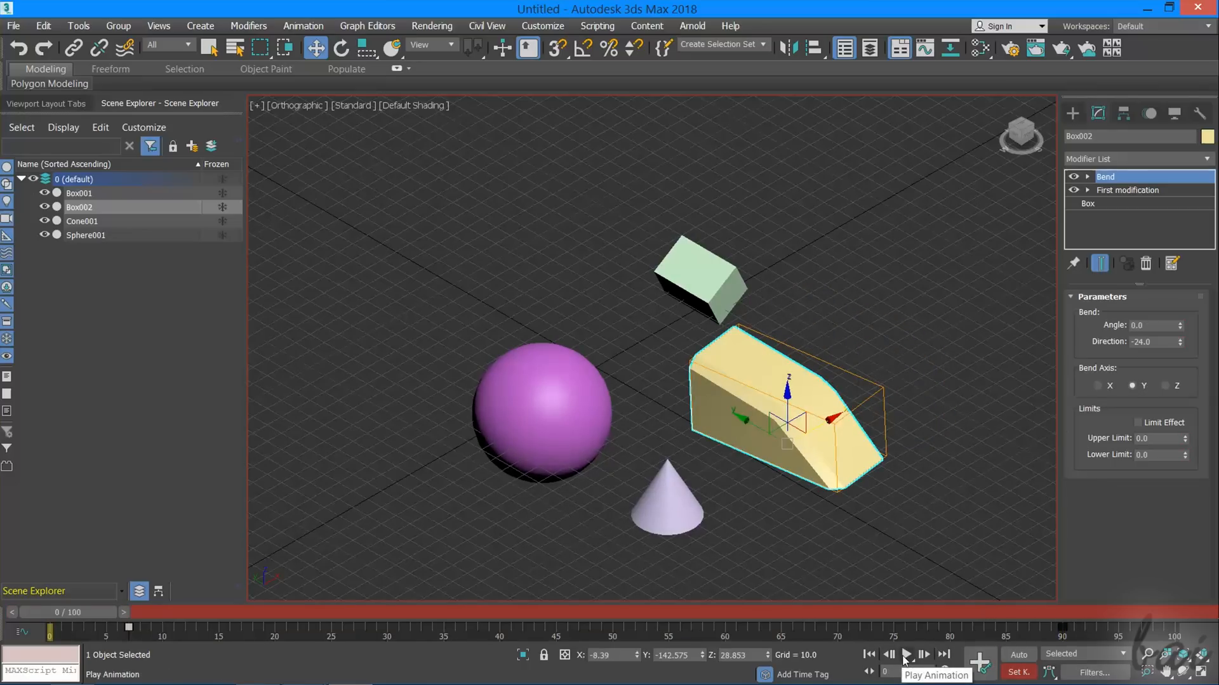
Play back the bend animation, then move the end key to about frame 64
click(906, 655)
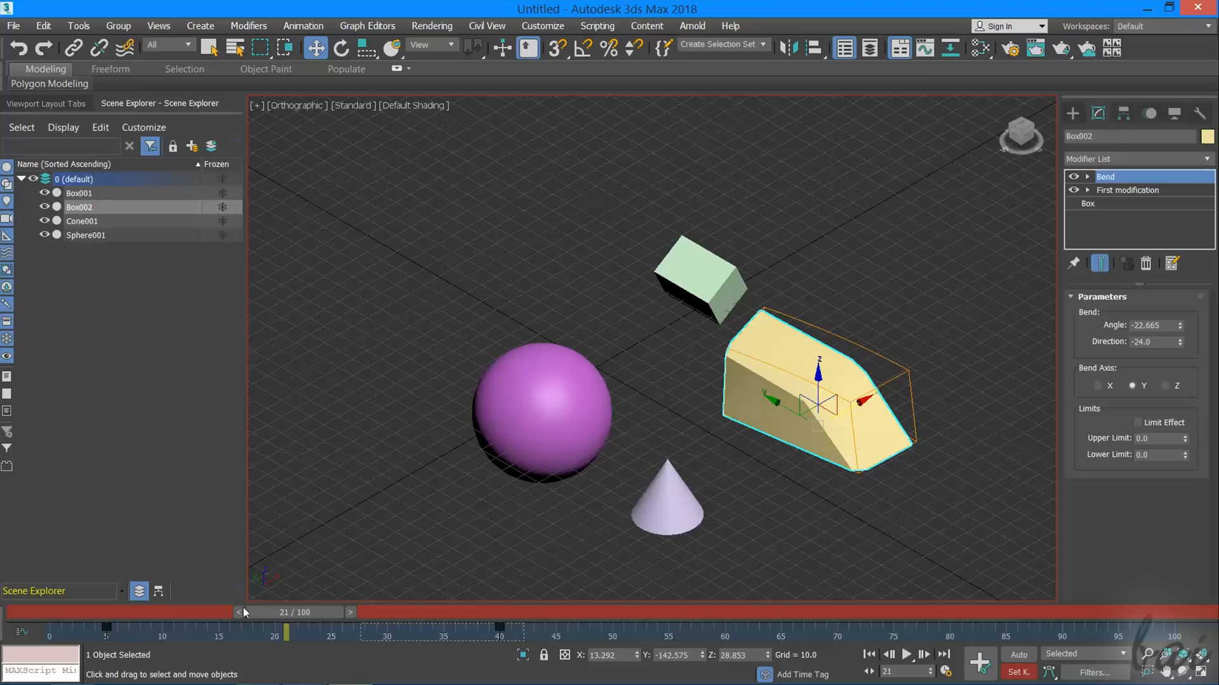
click(910, 655)
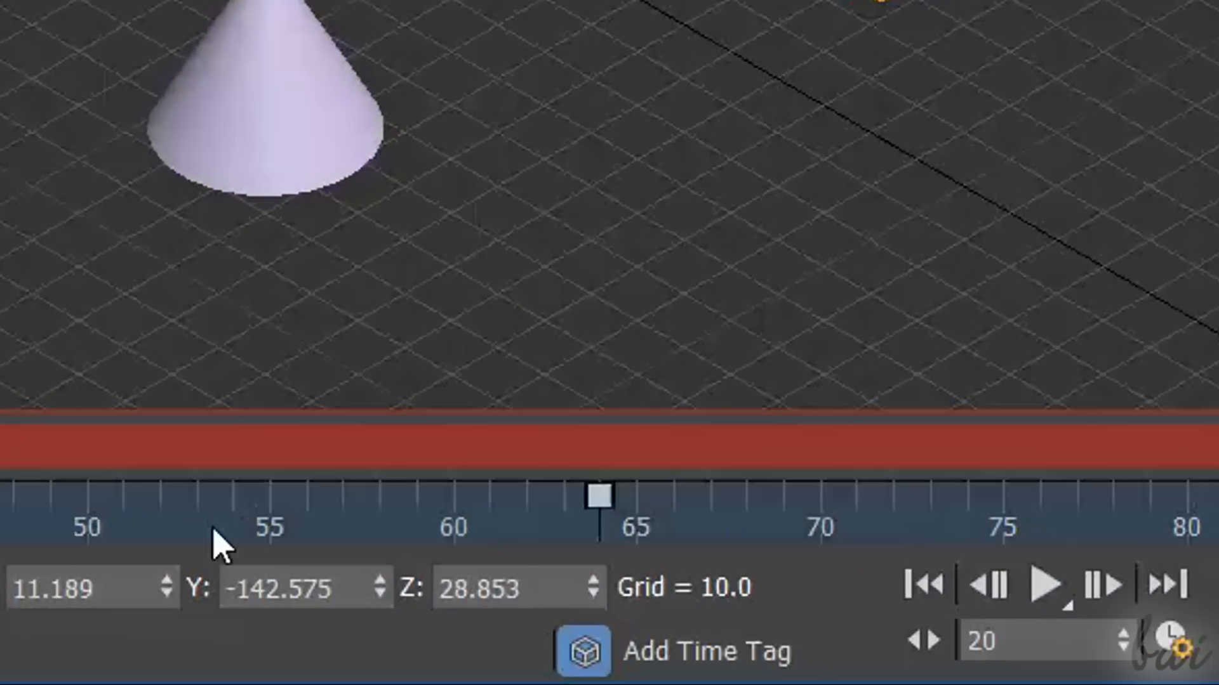
Delete the selected key near frame 64 and reselect Box002
right_click(595, 497)
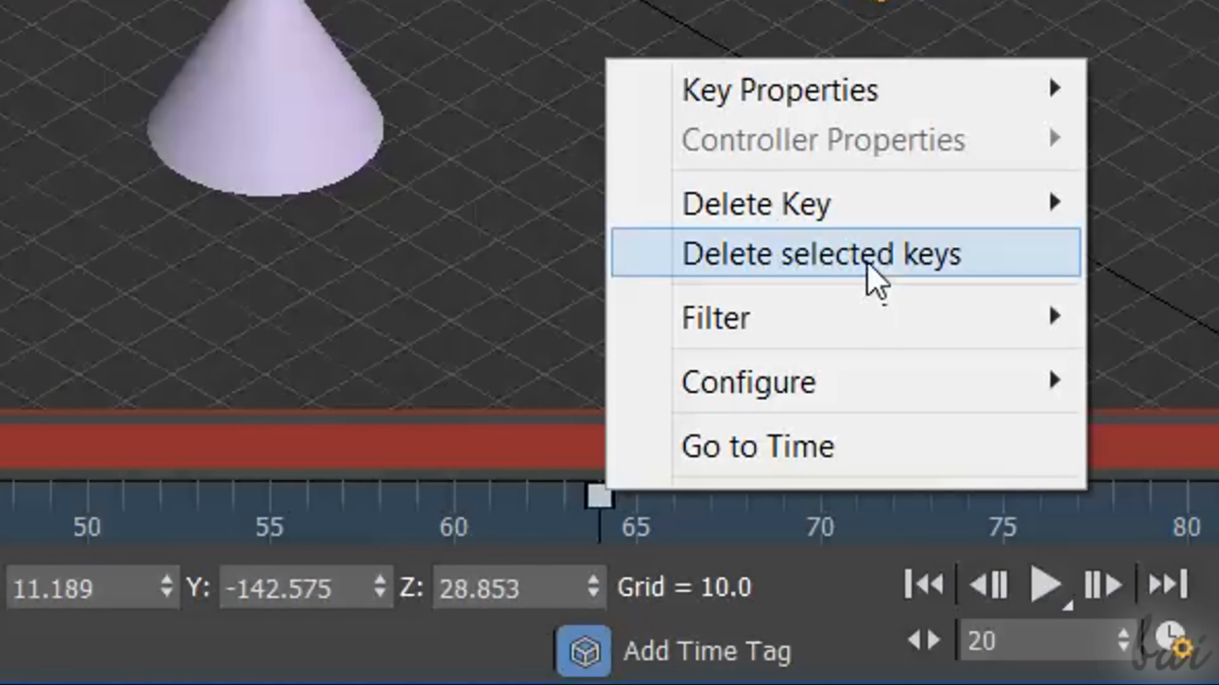
click(823, 254)
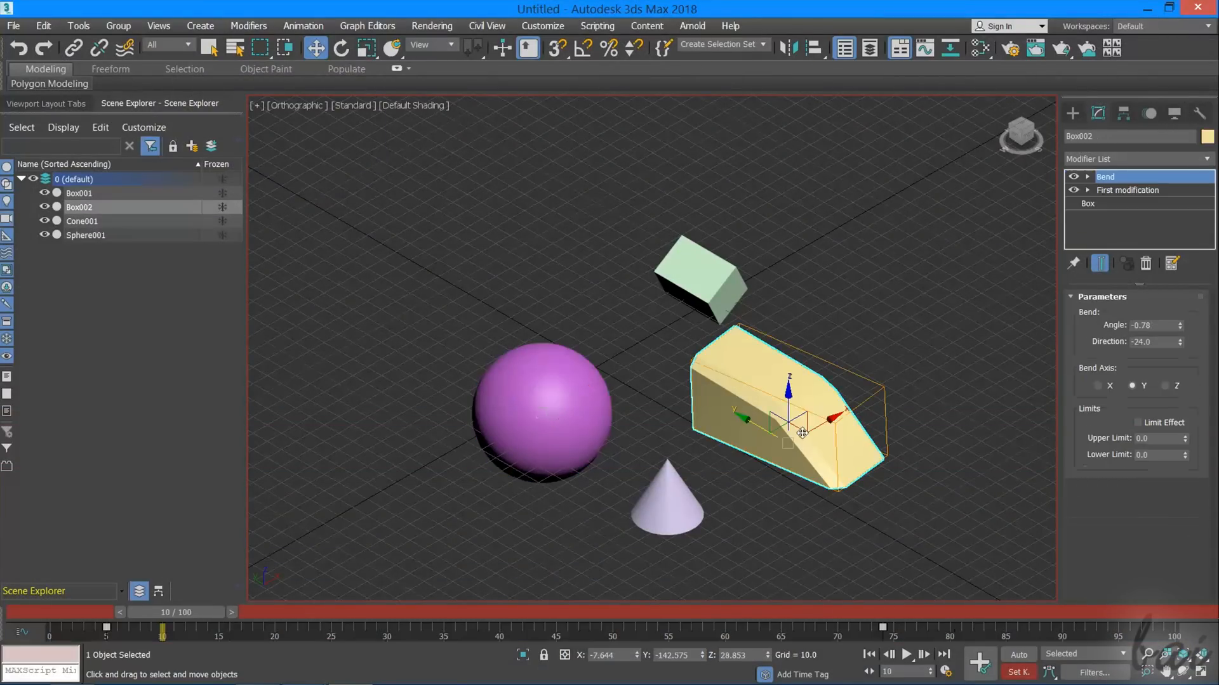
click(541, 404)
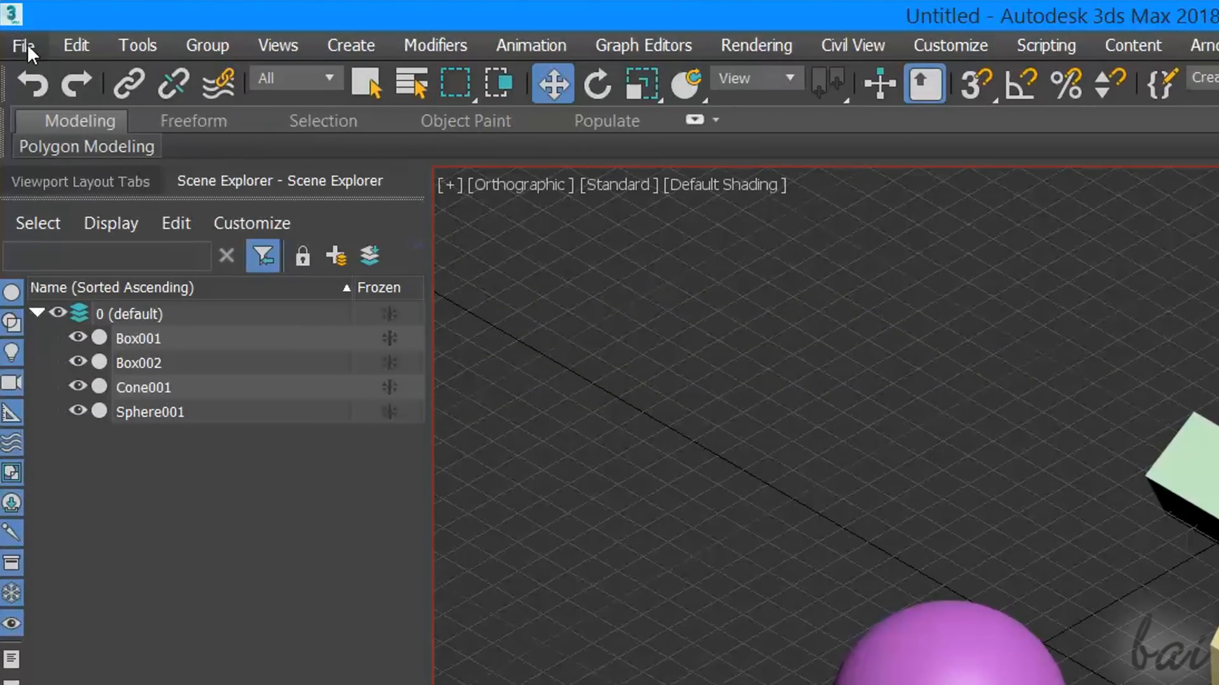
Save the scene as MyProject.max via Save As
click(25, 45)
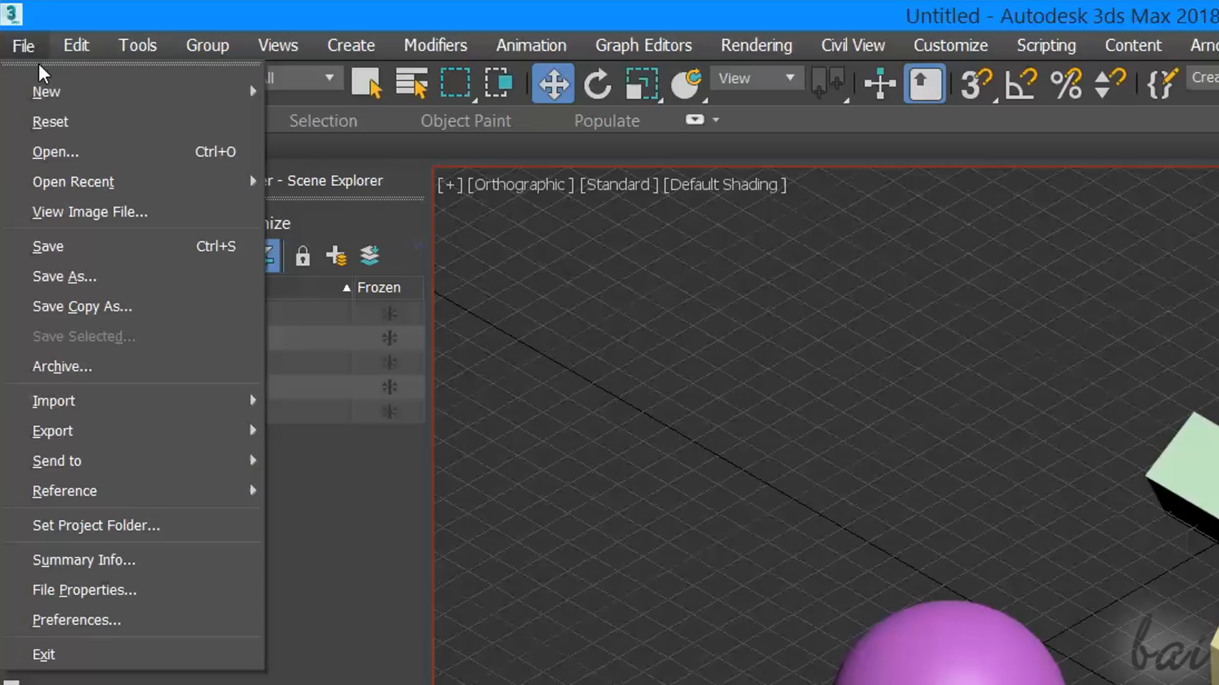
mouse_move(95, 277)
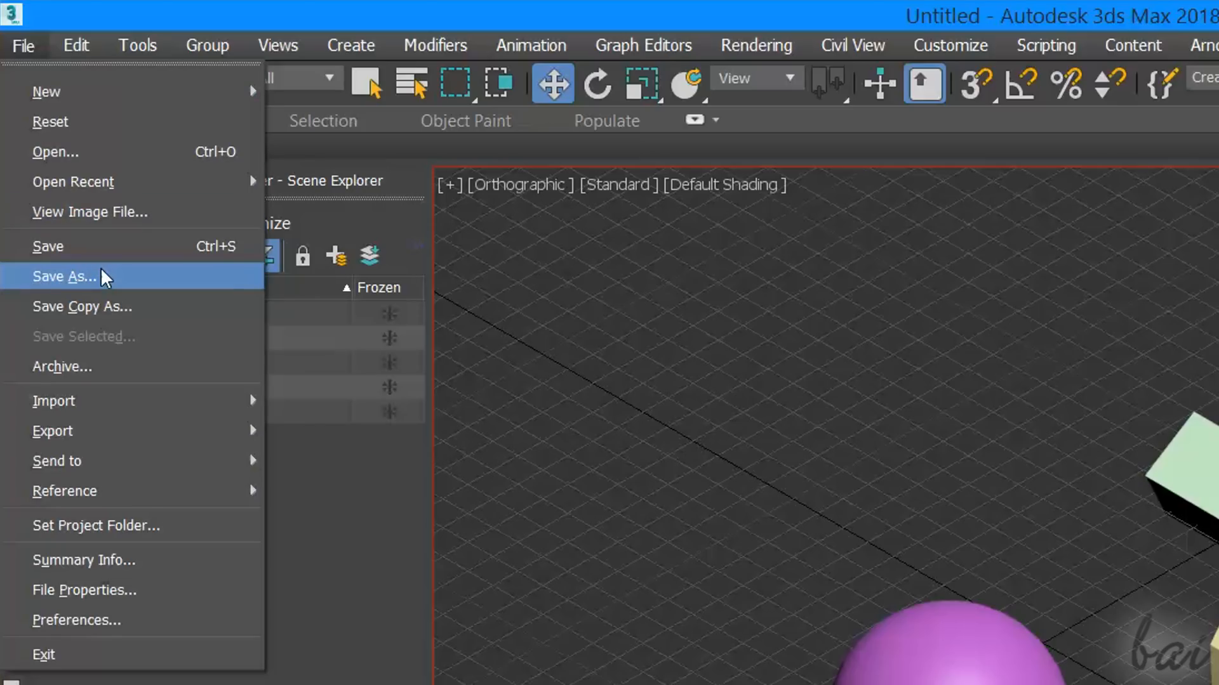
click(70, 277)
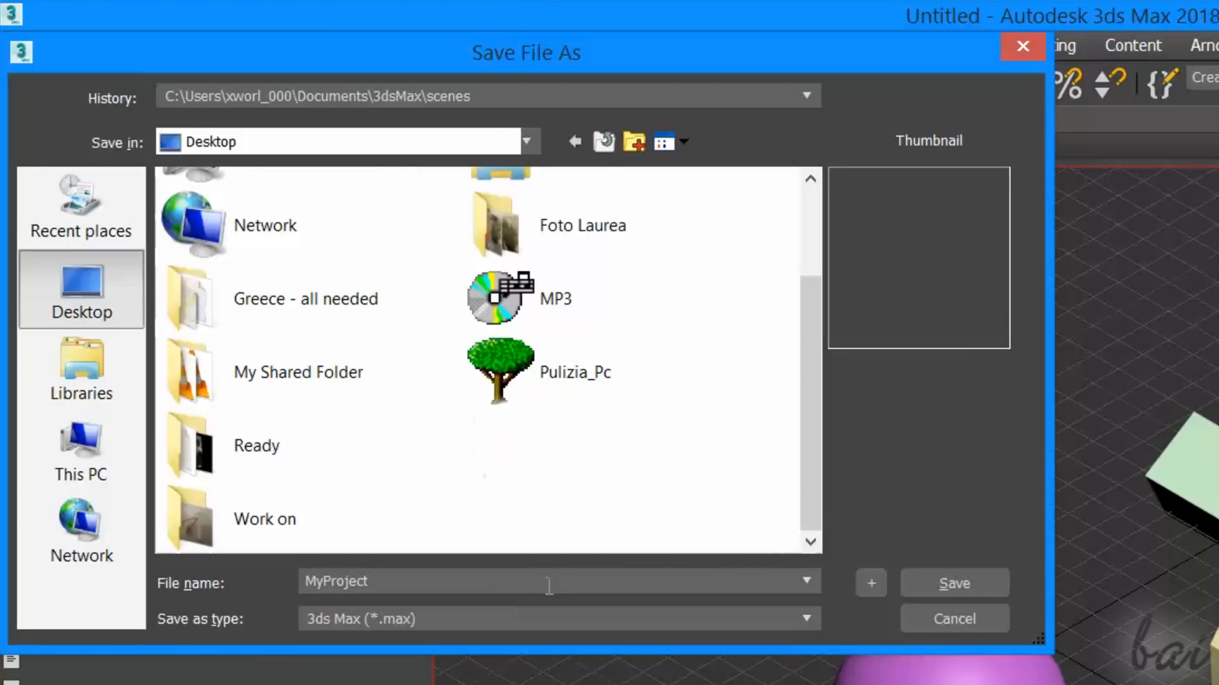
click(954, 583)
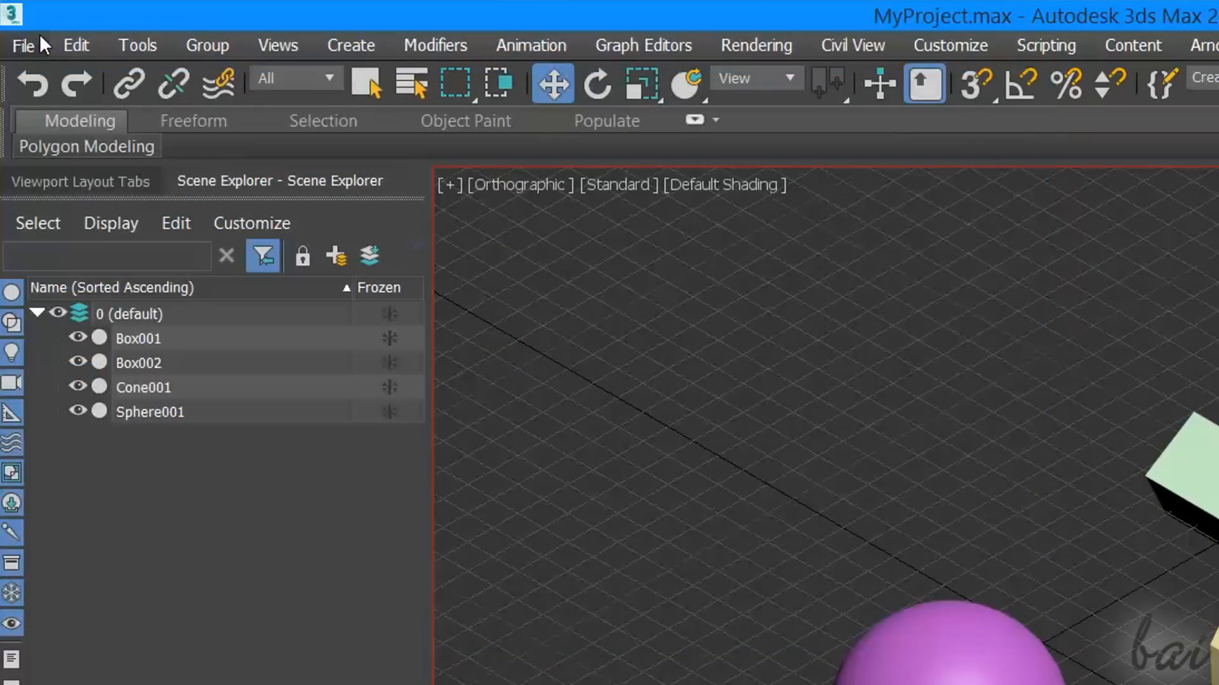
click(23, 45)
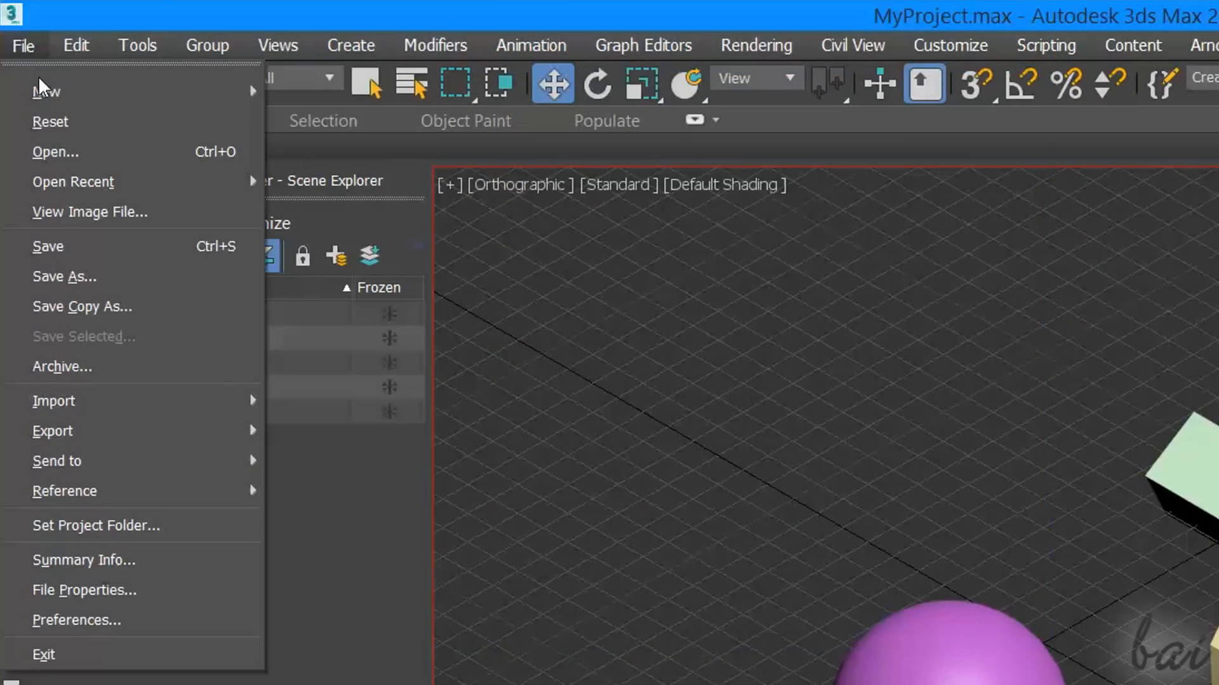